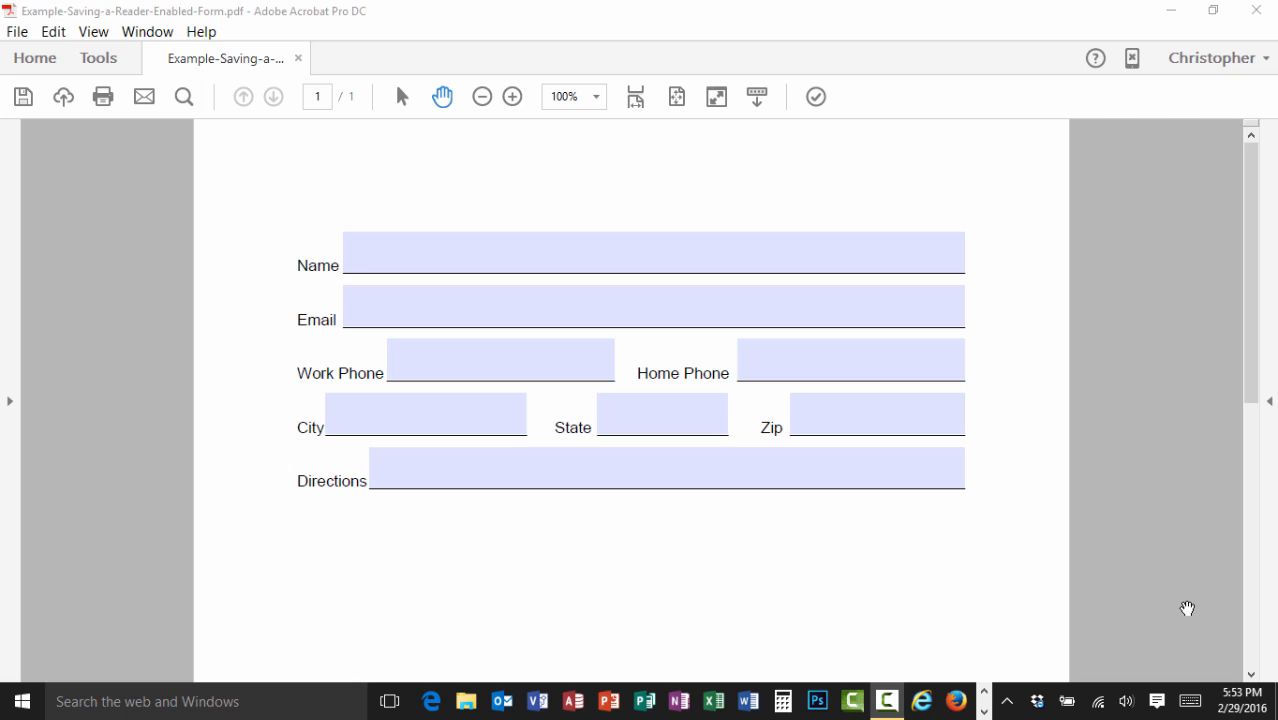
pyautogui.moveTo(635, 393)
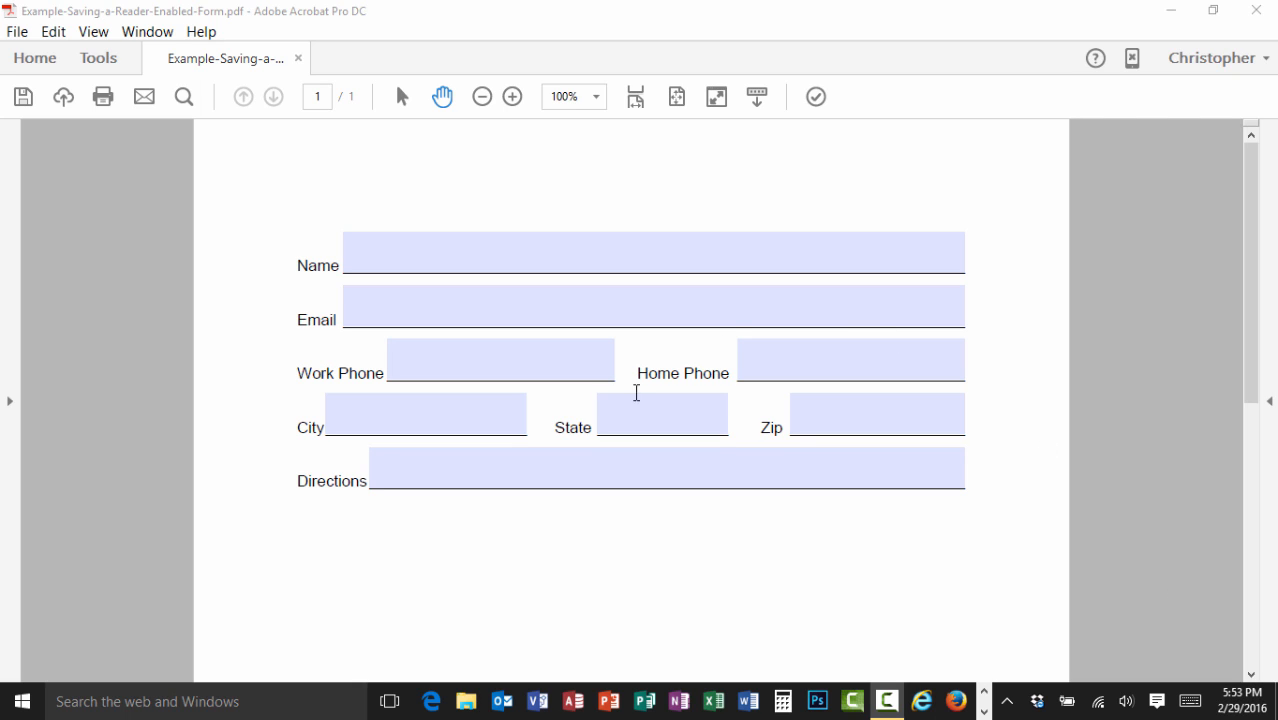
pyautogui.moveTo(738, 501)
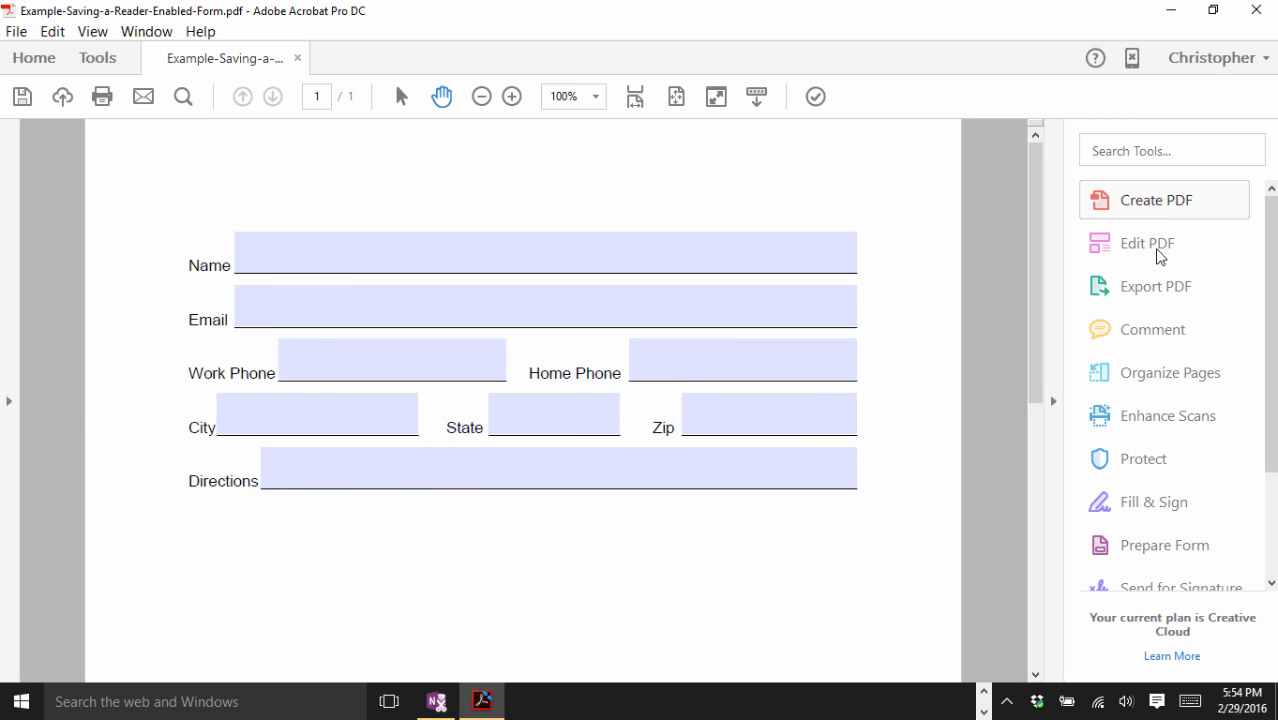
pyautogui.moveTo(1165, 545)
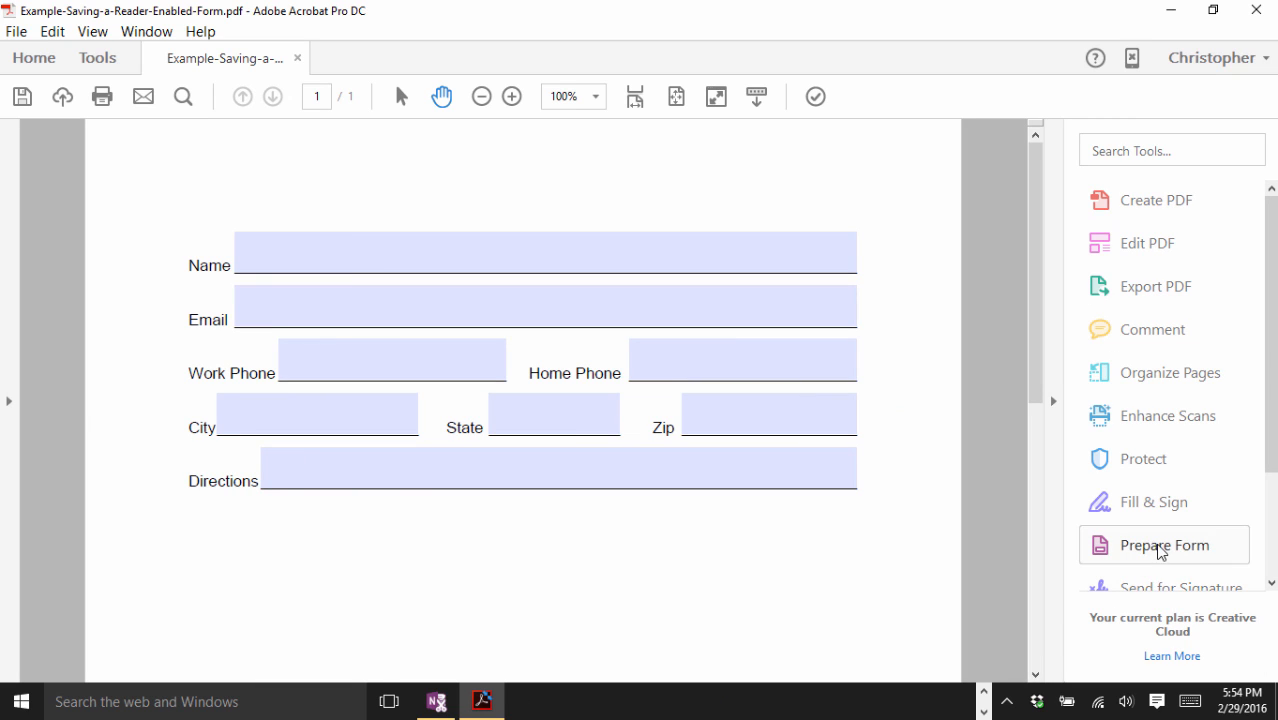
# Start Prepare Form so all page-one fields, including City, State, Zip and Directions, are editable.
pyautogui.click(1164, 545)
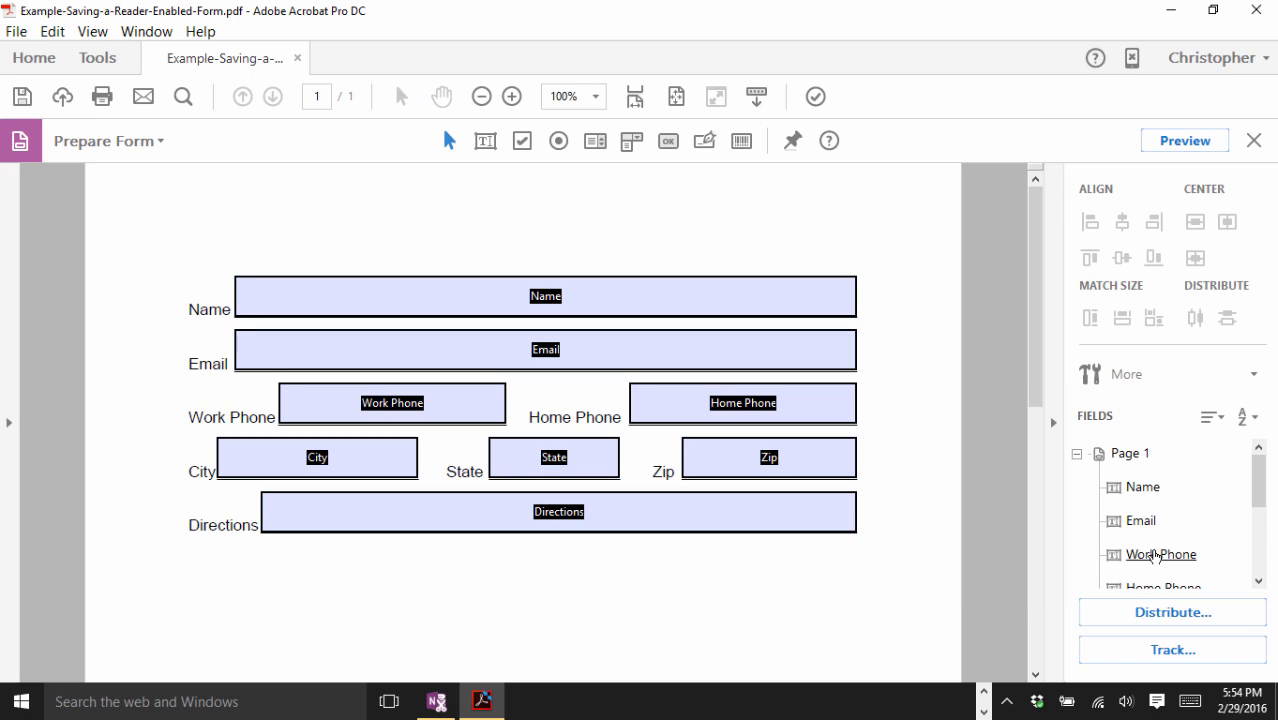
pyautogui.moveTo(395, 246)
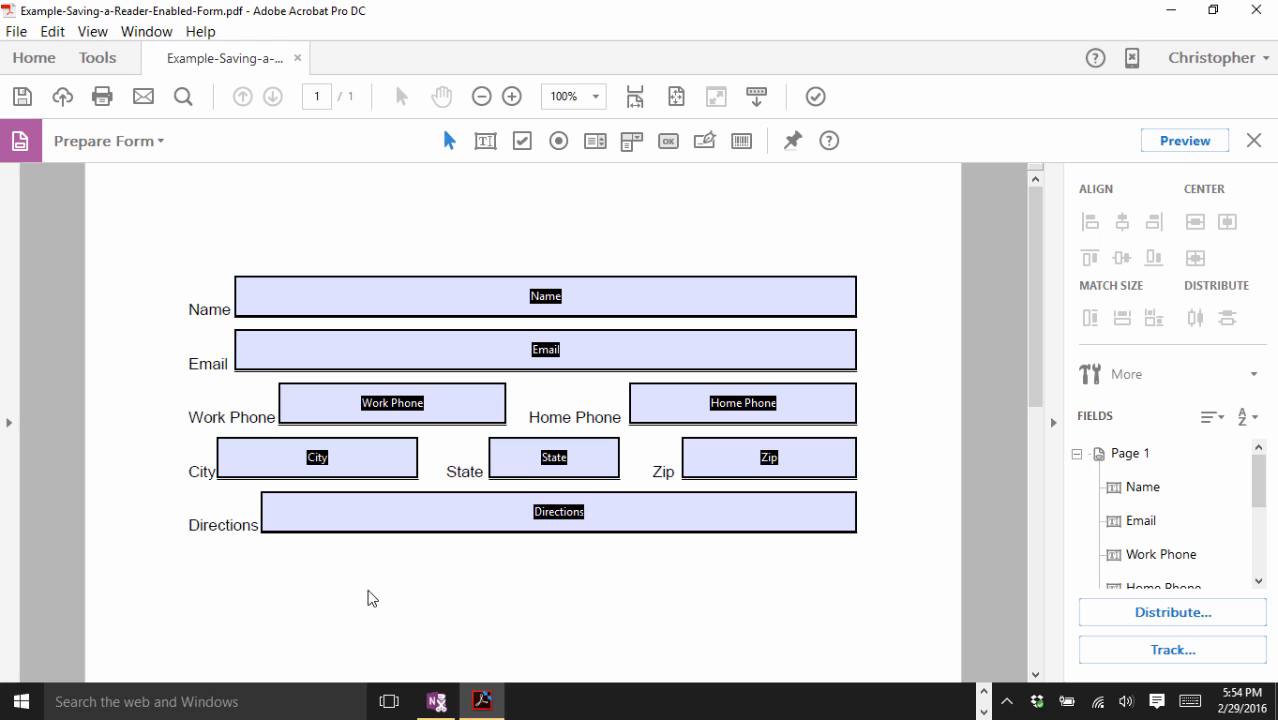
pyautogui.moveTo(737, 614)
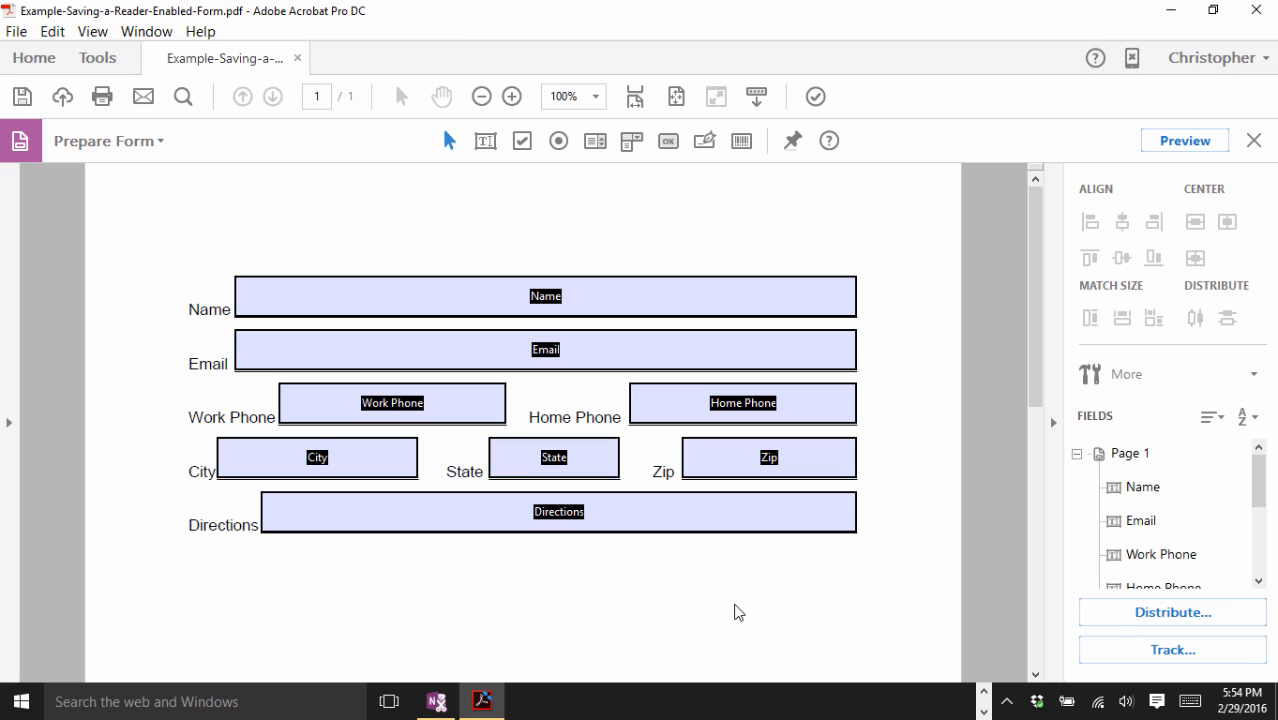
pyautogui.moveTo(735, 613)
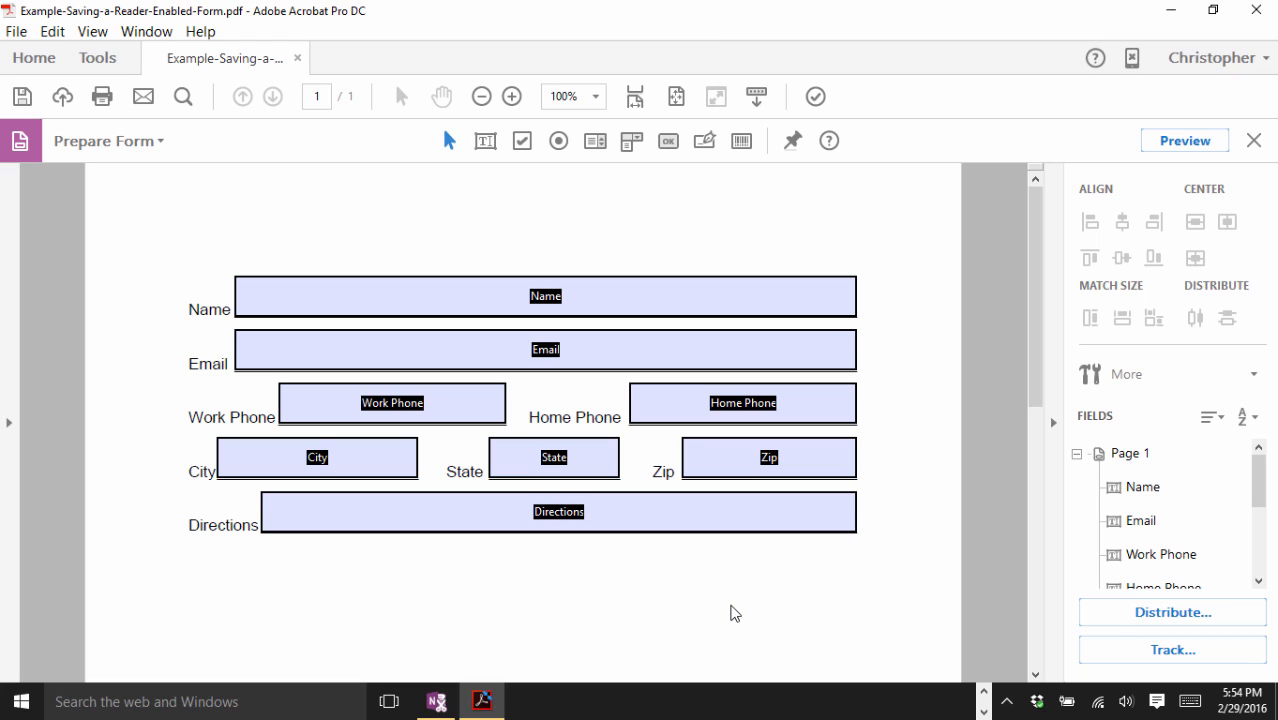
pyautogui.moveTo(732, 613)
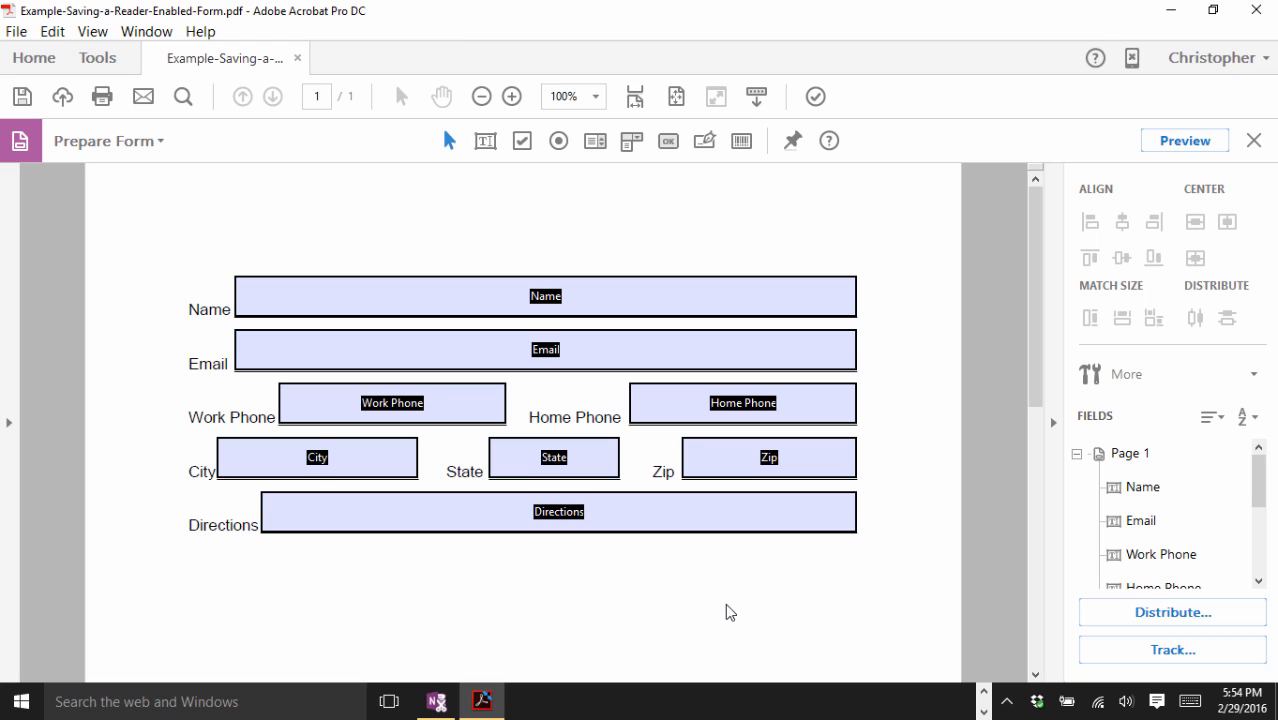
pyautogui.moveTo(699, 652)
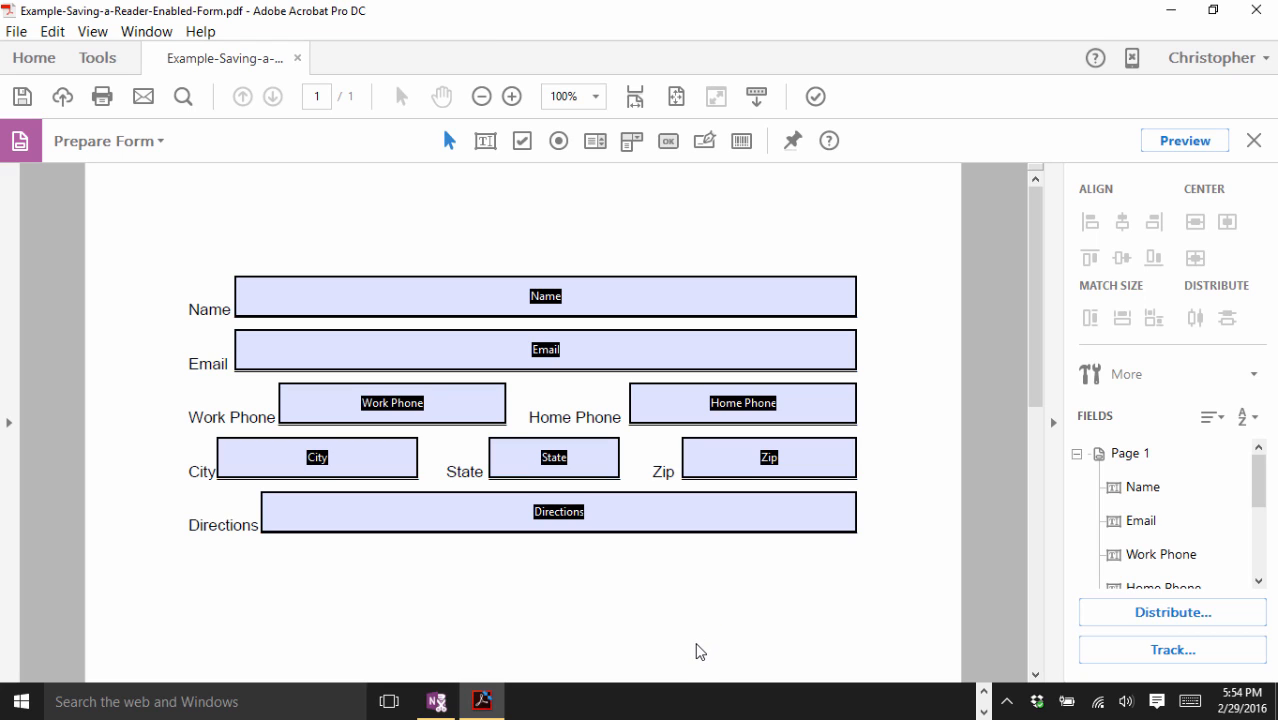
pyautogui.moveTo(315, 140)
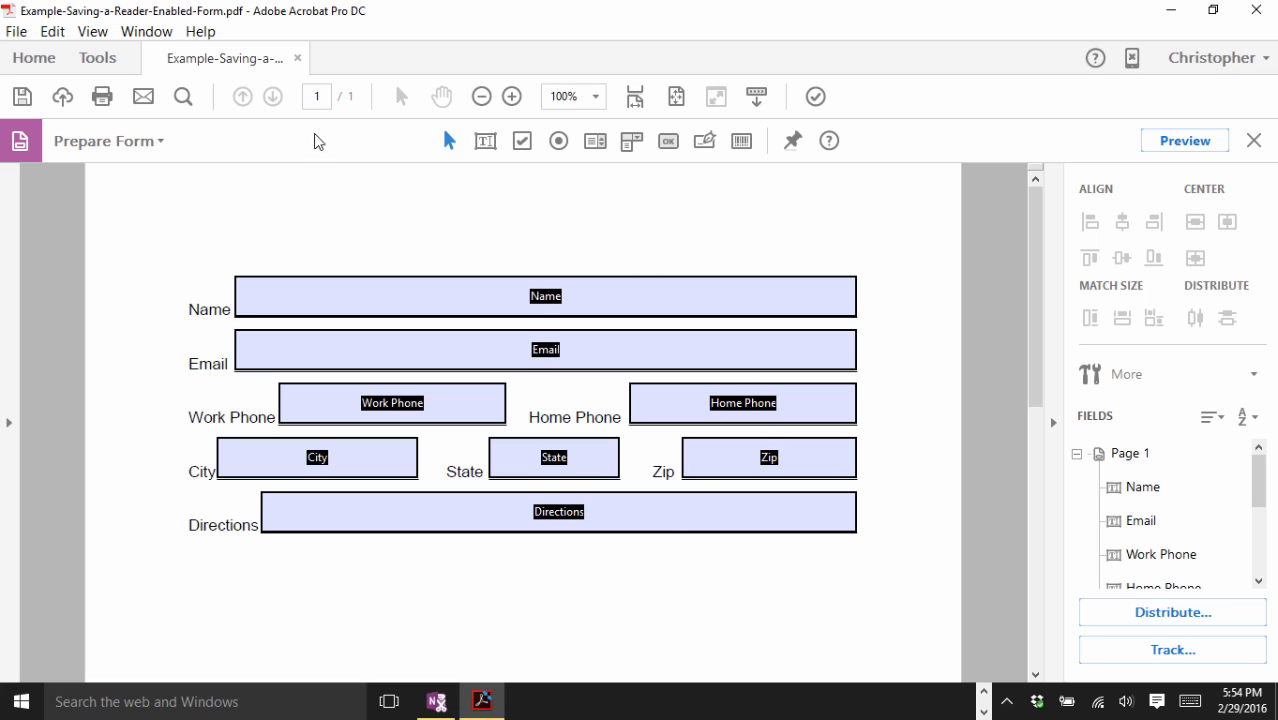
pyautogui.moveTo(668, 140)
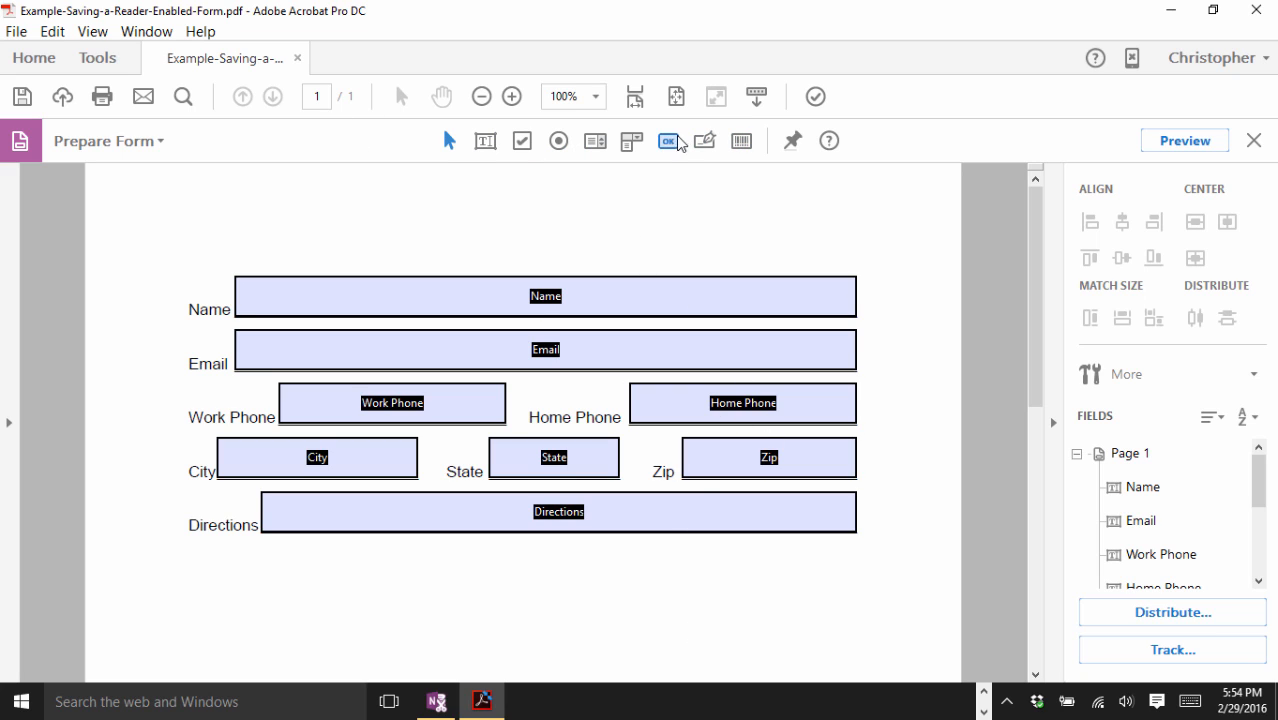
pyautogui.moveTo(670, 158)
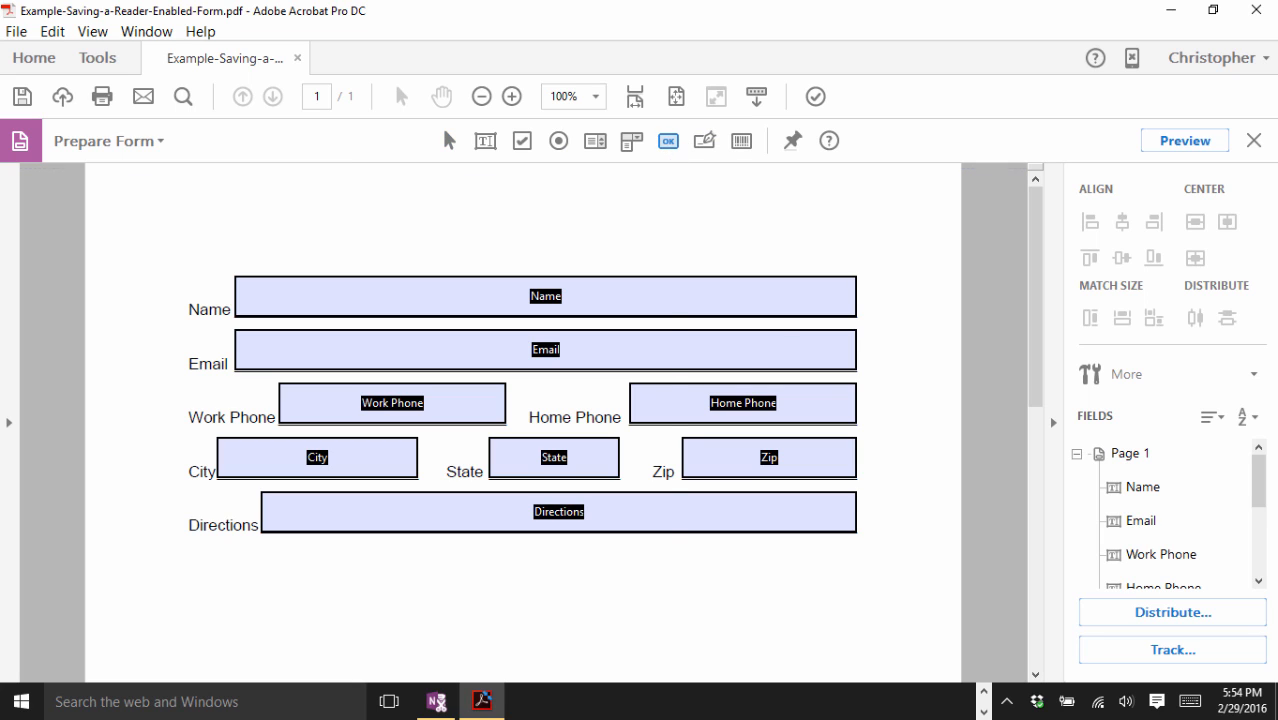
# Draw a new button field, Button5, beneath the Directions field.
pyautogui.moveTo(505, 575); pyautogui.dragTo(603, 607)
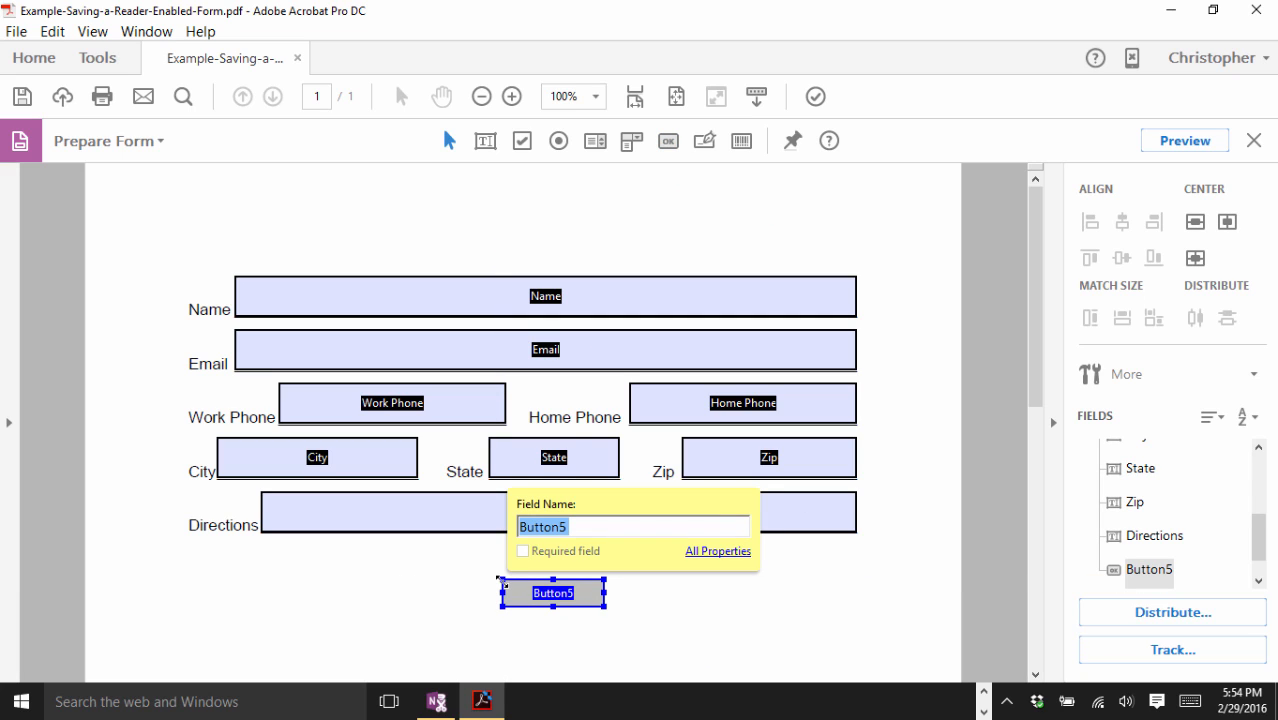
pyautogui.click(633, 526)
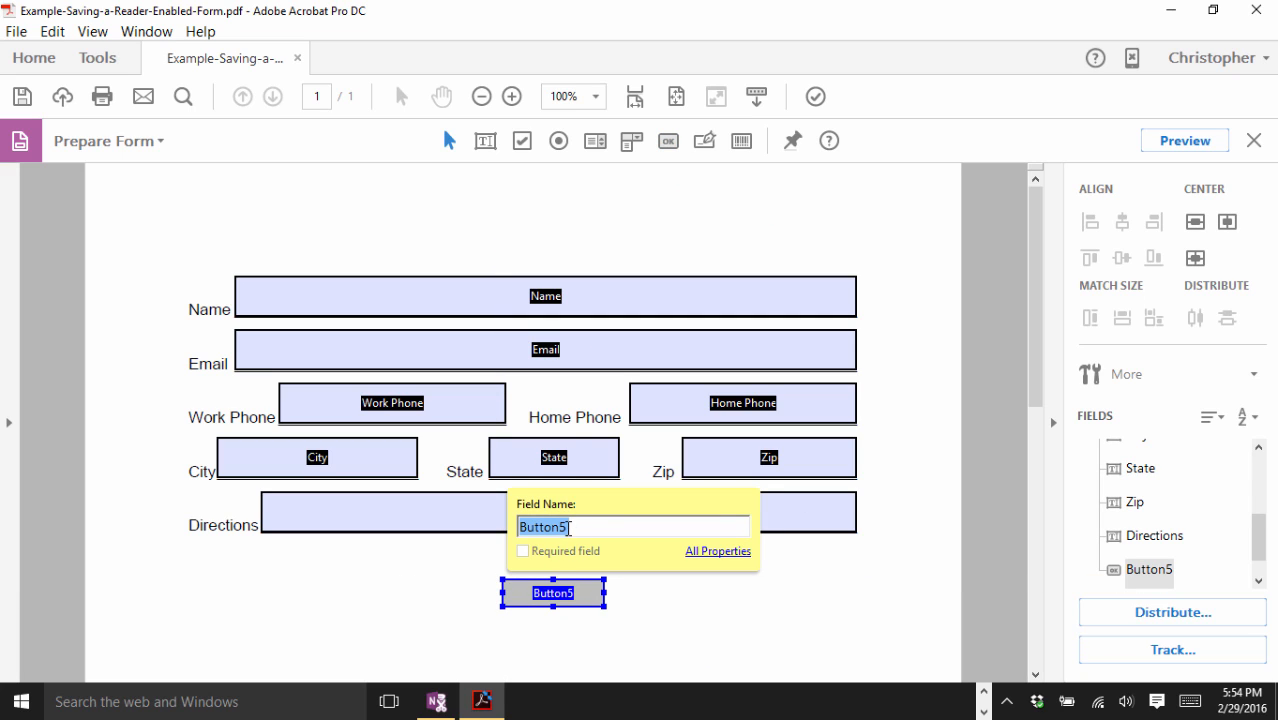
pyautogui.moveTo(719, 560)
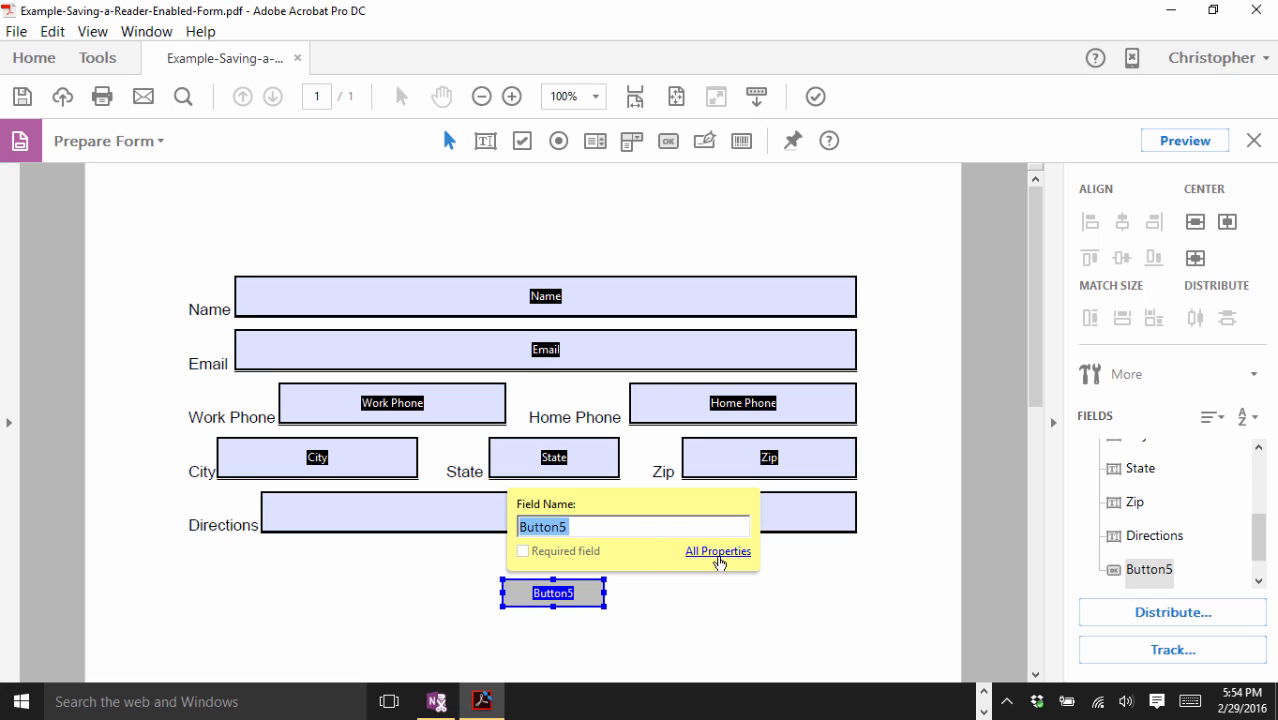
# In Button Properties, set the button's name and tooltip to Submit.
pyautogui.click(716, 551)
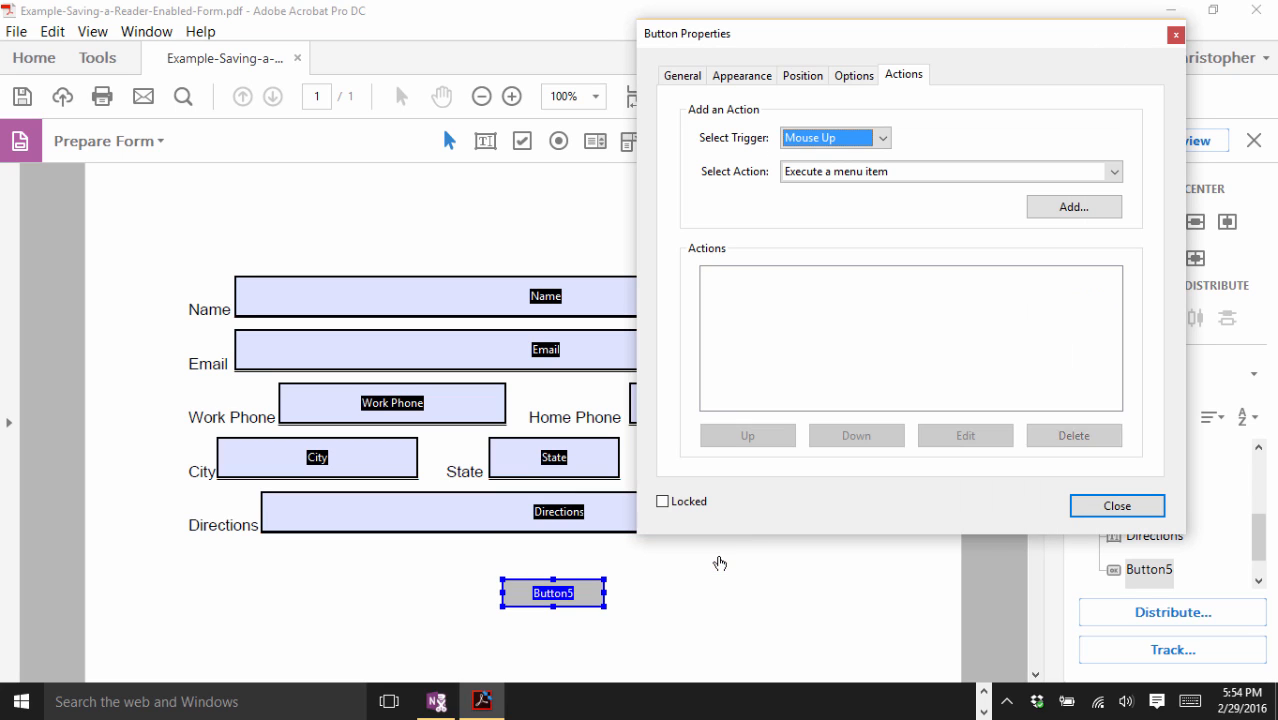
pyautogui.moveTo(694, 90)
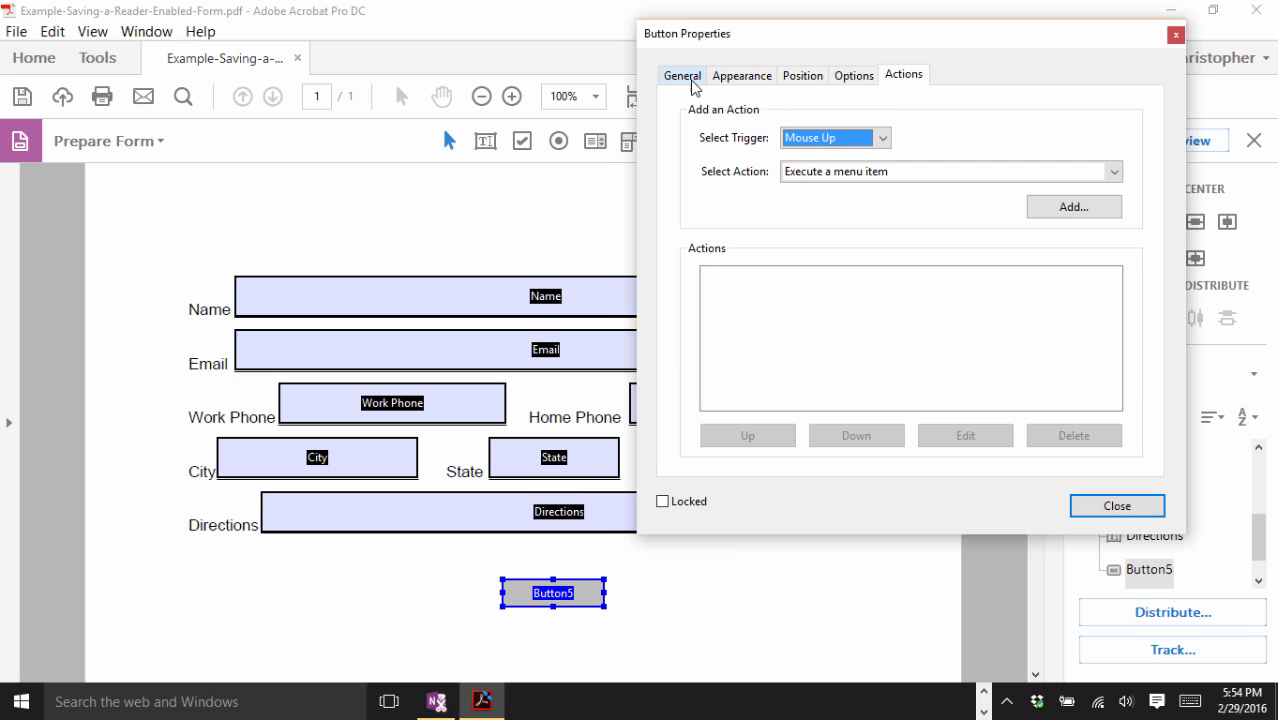
pyautogui.click(681, 75)
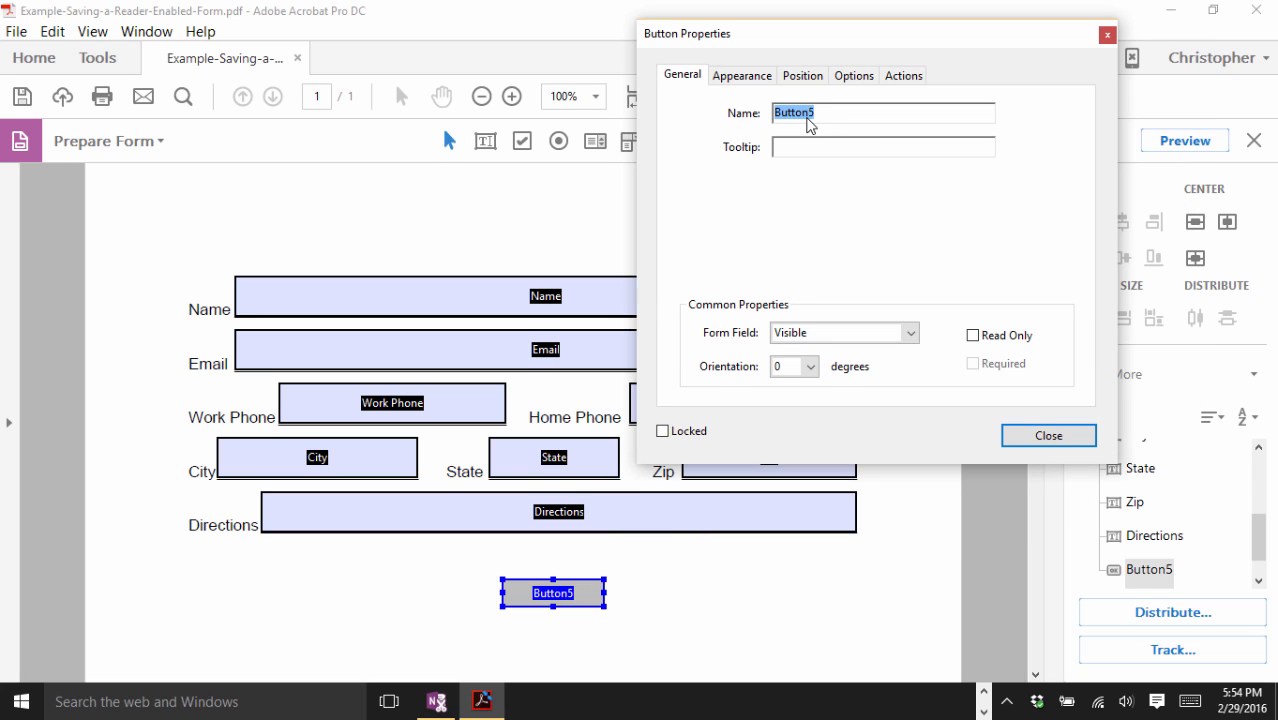
pyautogui.write('Submit')
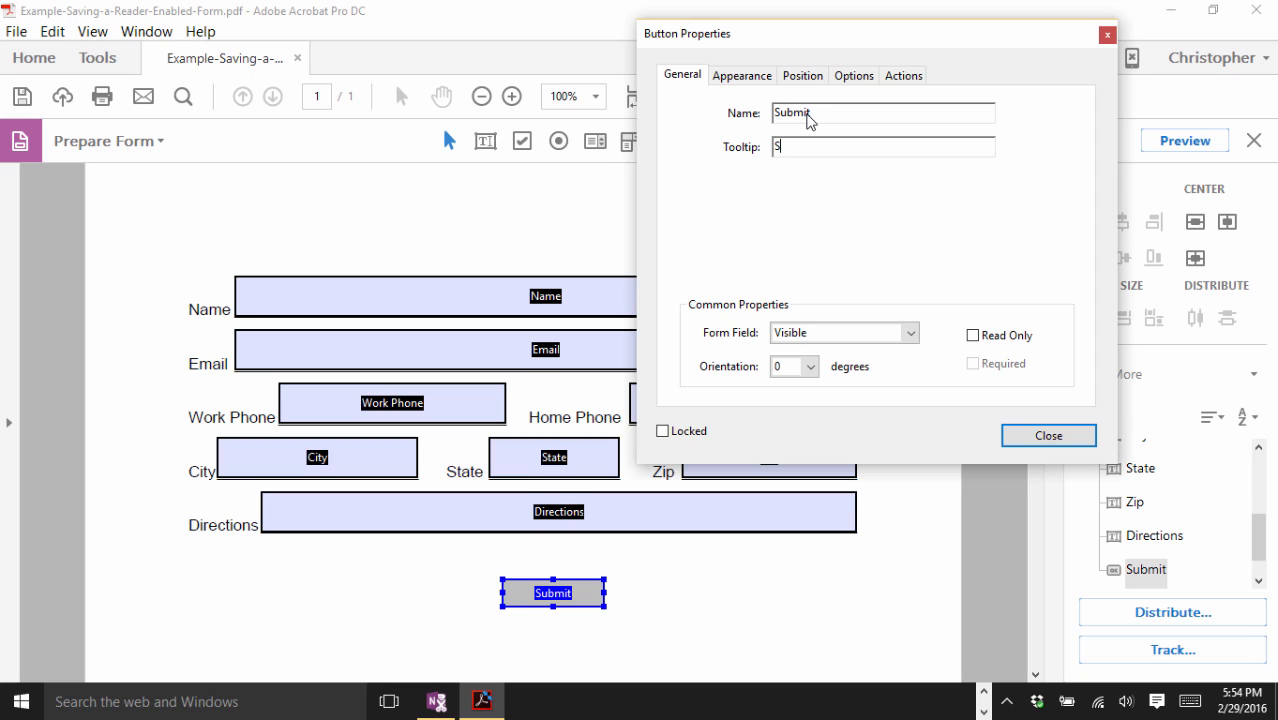
pyautogui.write('ubmit')
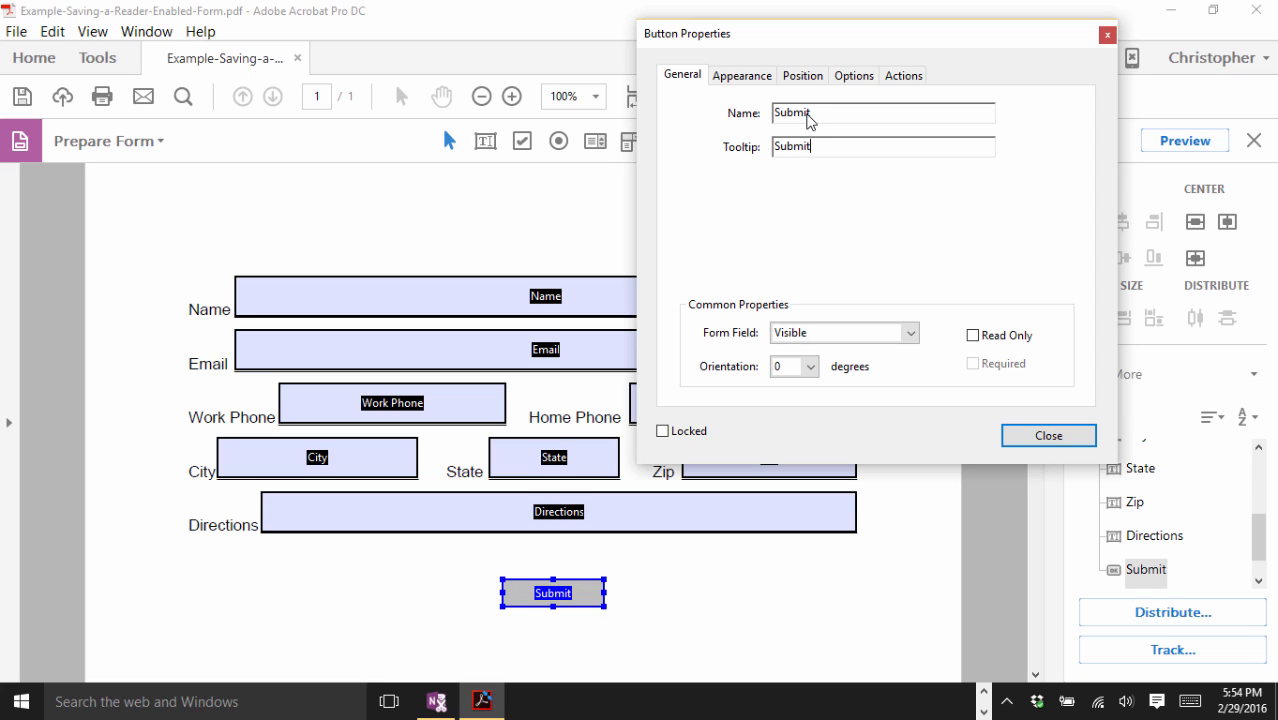
pyautogui.moveTo(846, 54)
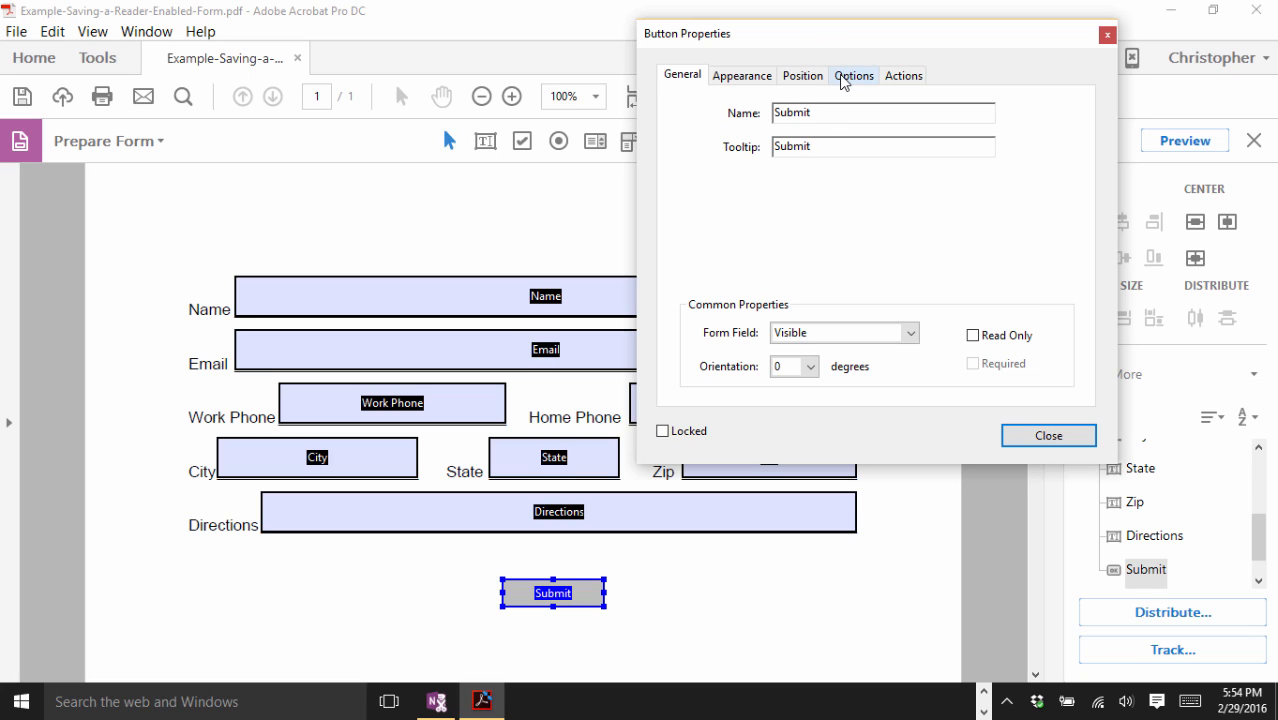
# Give the button the visible label 'Submit Form'.
pyautogui.click(854, 75)
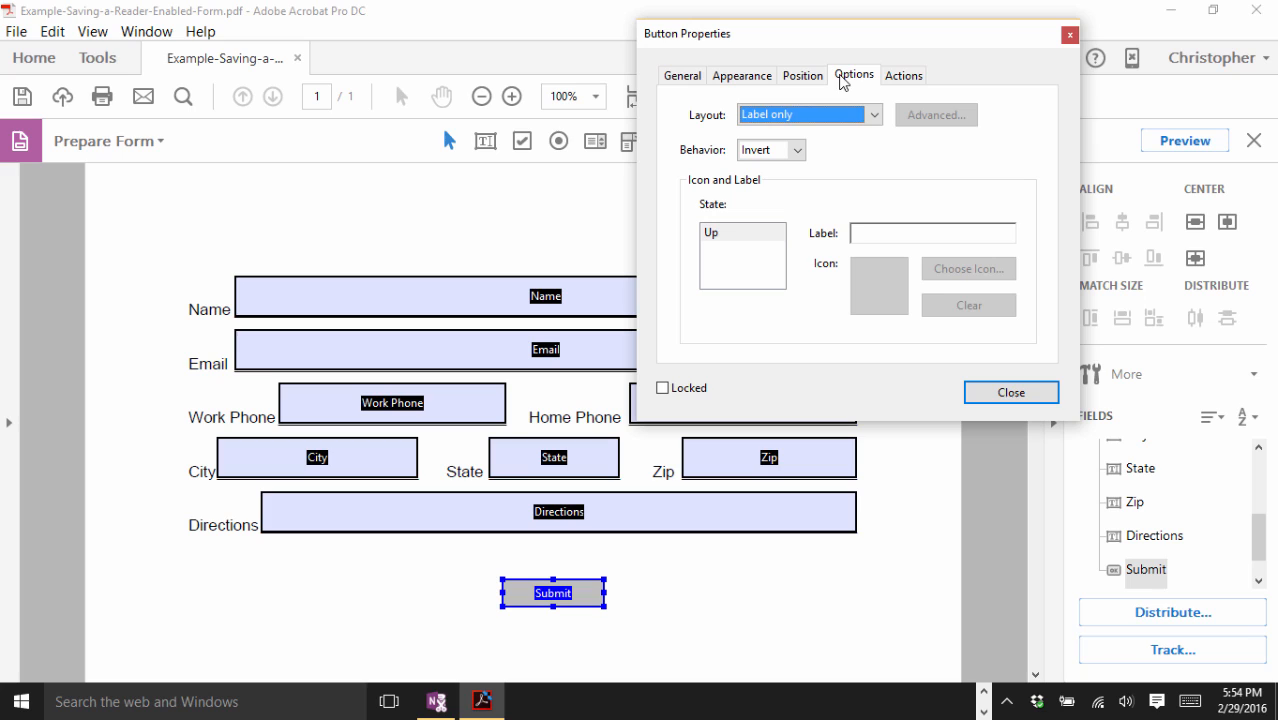
pyautogui.click(931, 232)
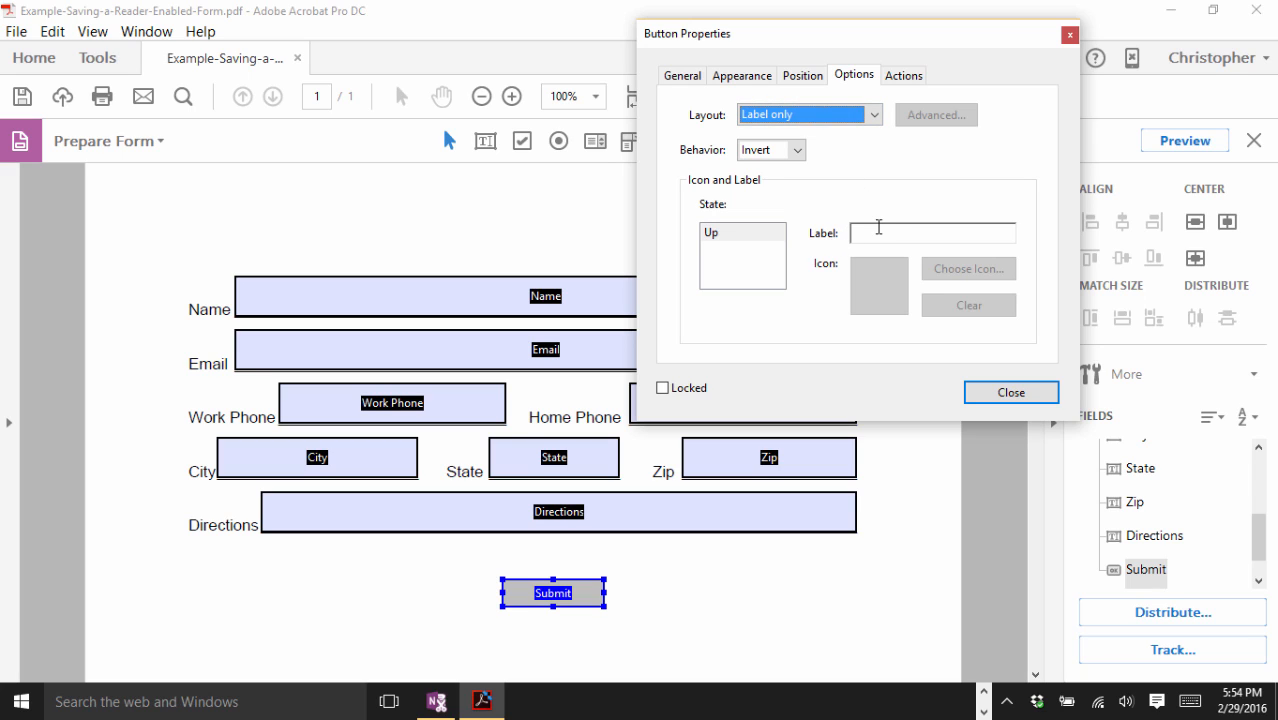
pyautogui.write('S')
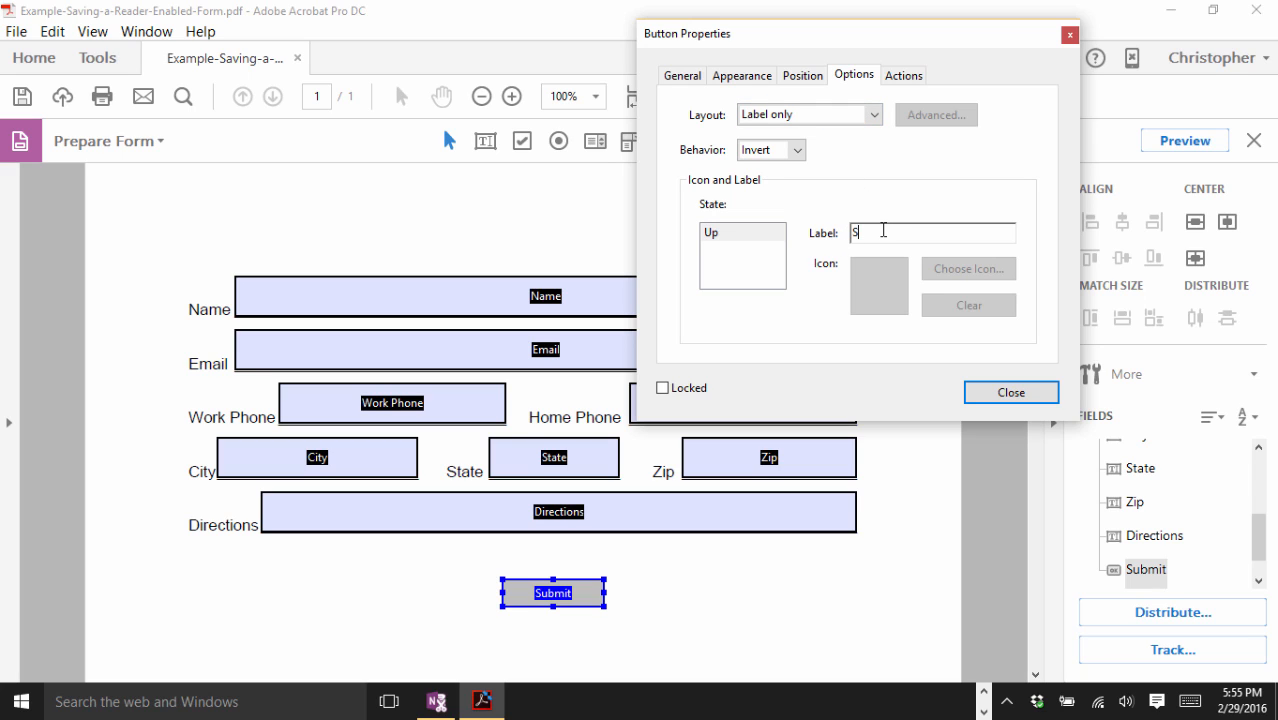
pyautogui.write('ubmit FOrm')
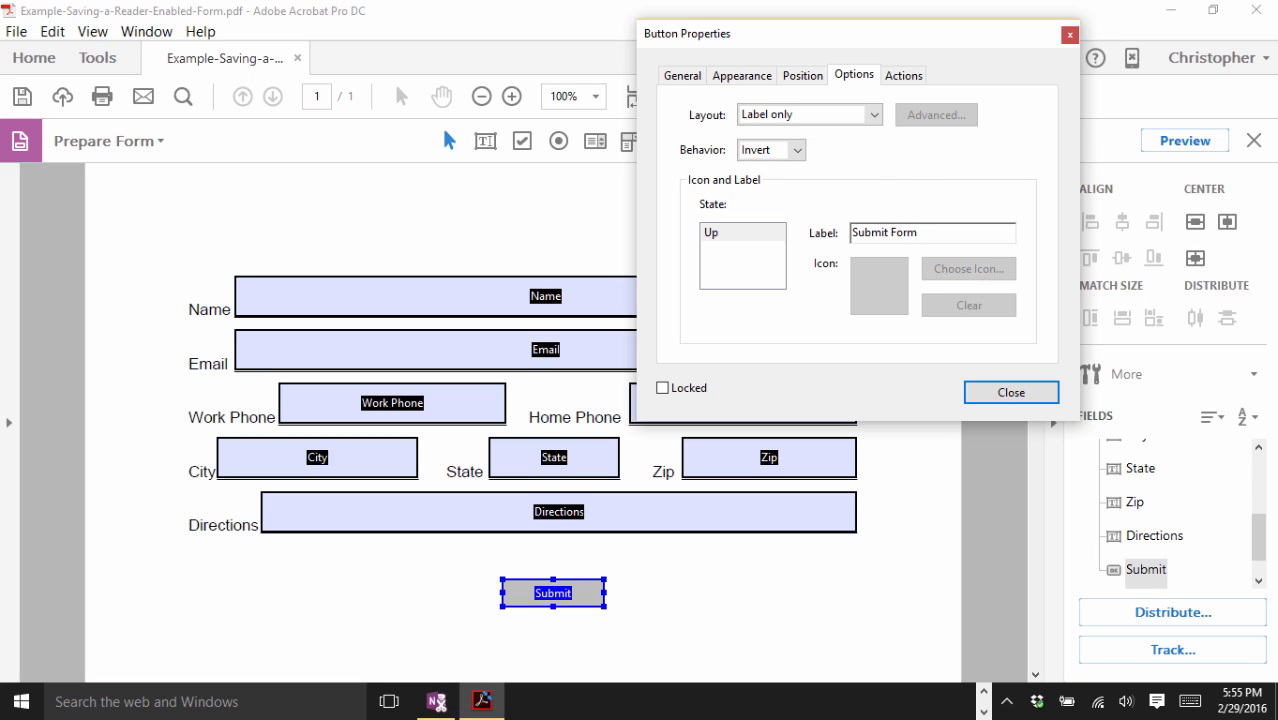
# Choose 'Submit a form' as the button's Mouse Up action.
pyautogui.click(903, 75)
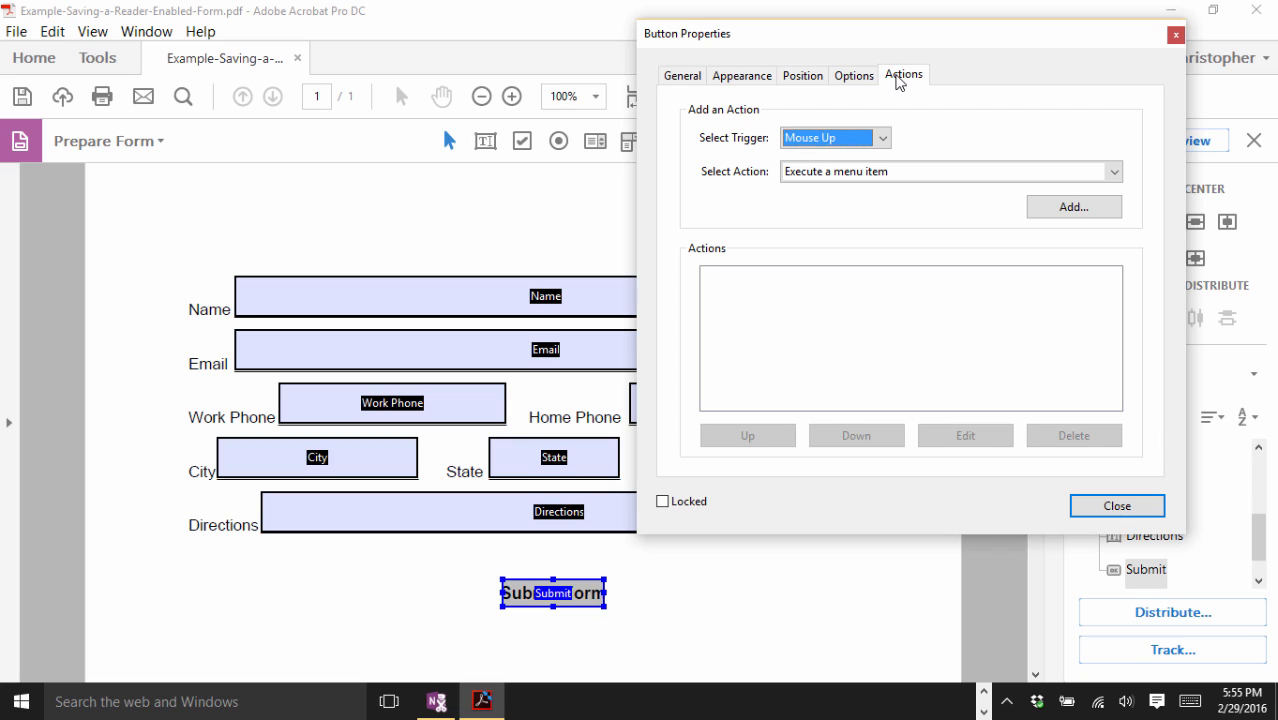
pyautogui.moveTo(747, 152)
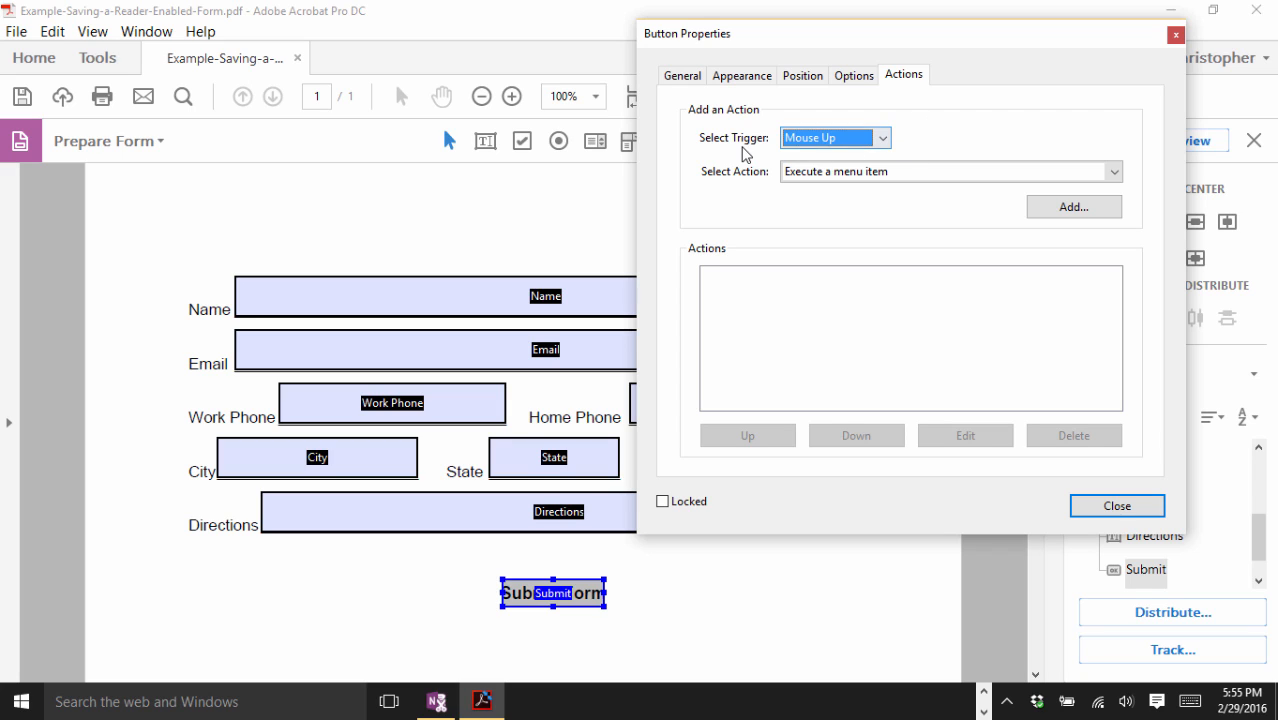
pyautogui.moveTo(774, 180)
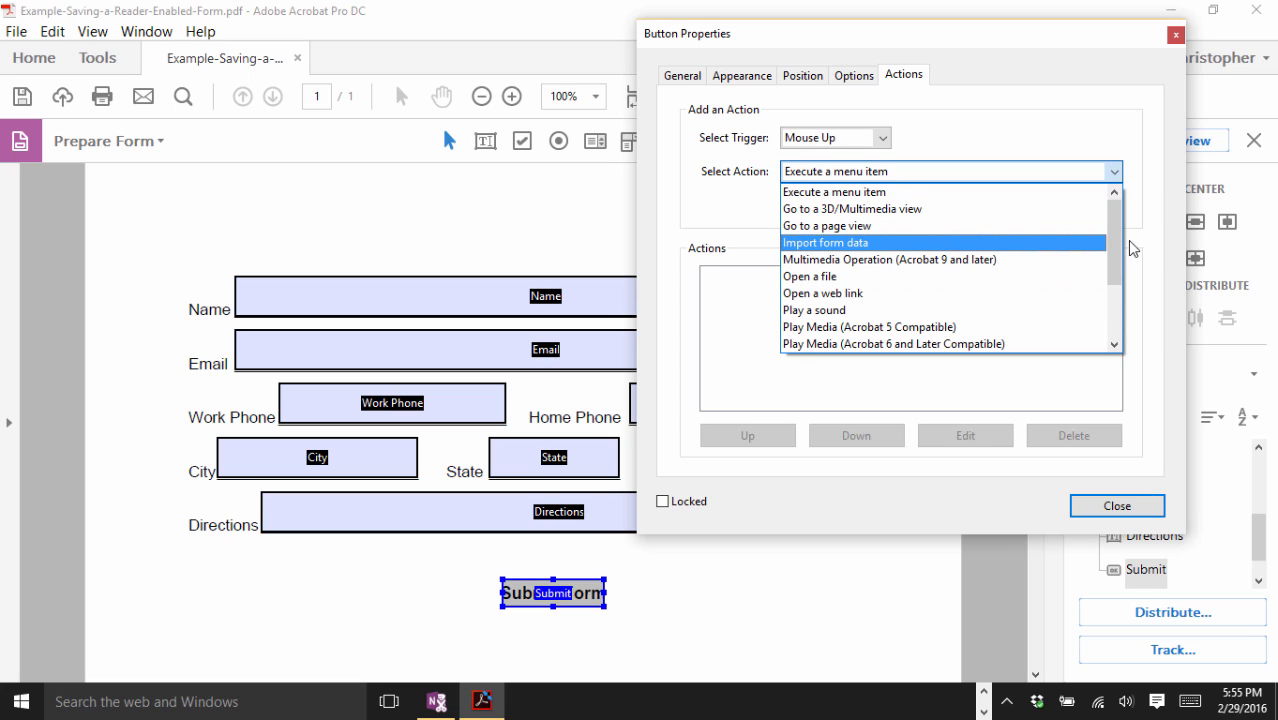
pyautogui.scroll(-3)
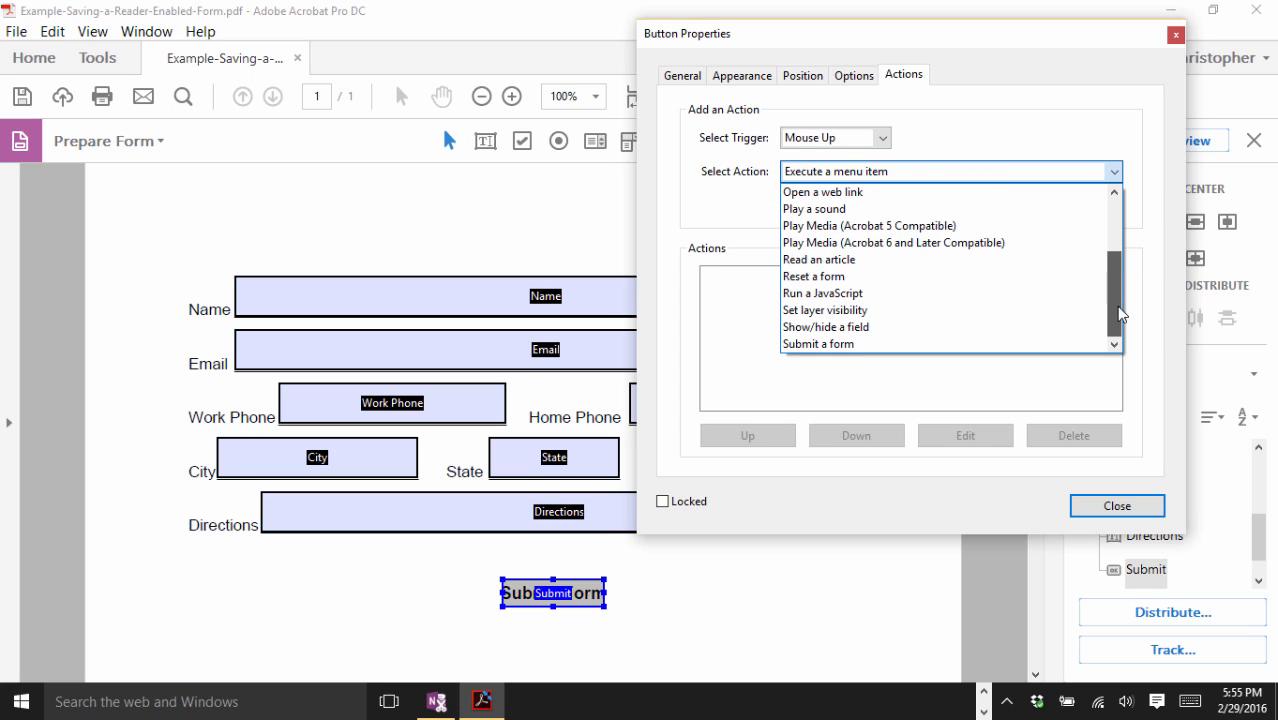
pyautogui.moveTo(856, 344)
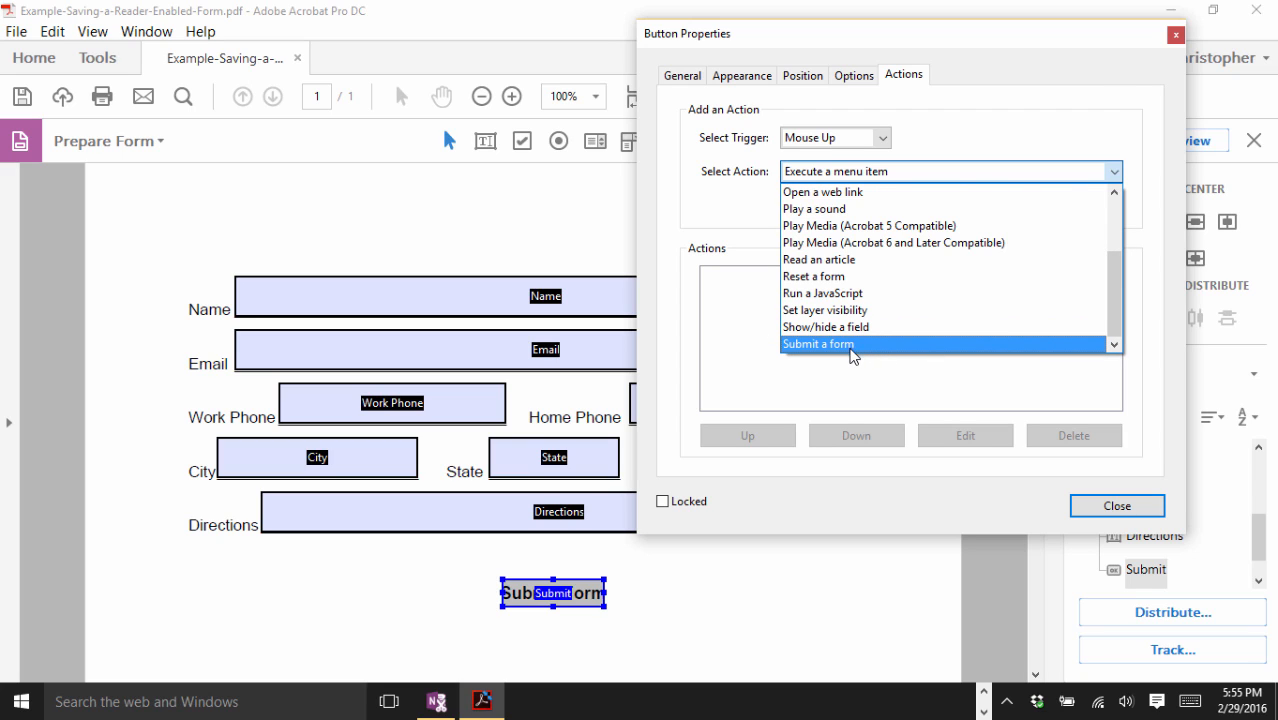
pyautogui.click(817, 343)
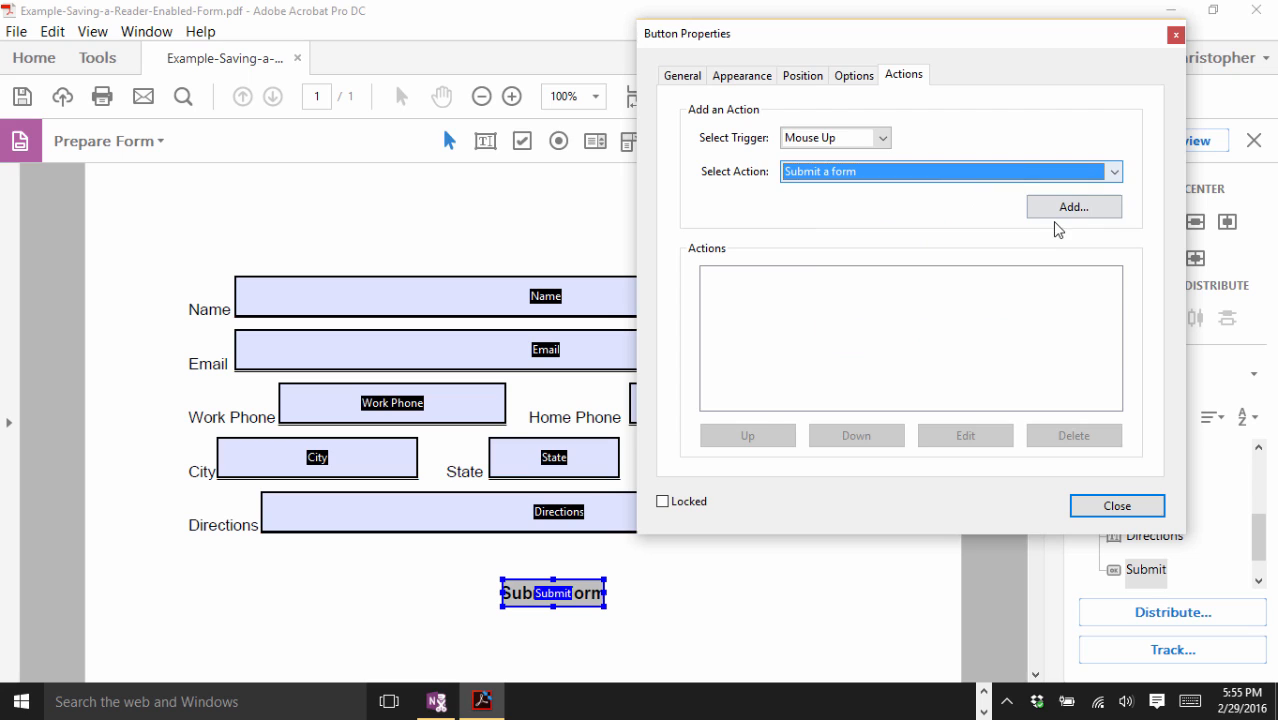
# Add the submit action, emailing the complete PDF document to a mailto: address.
pyautogui.click(1073, 206)
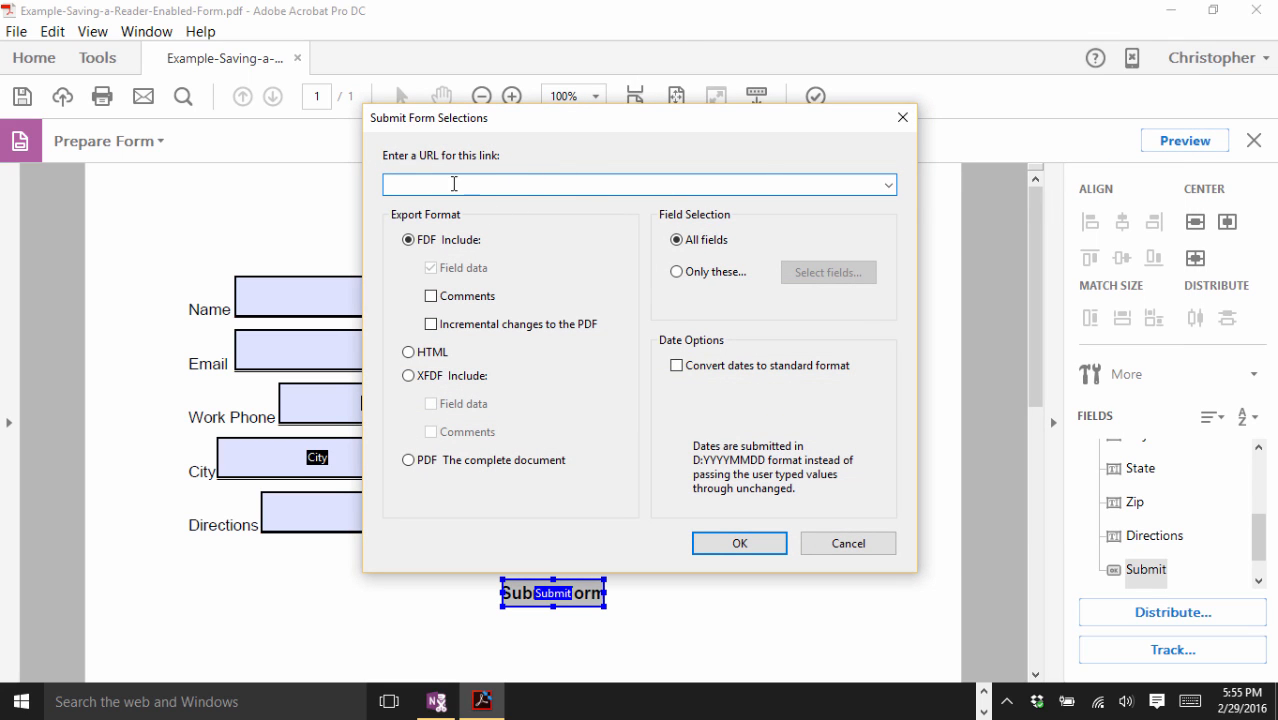
pyautogui.write('mailto:')
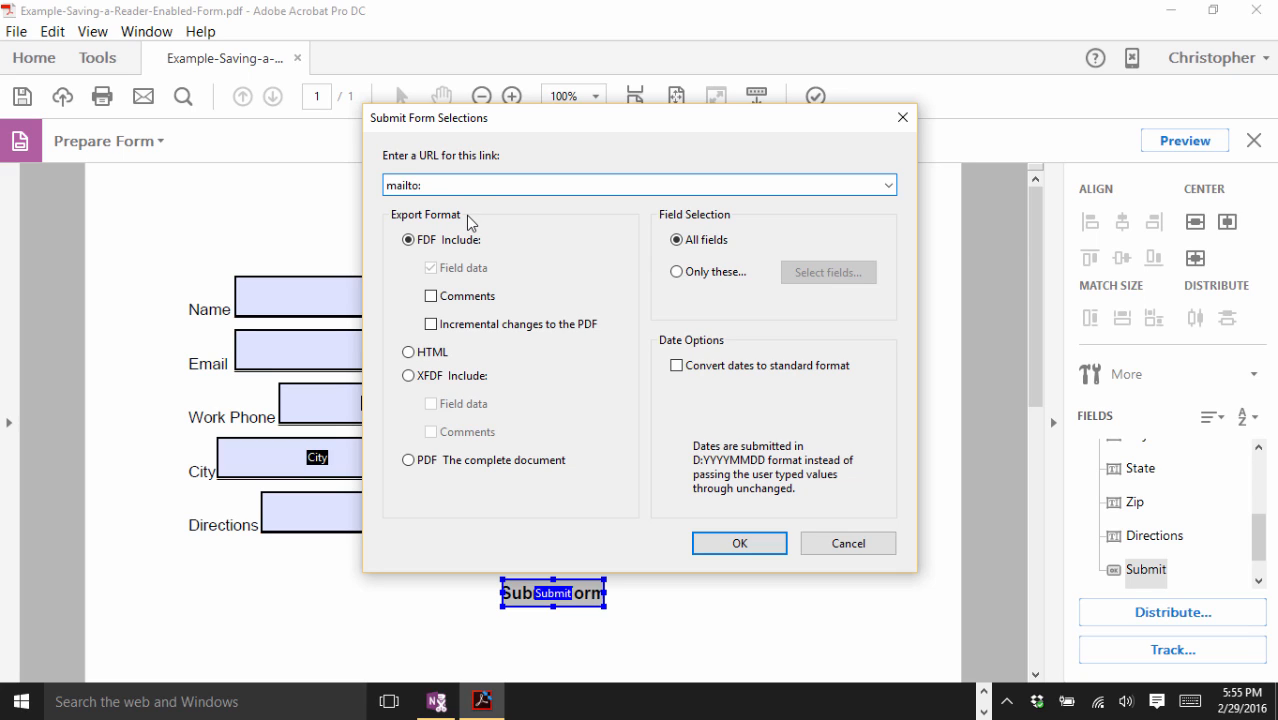
pyautogui.click(638, 184)
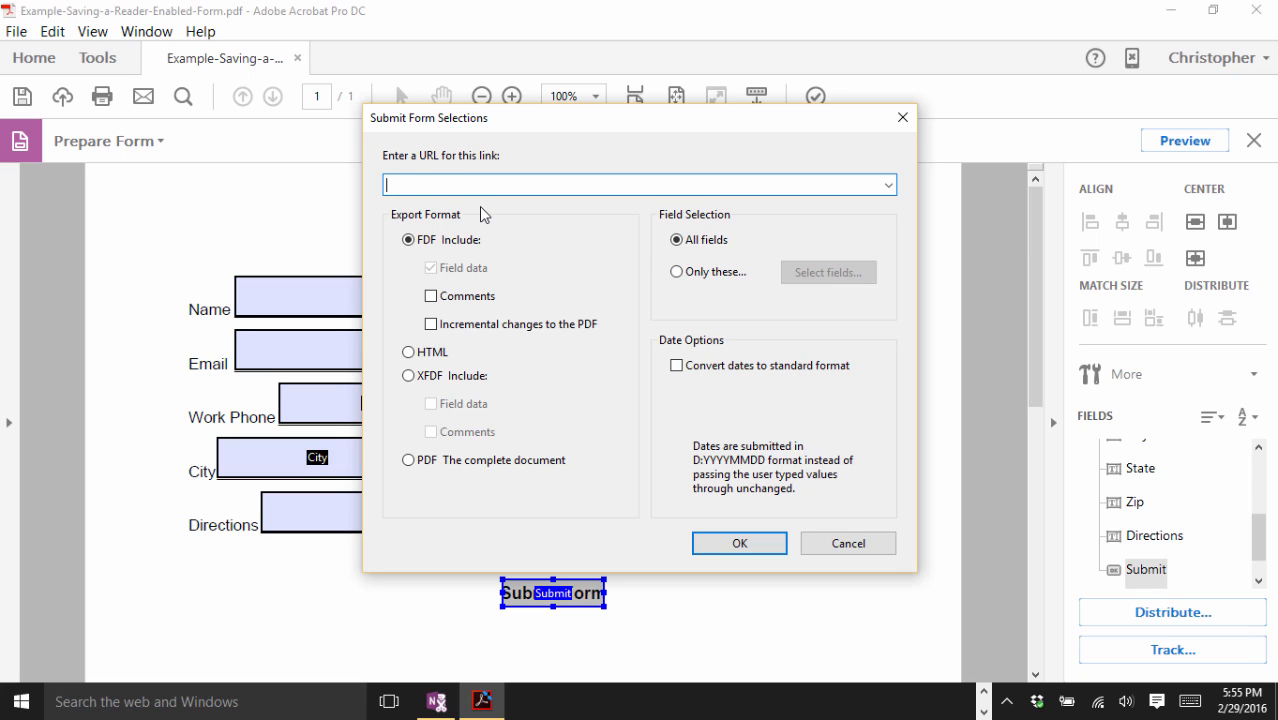
pyautogui.write('mailt')
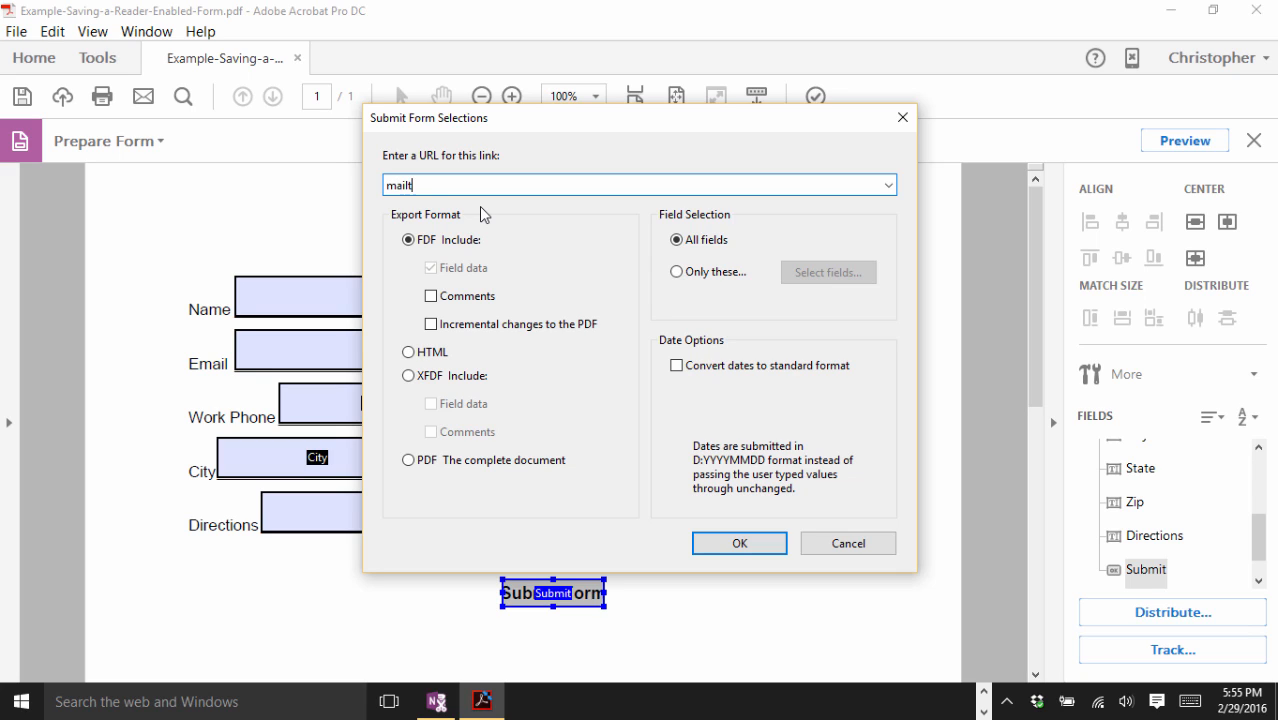
pyautogui.write('o:')
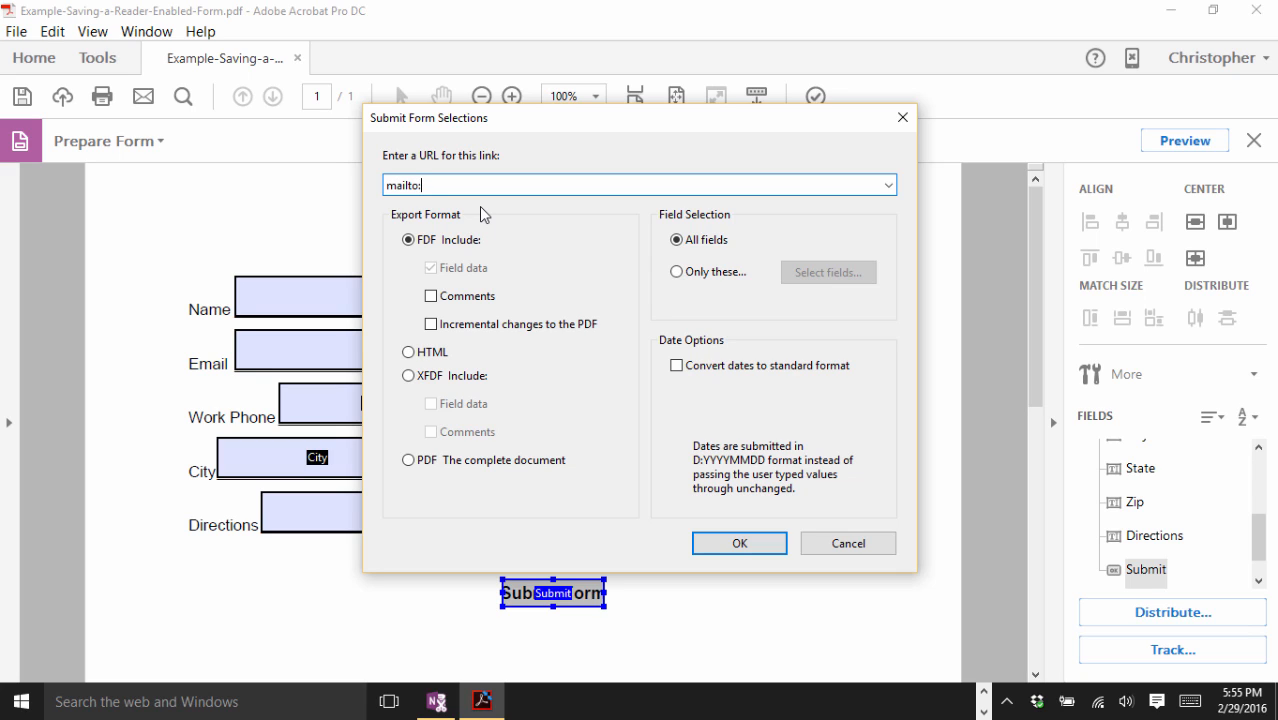
pyautogui.moveTo(484, 207)
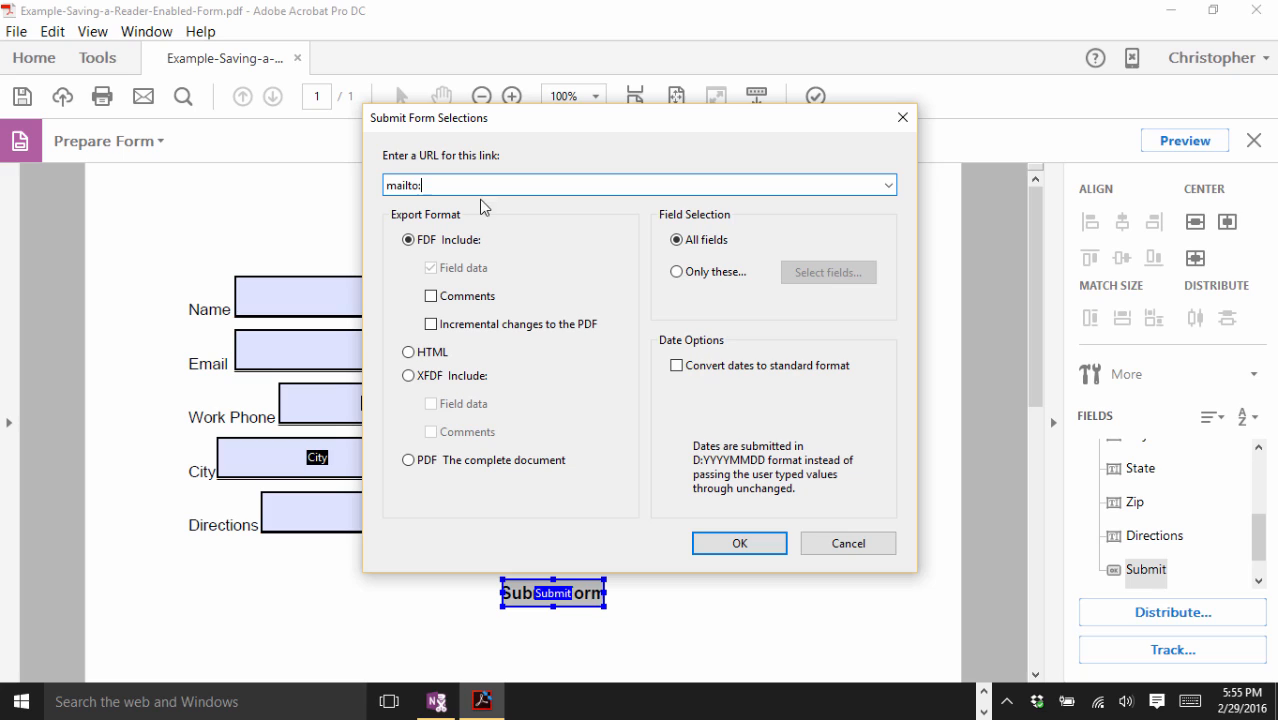
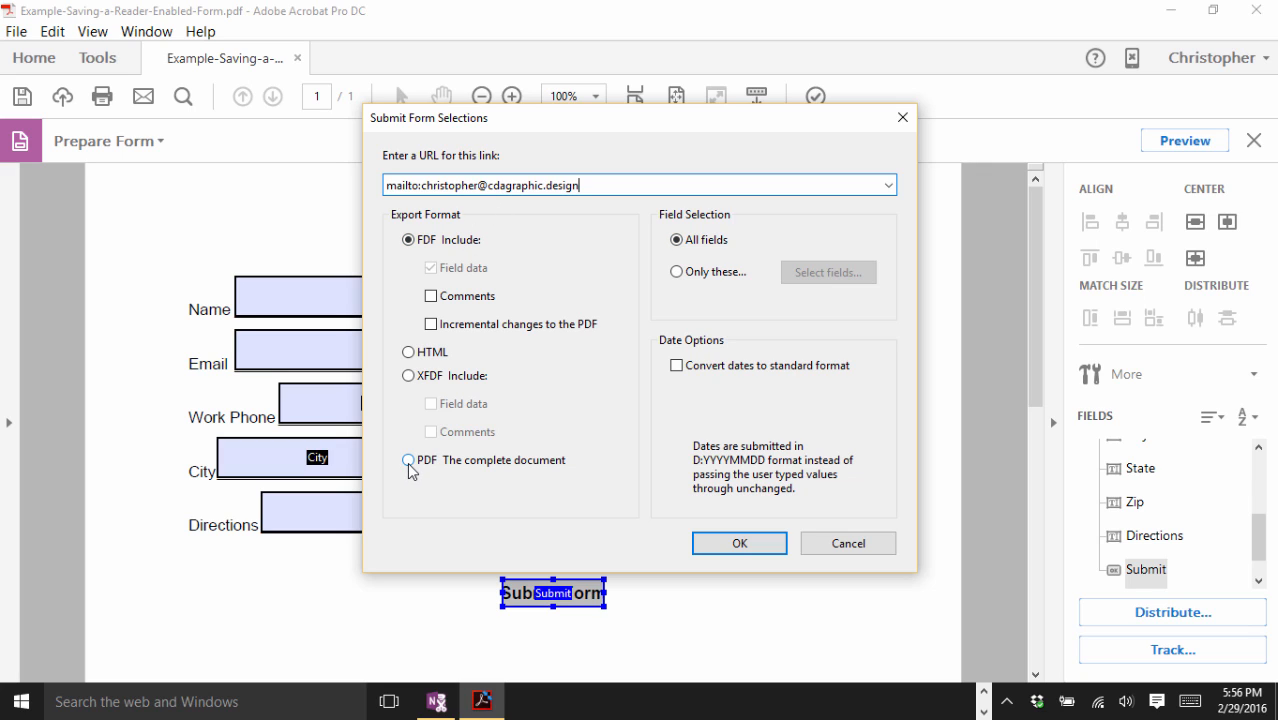
pyautogui.click(406, 460)
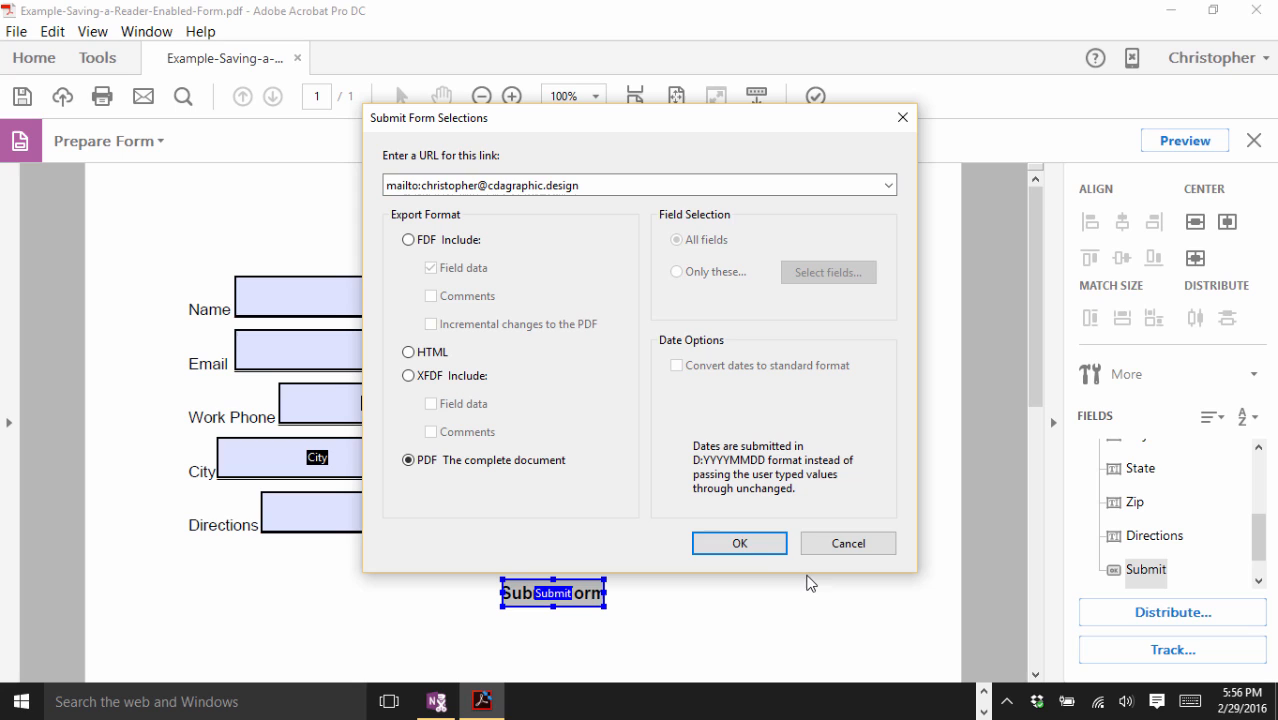
pyautogui.click(739, 543)
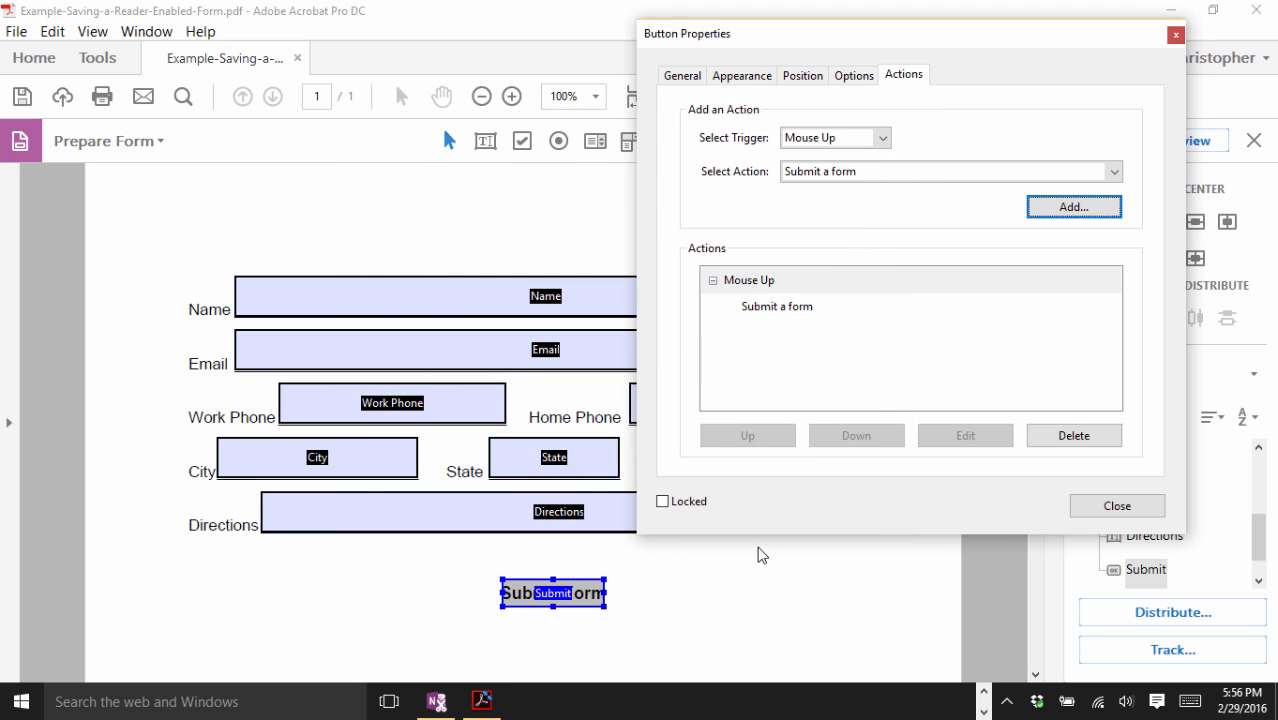
pyautogui.moveTo(1138, 511)
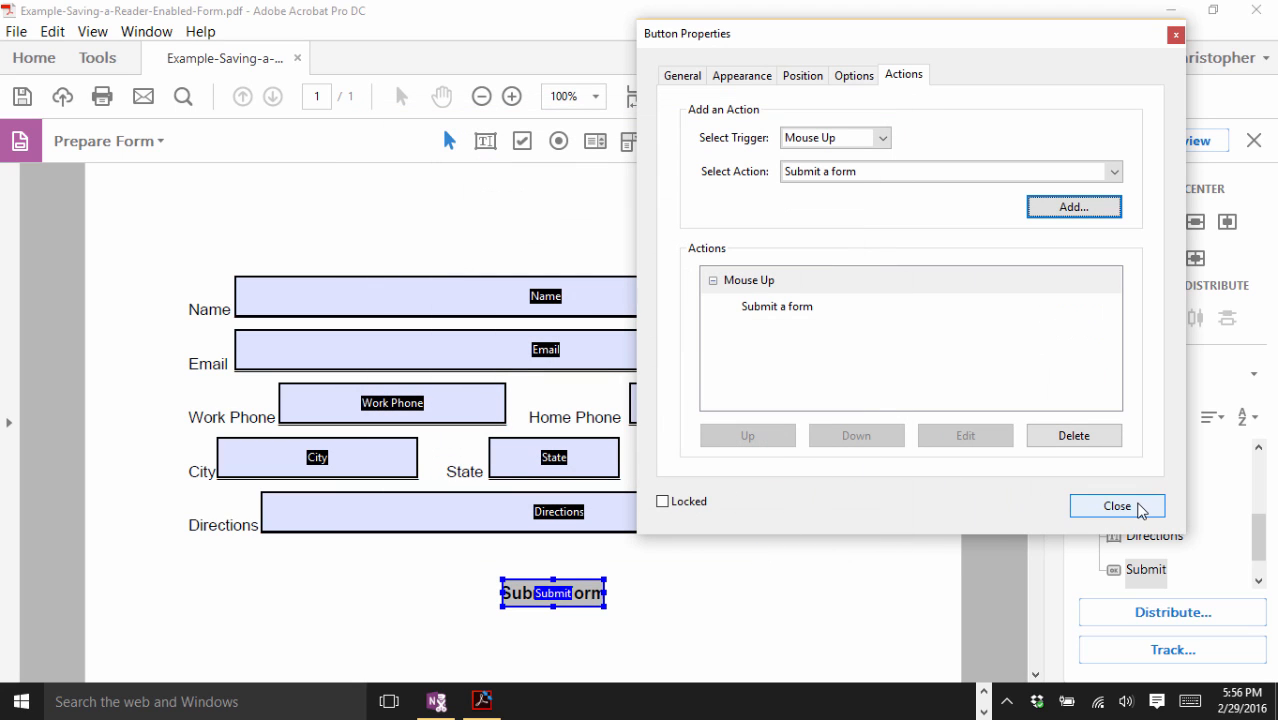
# Close the Submit button's properties, leaving Submit Form below Directions.
pyautogui.click(1117, 505)
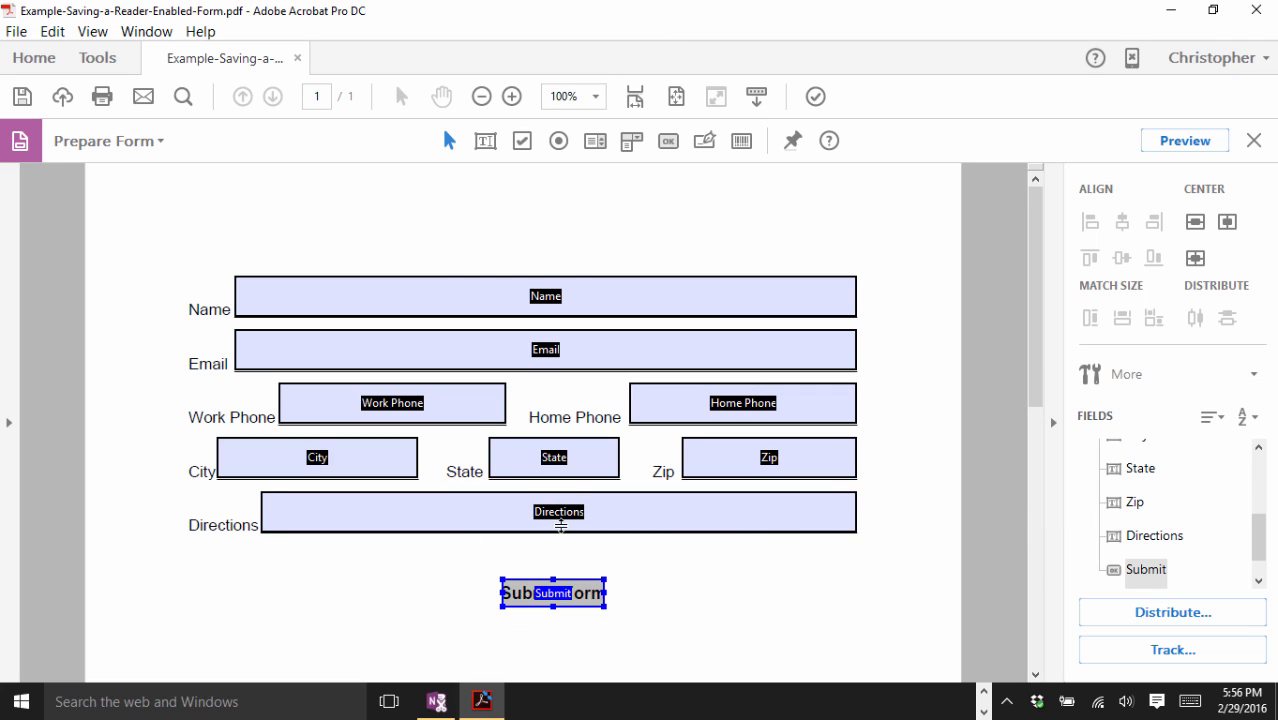
pyautogui.moveTo(647, 627)
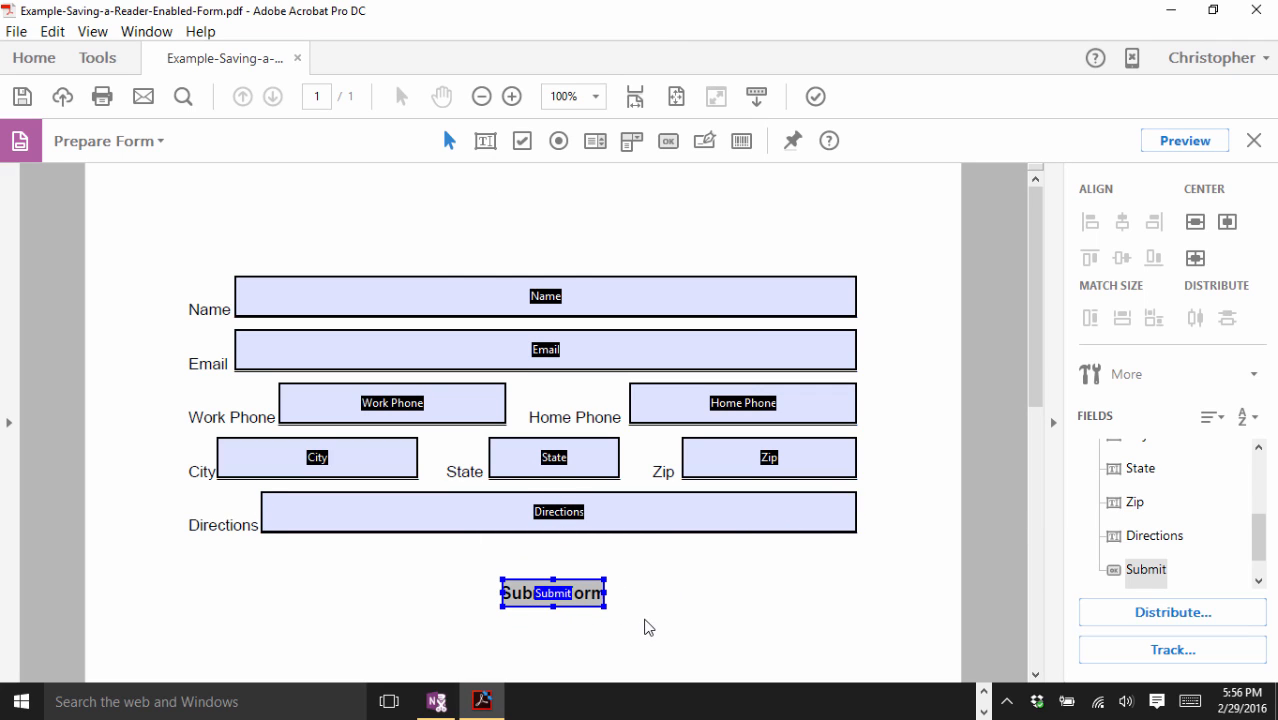
pyautogui.moveTo(637, 619)
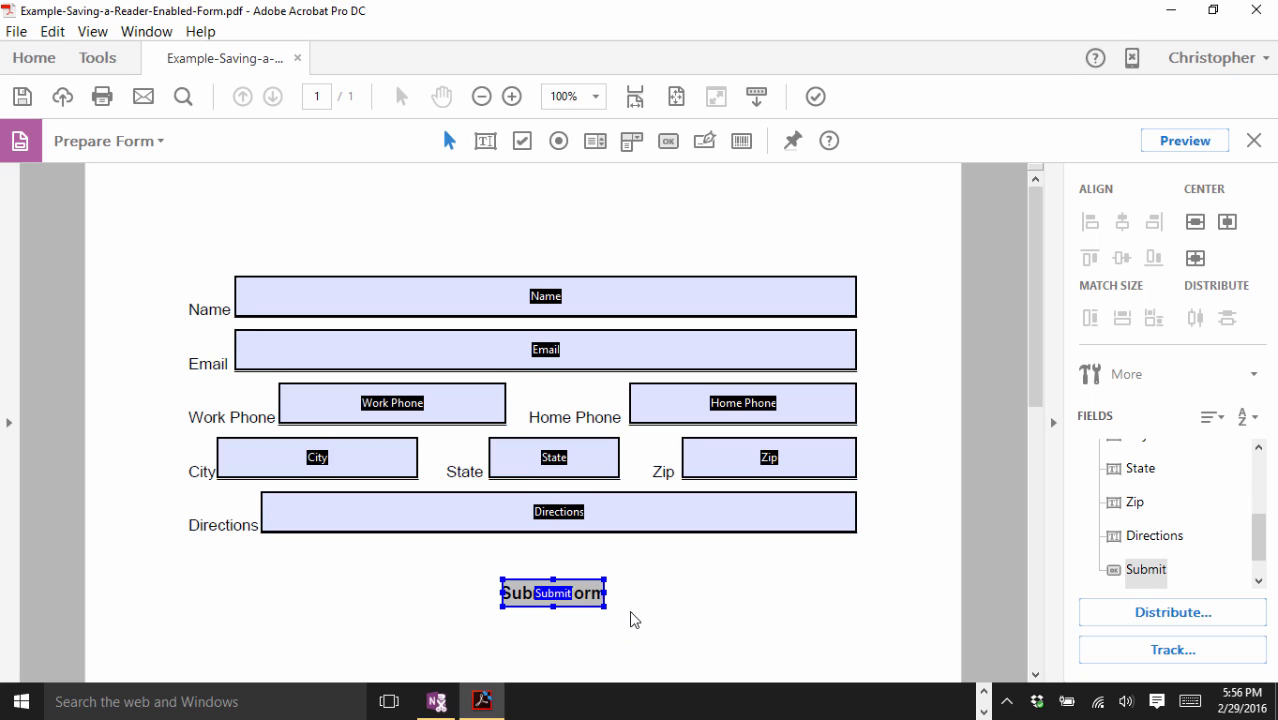
pyautogui.moveTo(622, 627)
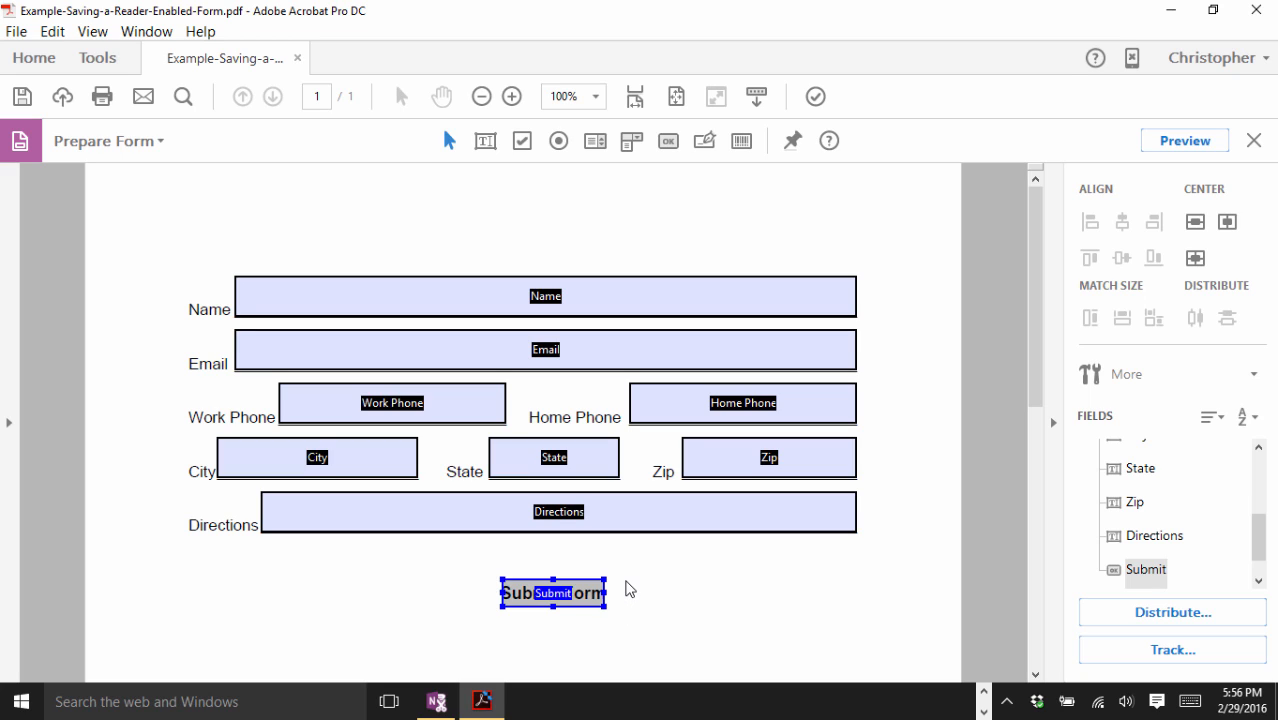
pyautogui.moveTo(701, 168)
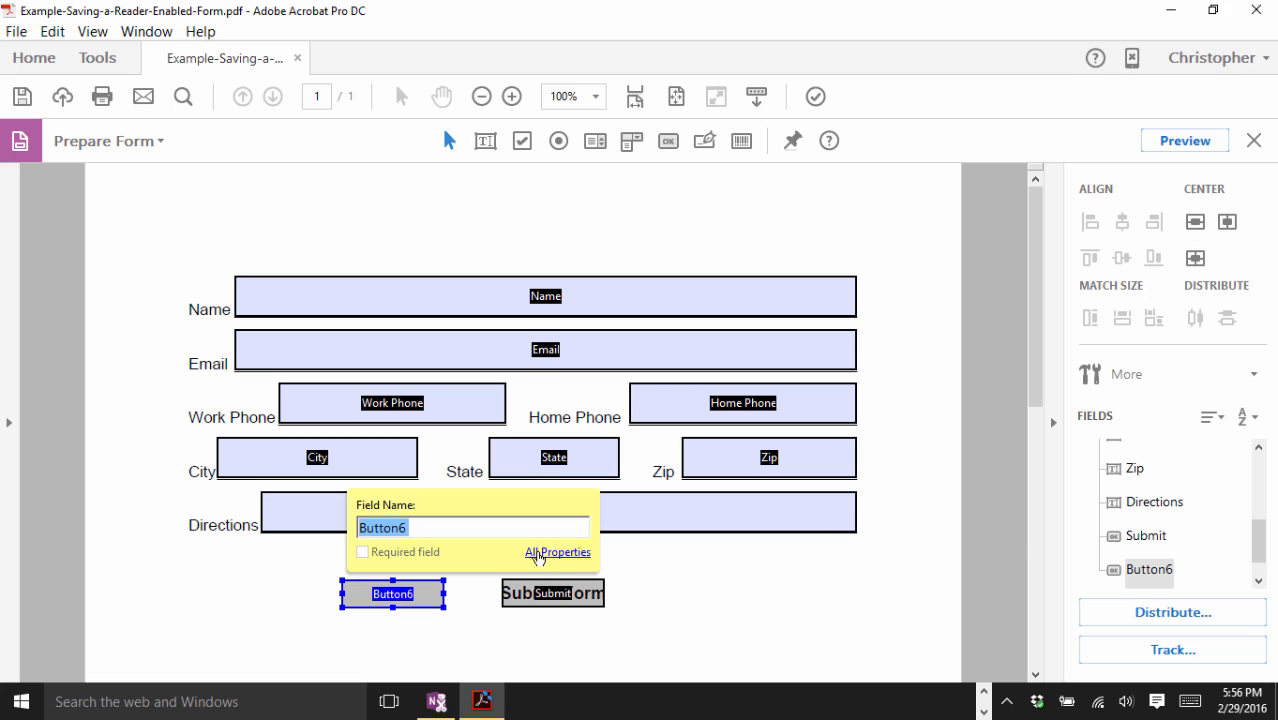
# Set the second button's name and tooltip to Reset.
pyautogui.click(557, 552)
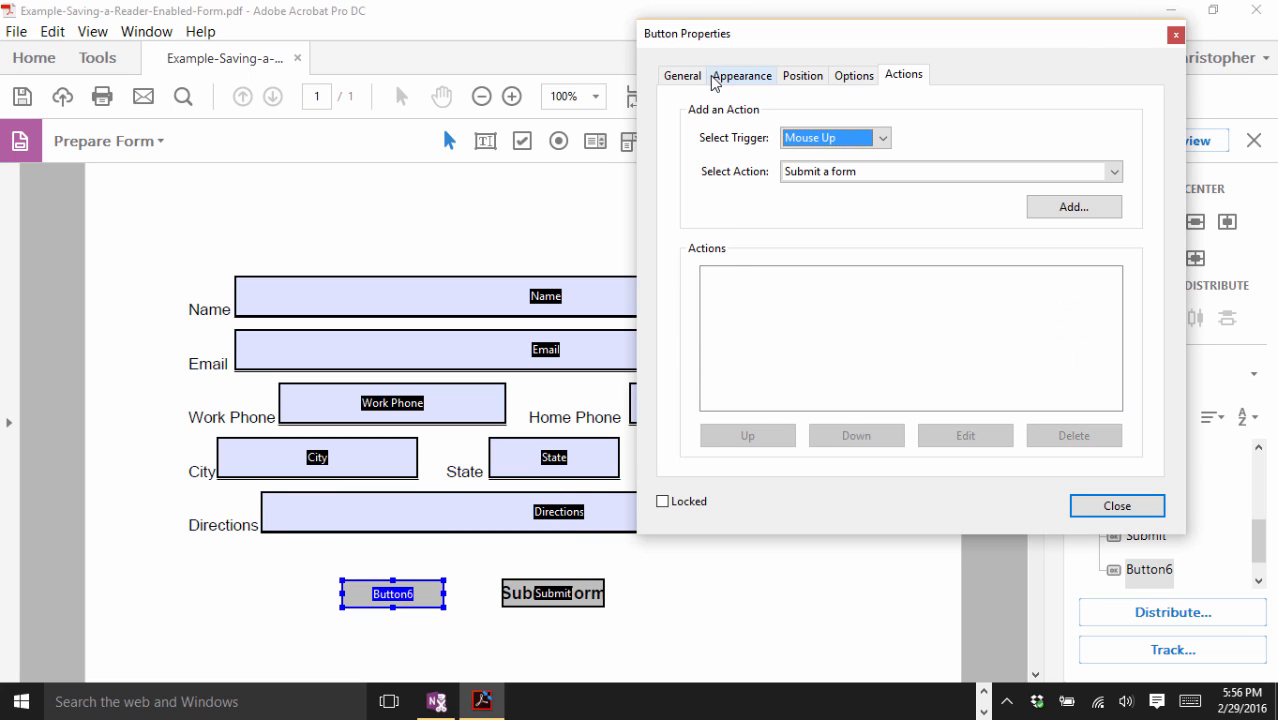
pyautogui.click(681, 75)
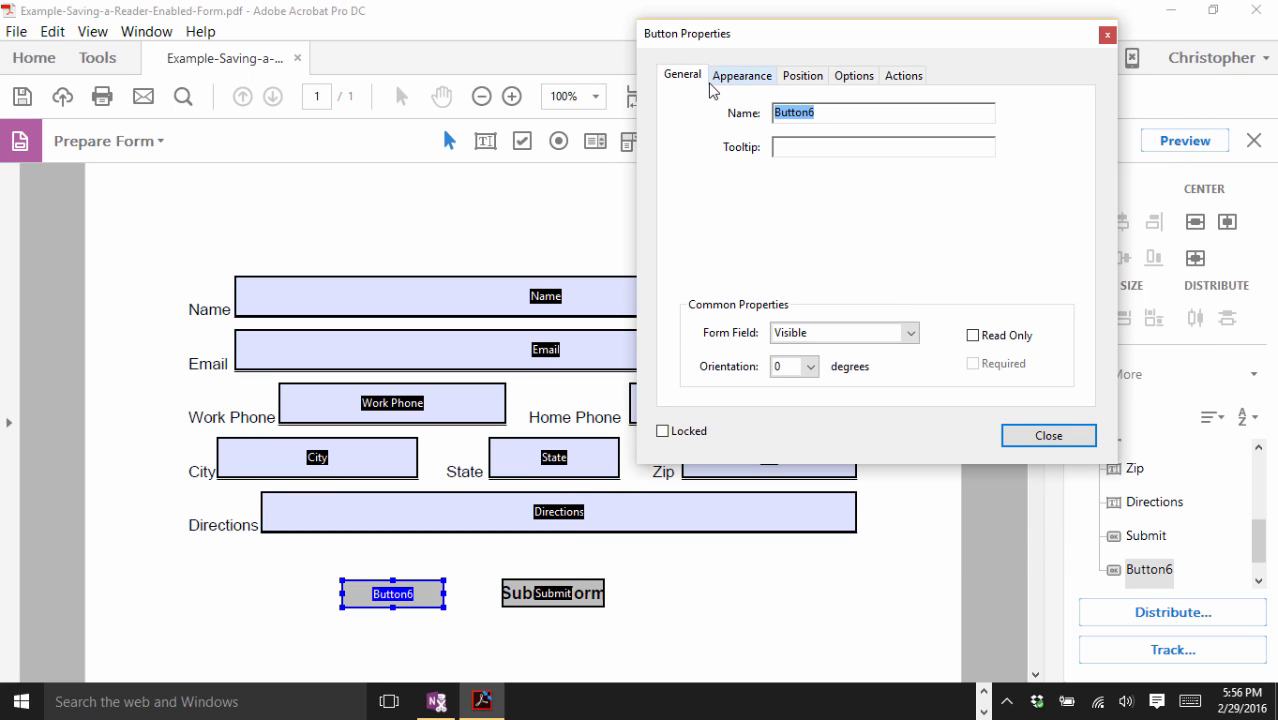
pyautogui.write('Rese')
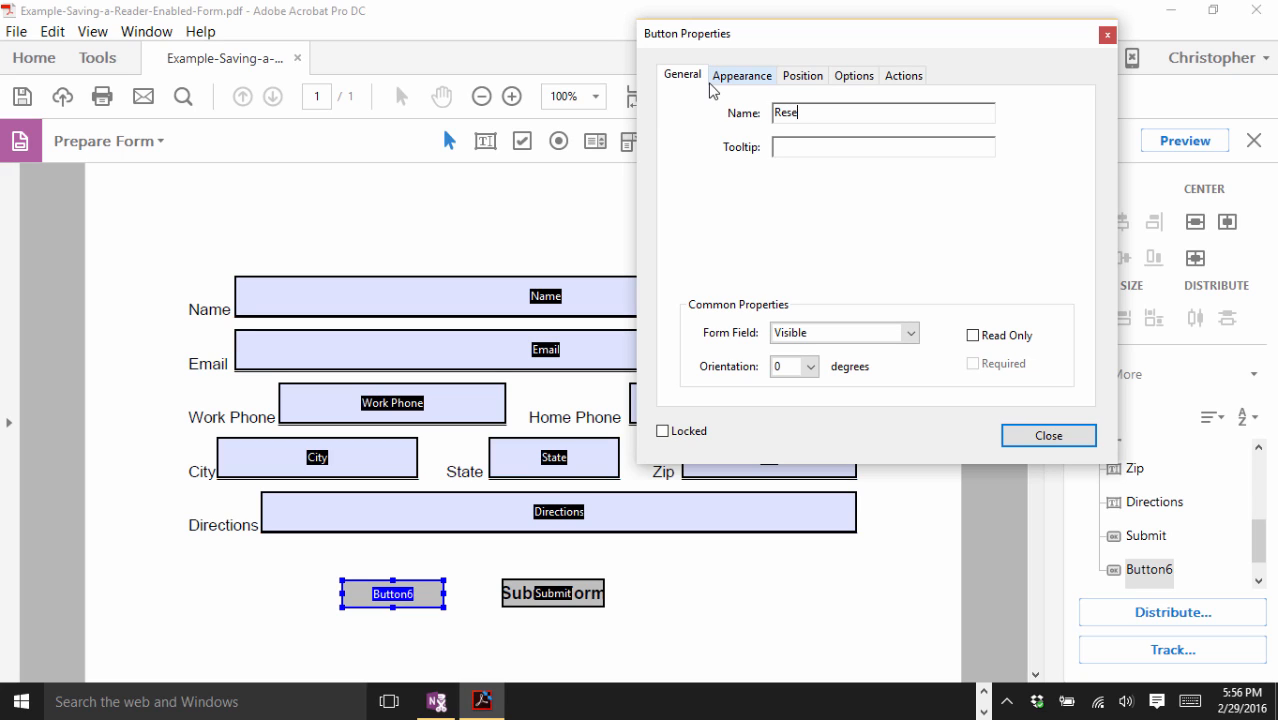
pyautogui.write('Reset')
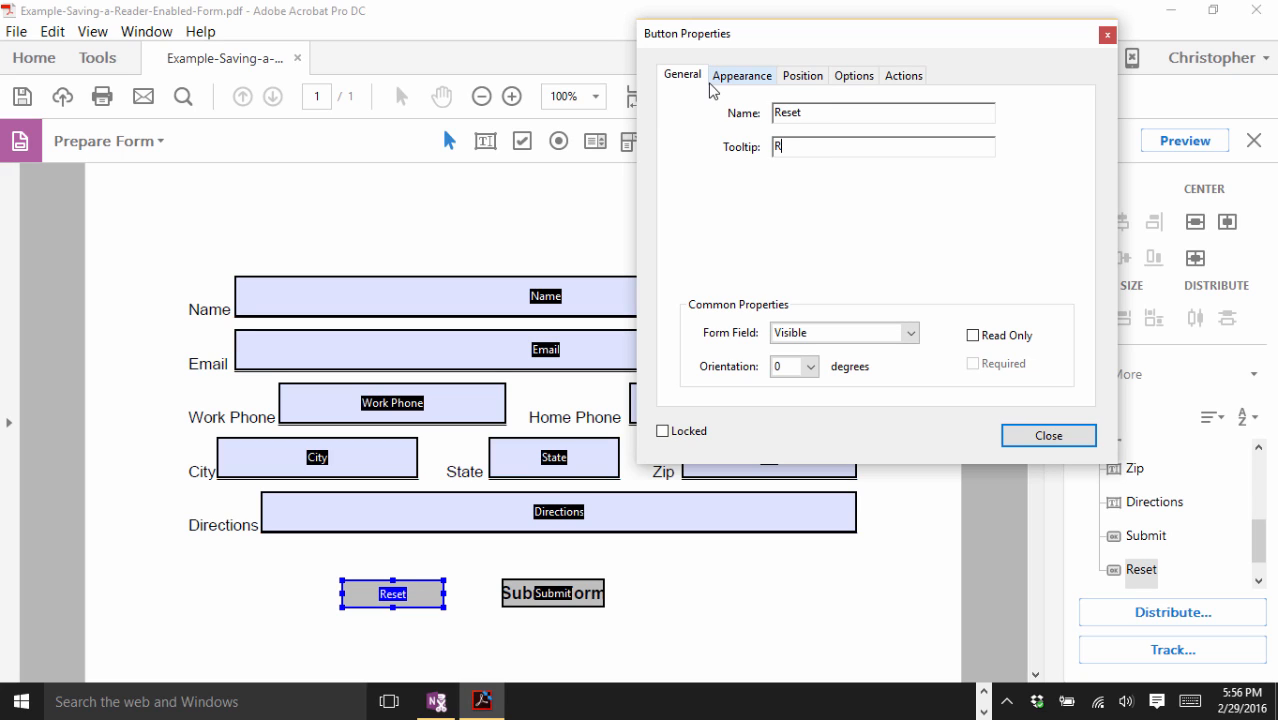
pyautogui.write('est')
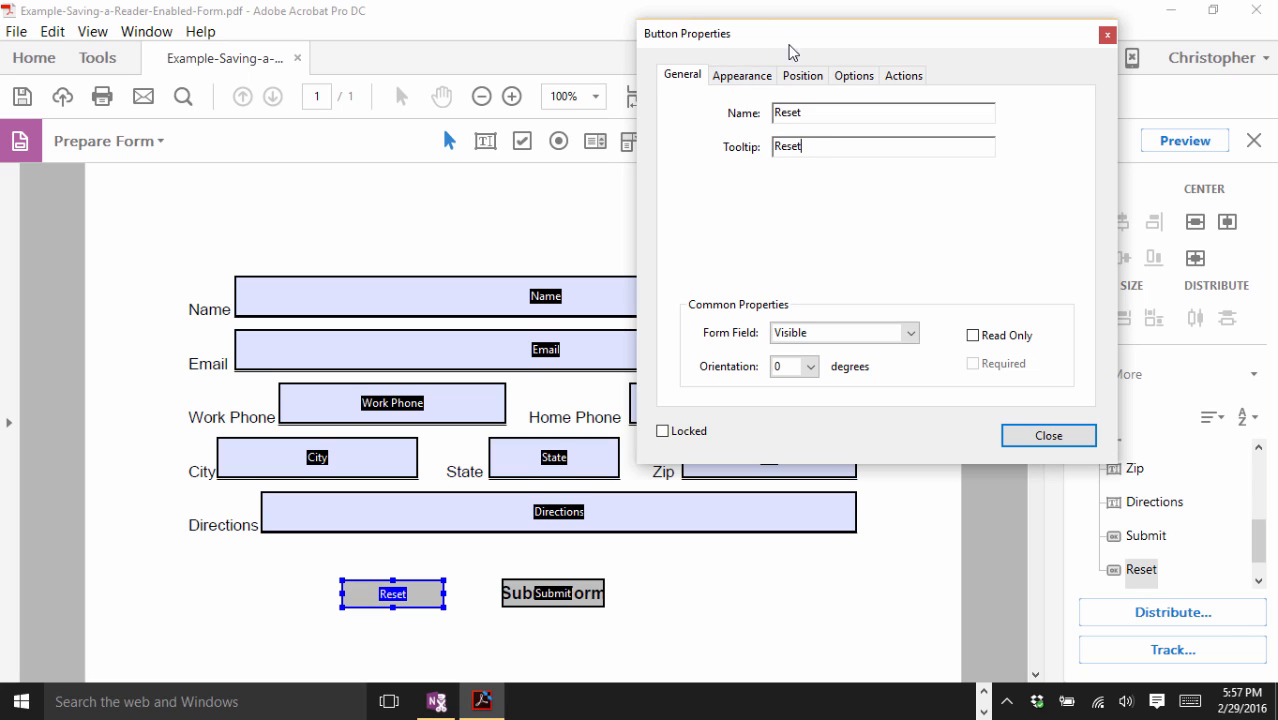
# Give the second button the label 'Reset Form'.
pyautogui.click(853, 75)
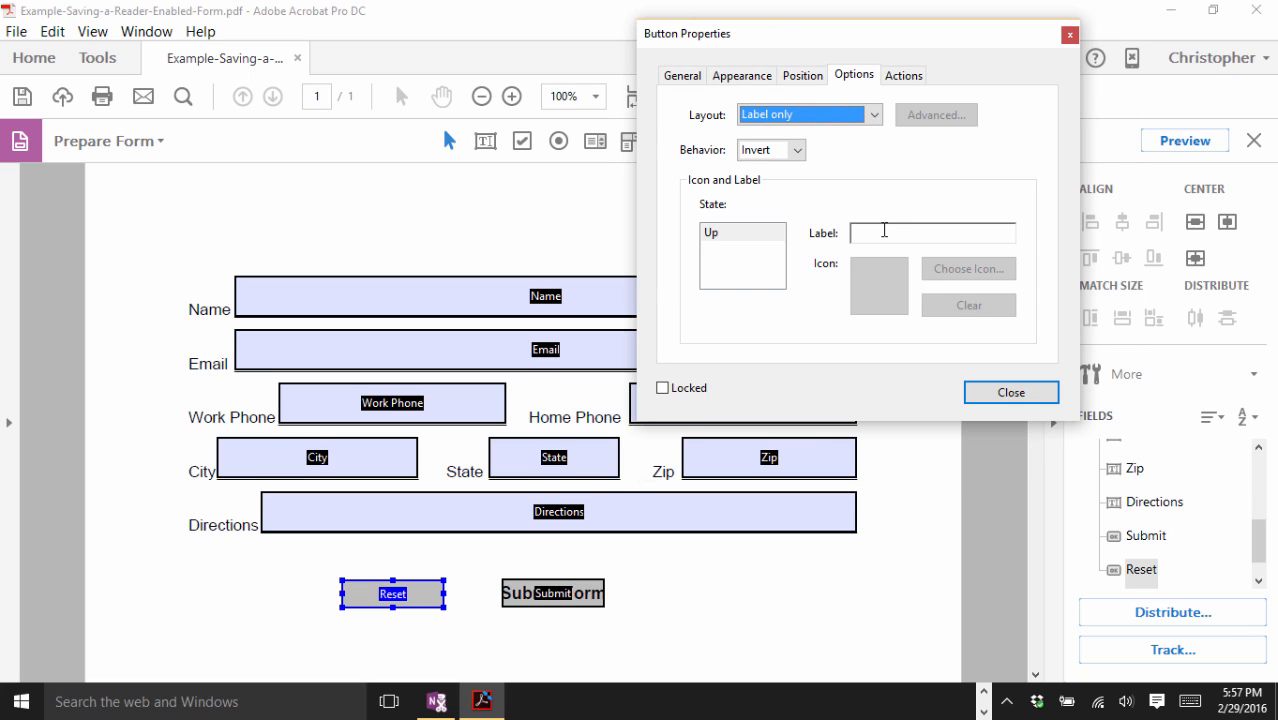
pyautogui.write('Reset Form')
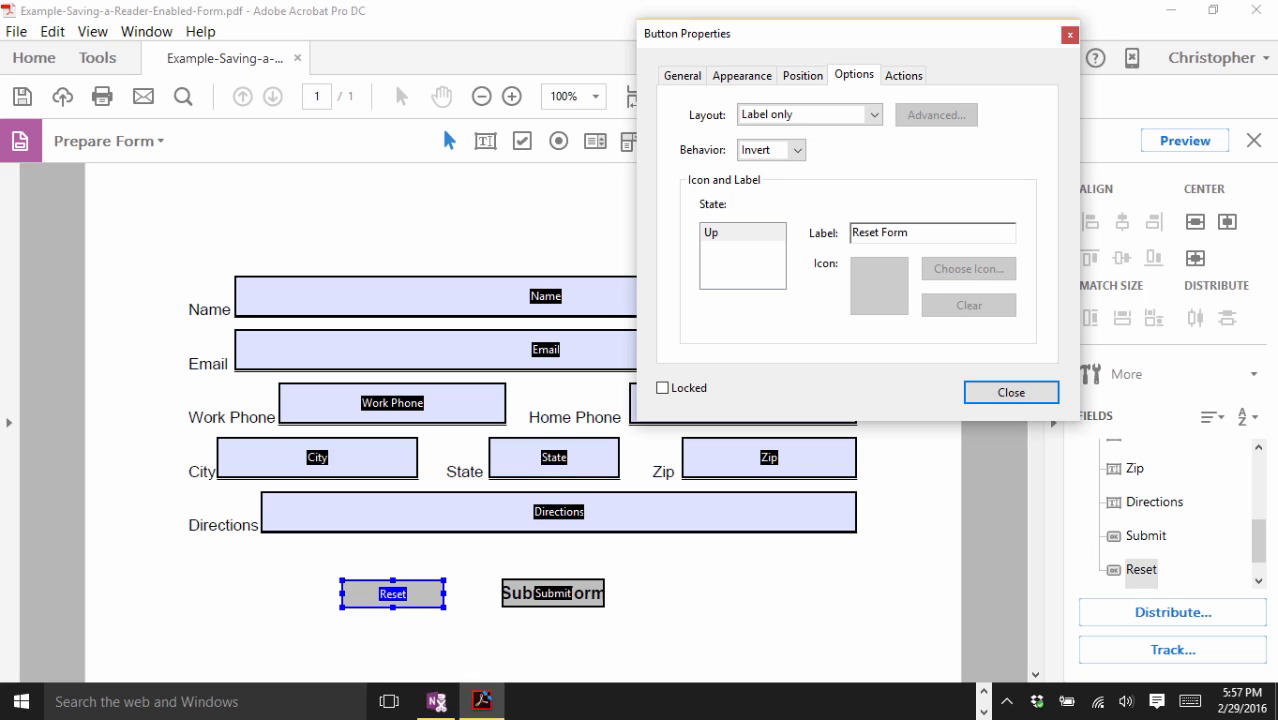
pyautogui.click(903, 74)
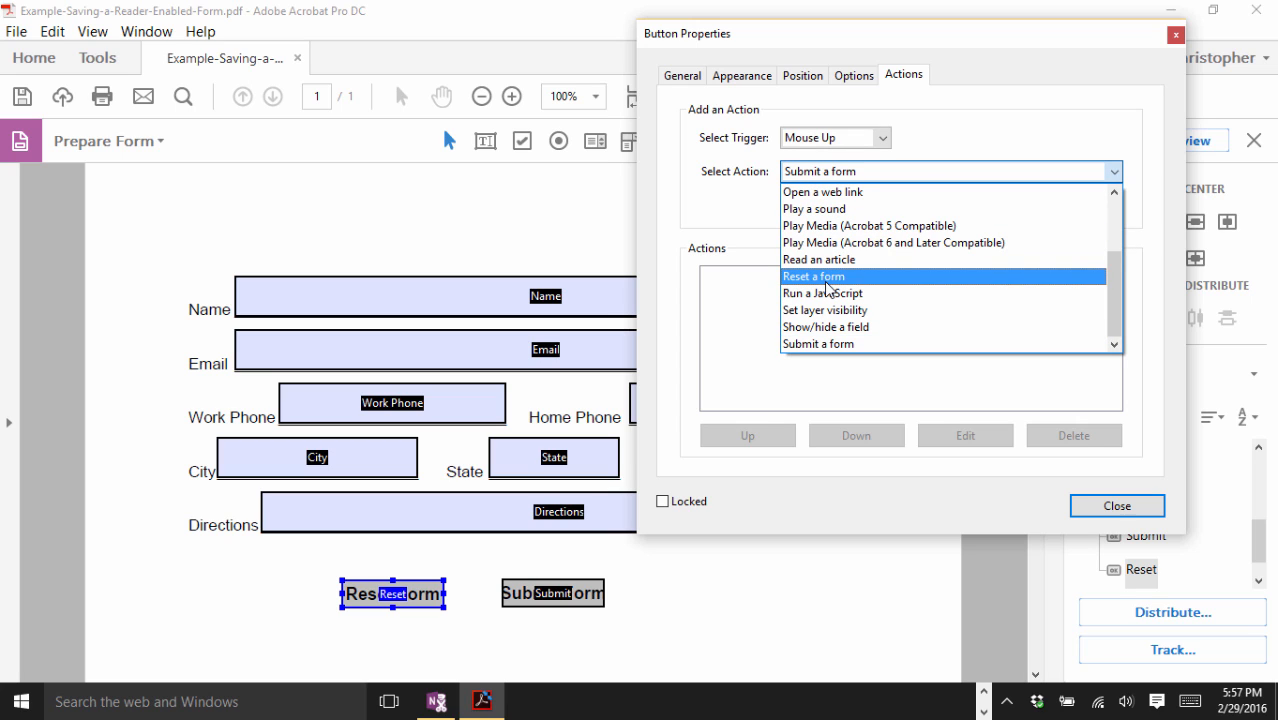
# Add a Mouse Up 'Reset a form' action covering all fields, then close properties.
pyautogui.click(814, 276)
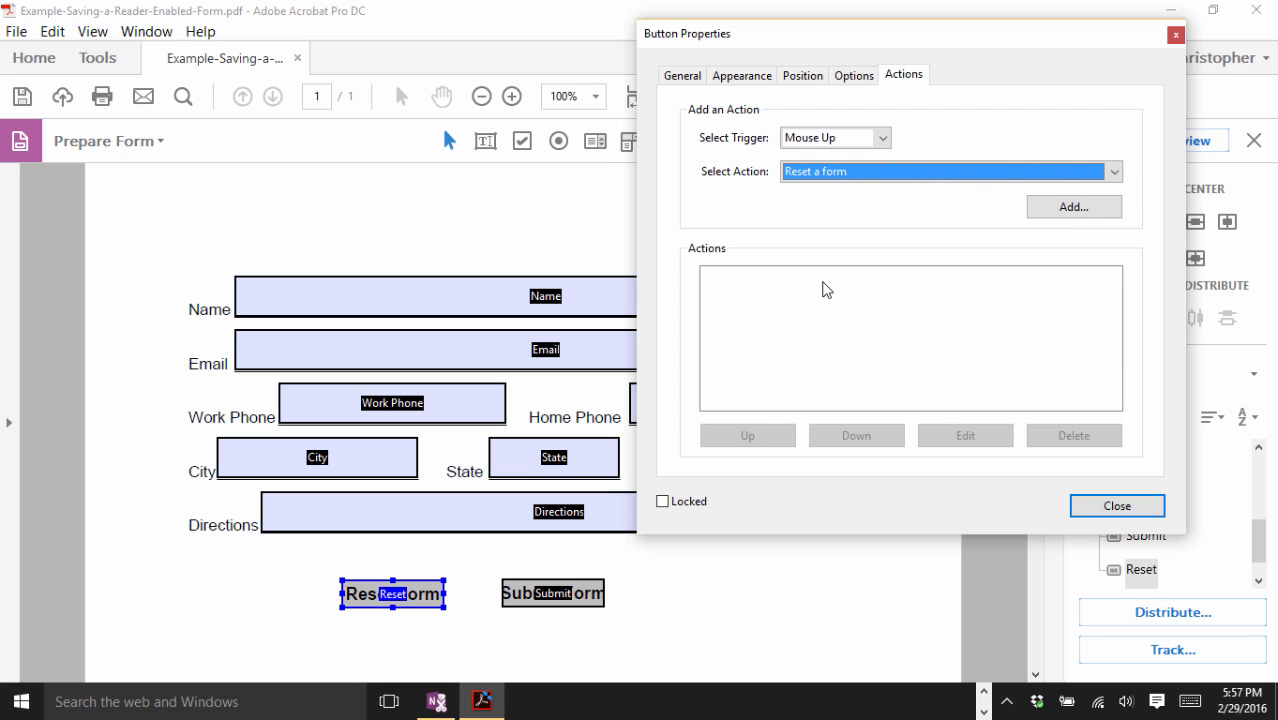
pyautogui.click(1073, 206)
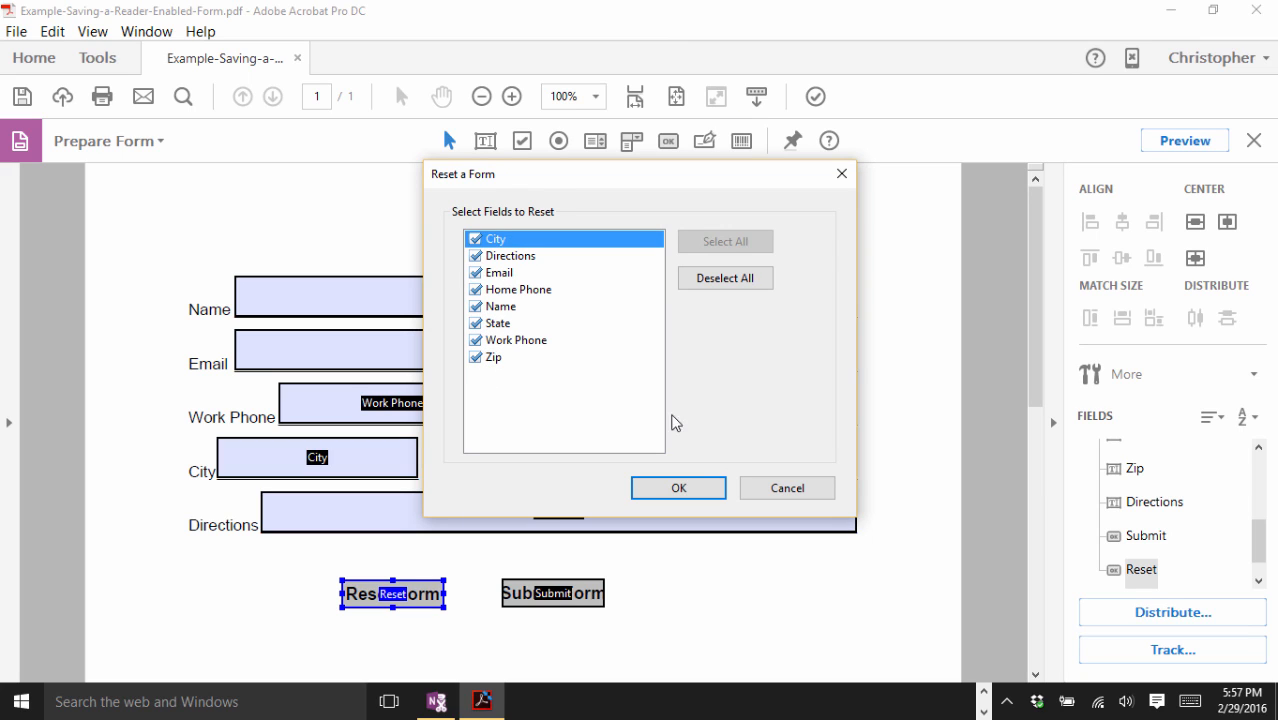
pyautogui.click(678, 488)
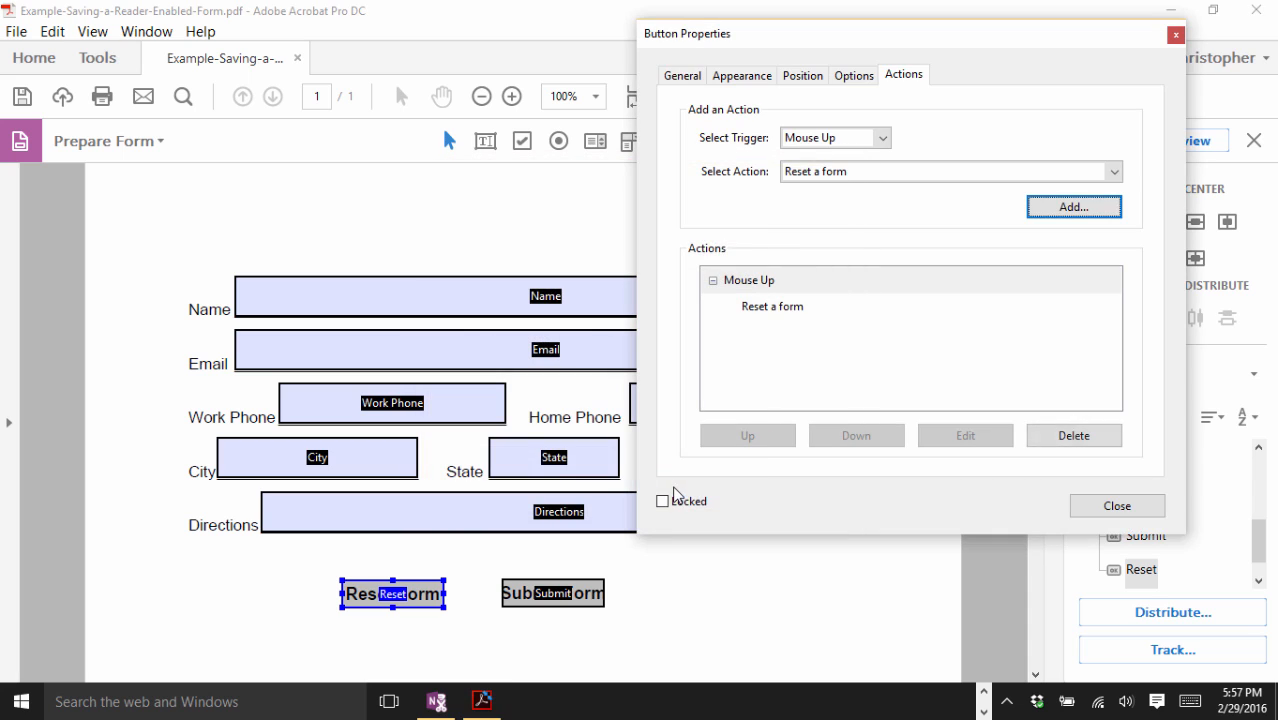
pyautogui.click(1117, 505)
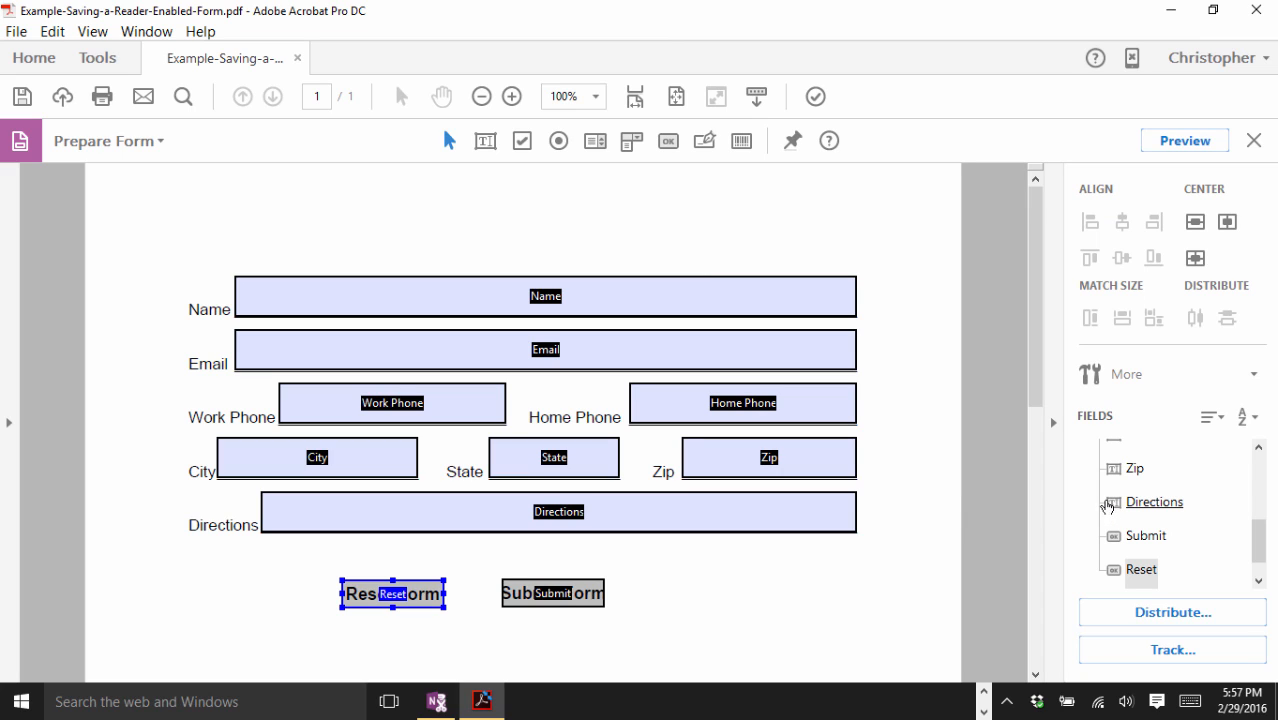
pyautogui.moveTo(830, 244)
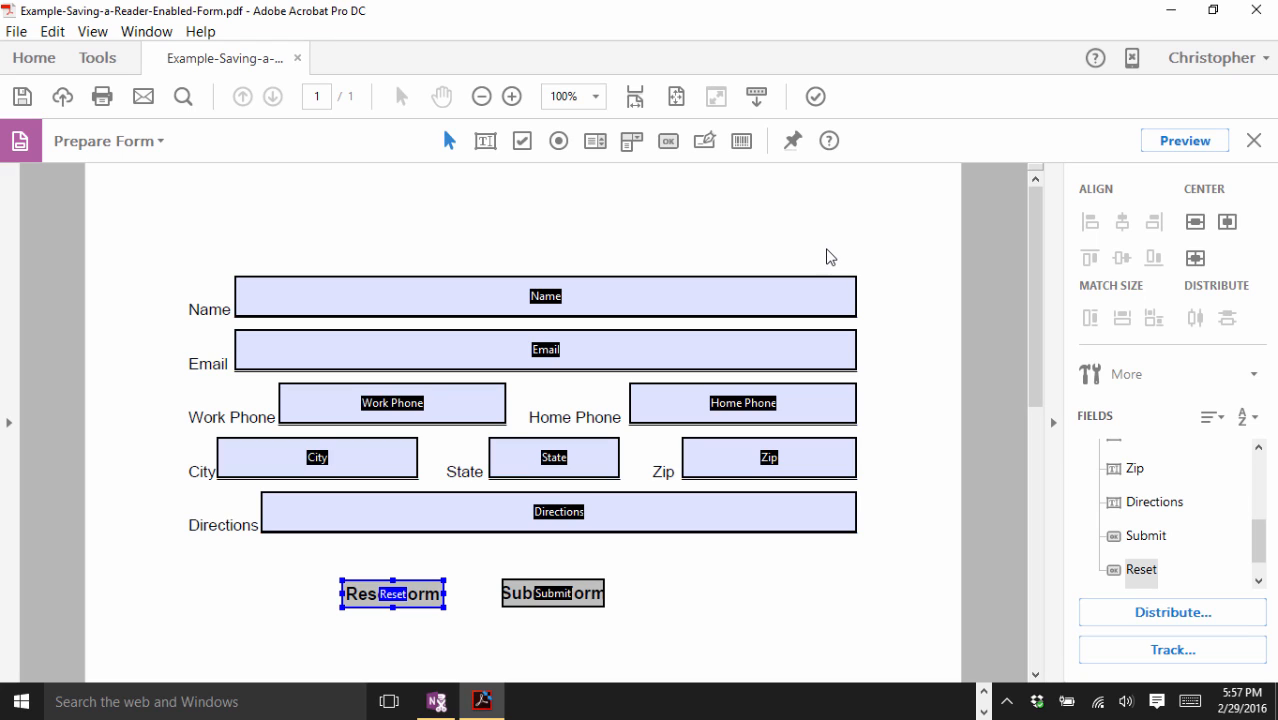
pyautogui.moveTo(700, 172)
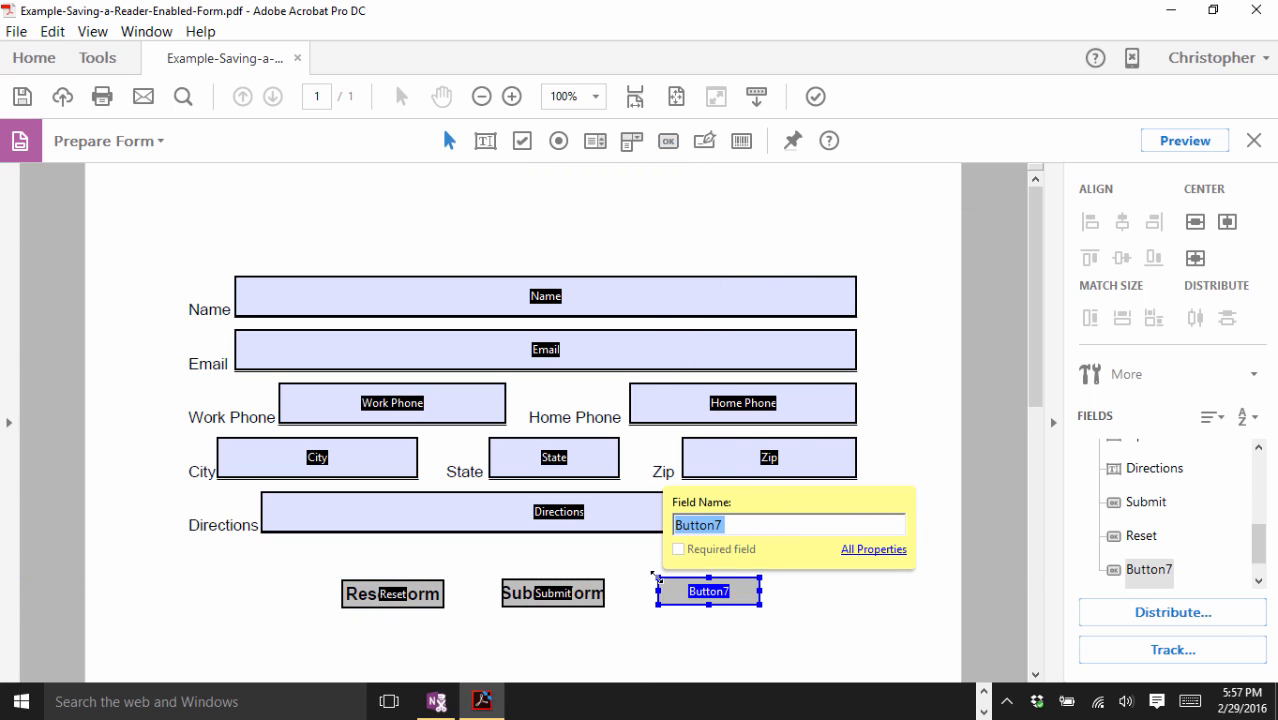
# Set the third button's name and tooltip to Print.
pyautogui.click(874, 549)
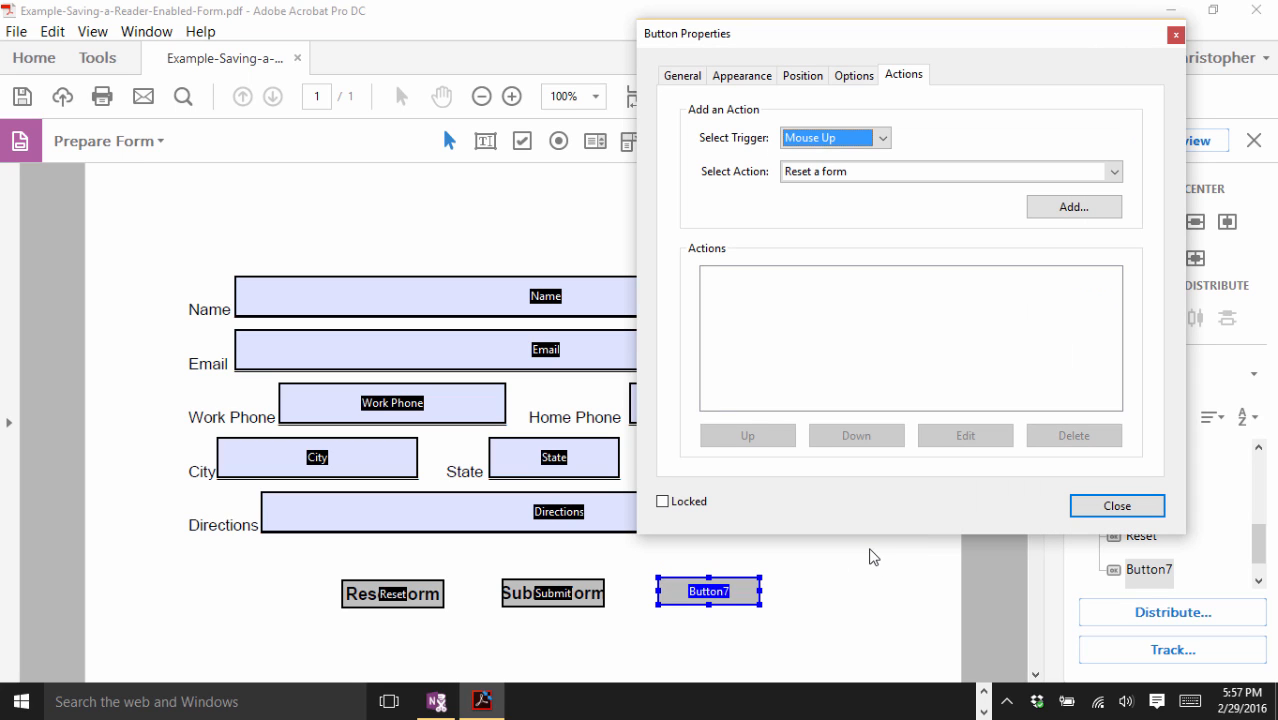
pyautogui.click(682, 75)
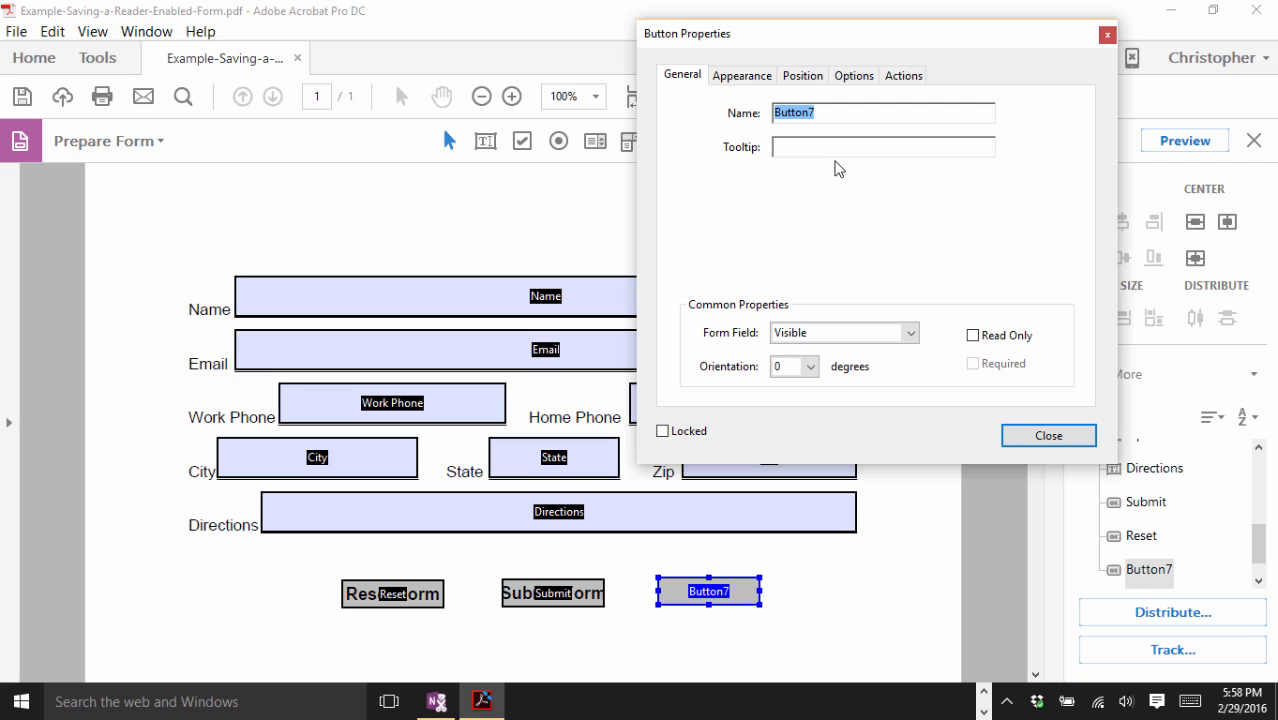
pyautogui.write('Print')
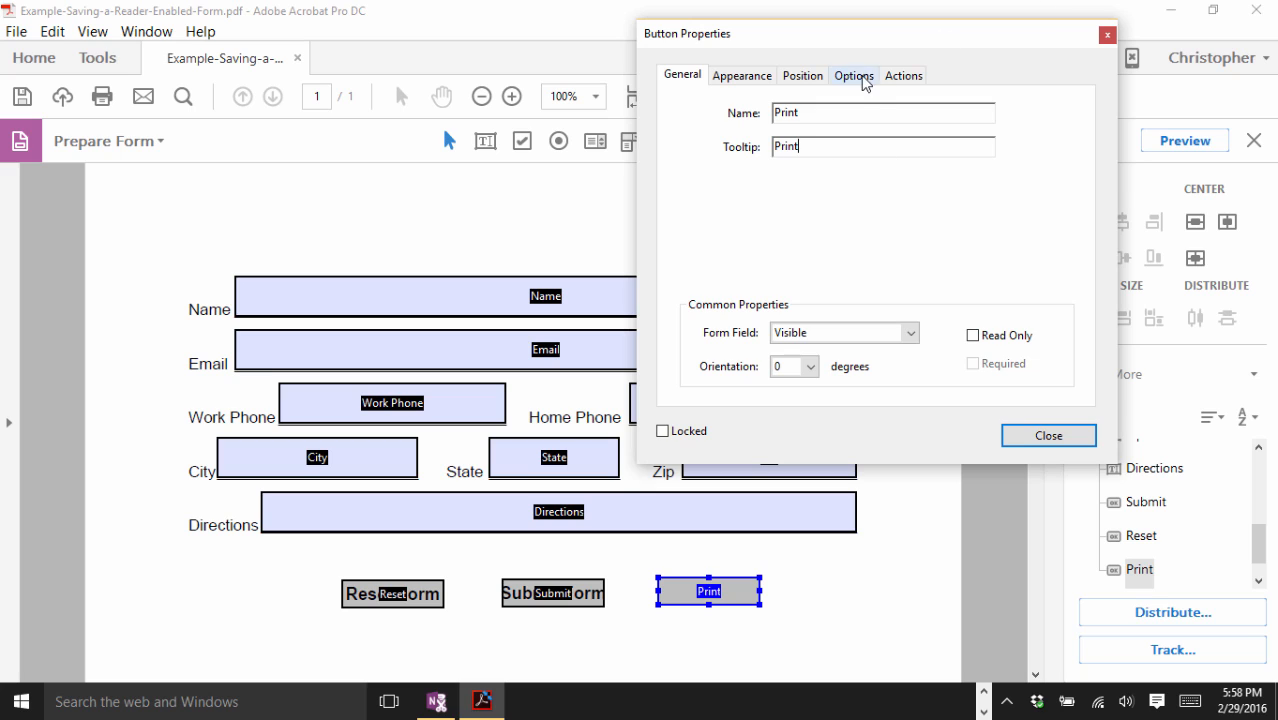
# Give the third button the label 'Print Form'.
pyautogui.click(853, 75)
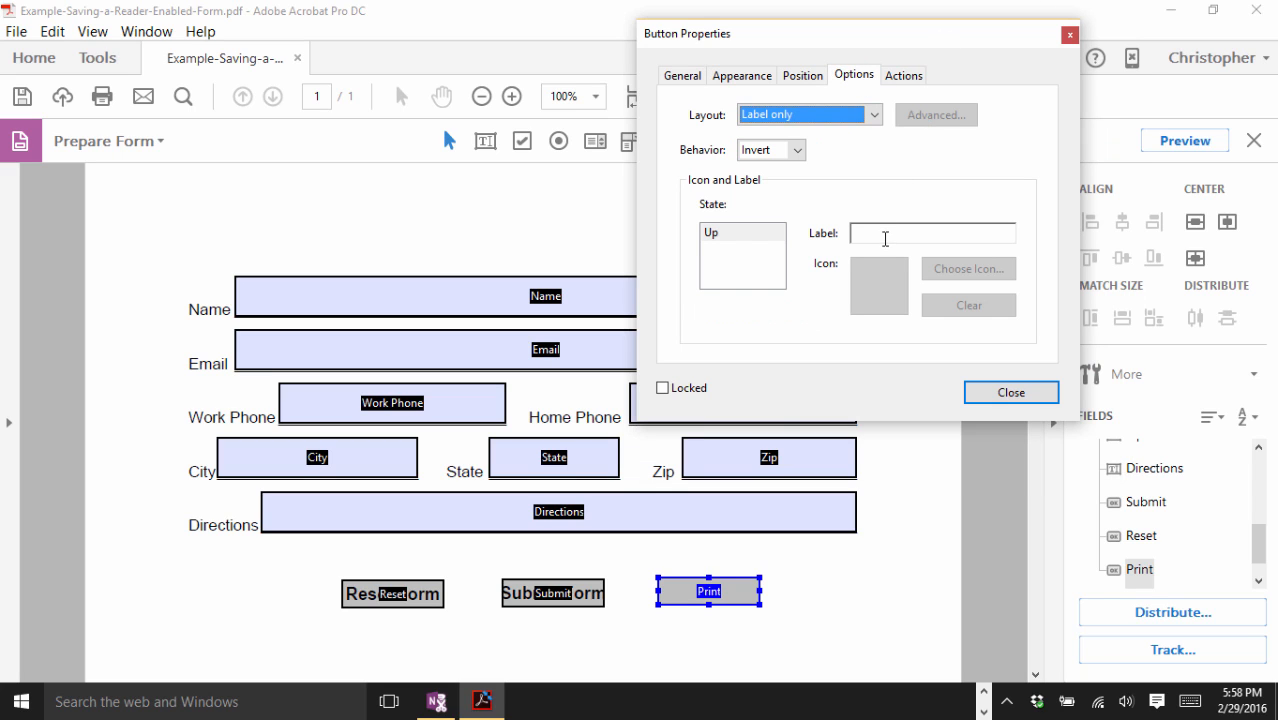
pyautogui.write('Print')
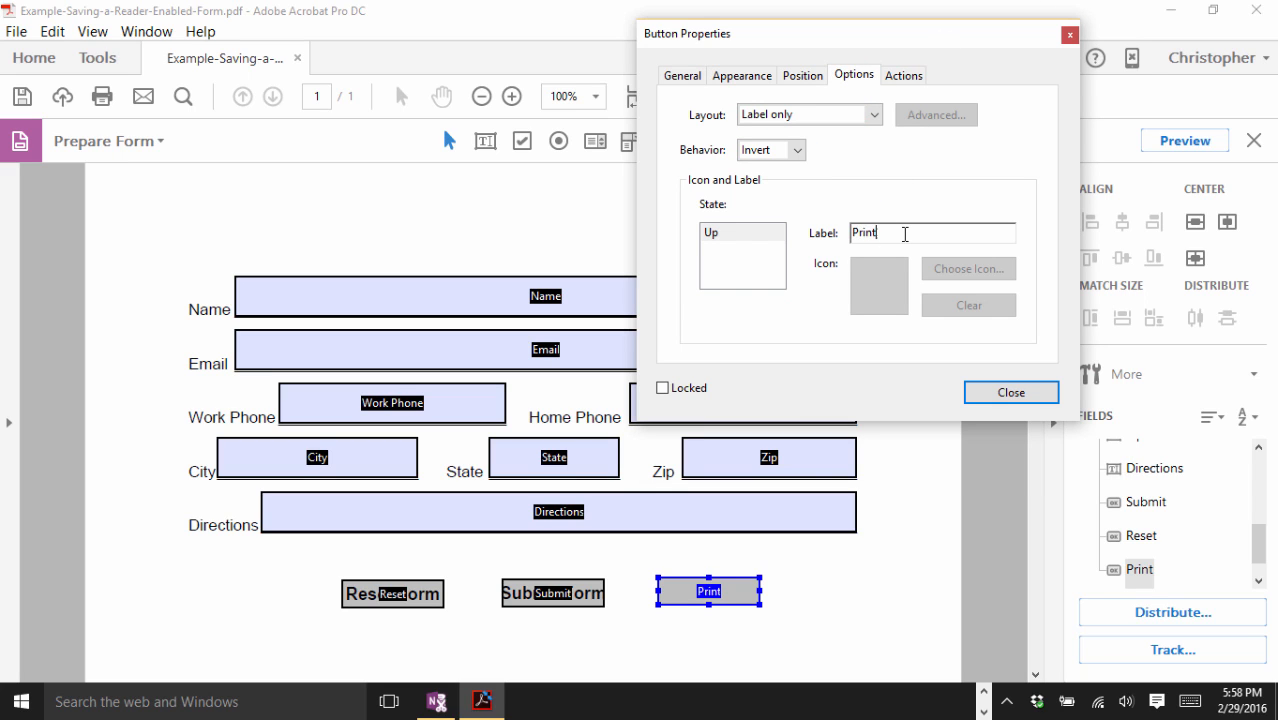
pyautogui.write('Form')
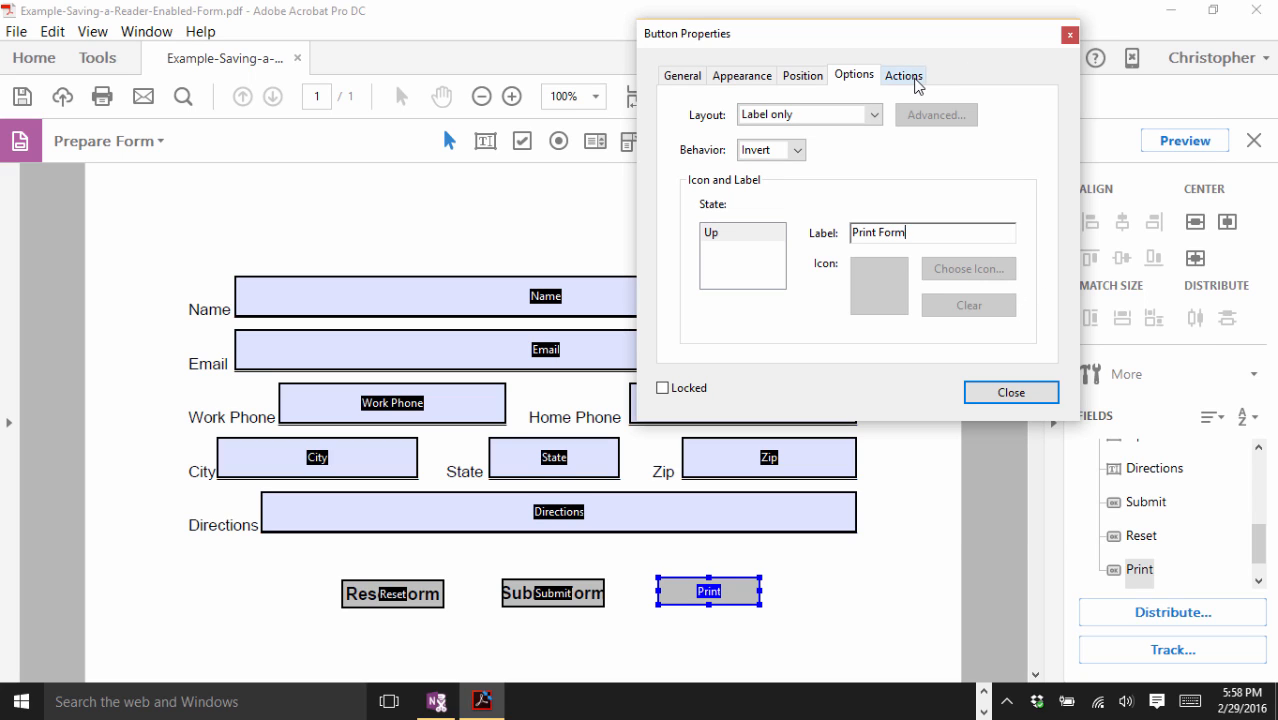
# Add an 'Execute a menu item' action running File > Print, then close properties.
pyautogui.click(903, 75)
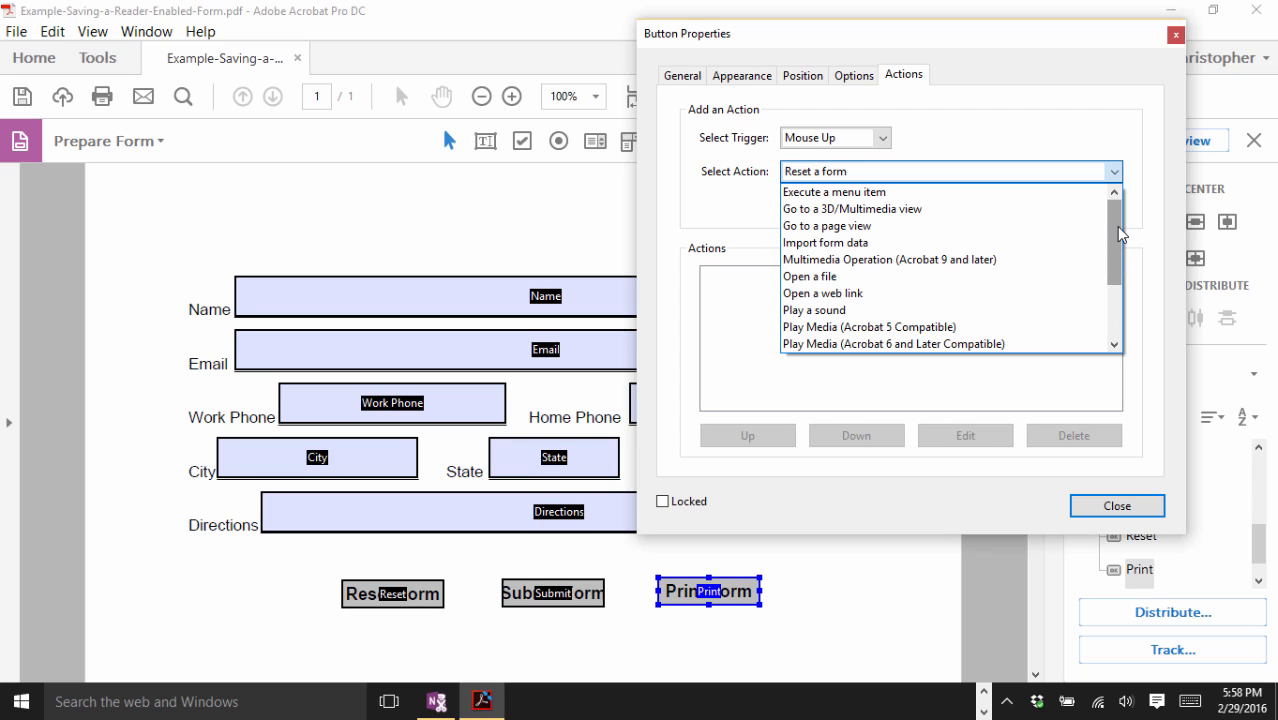
pyautogui.moveTo(874, 191)
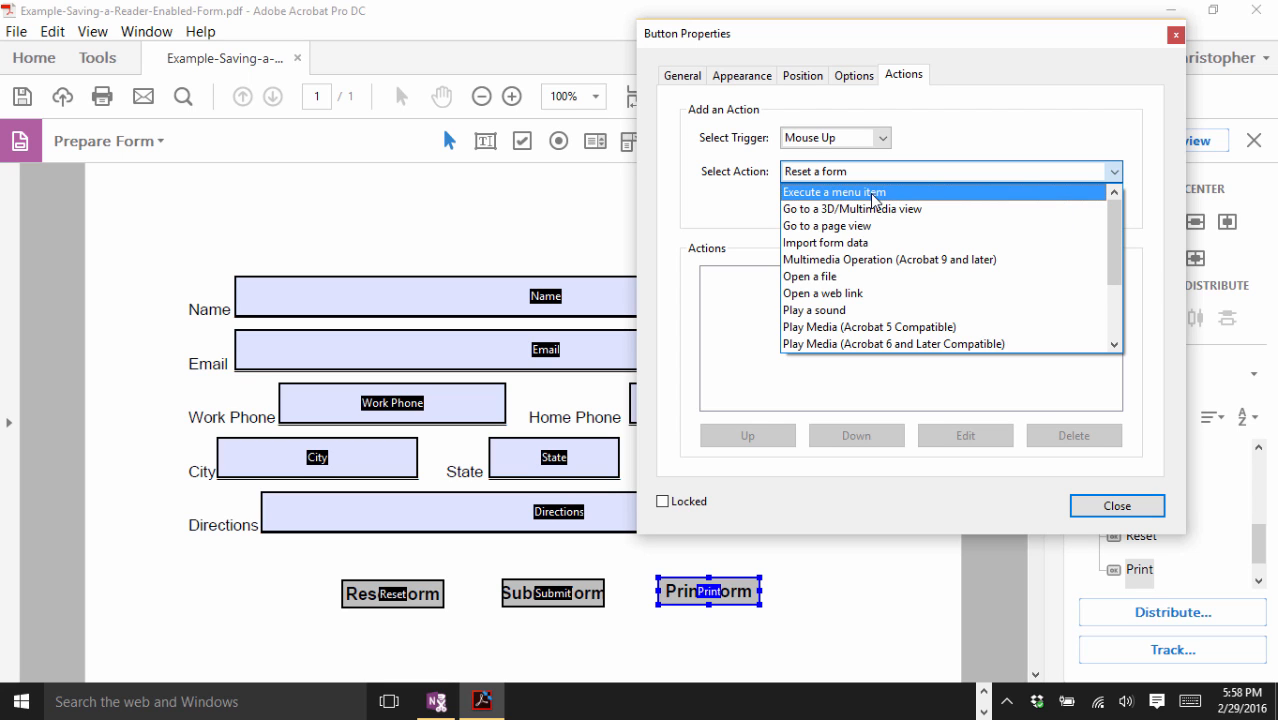
pyautogui.click(834, 191)
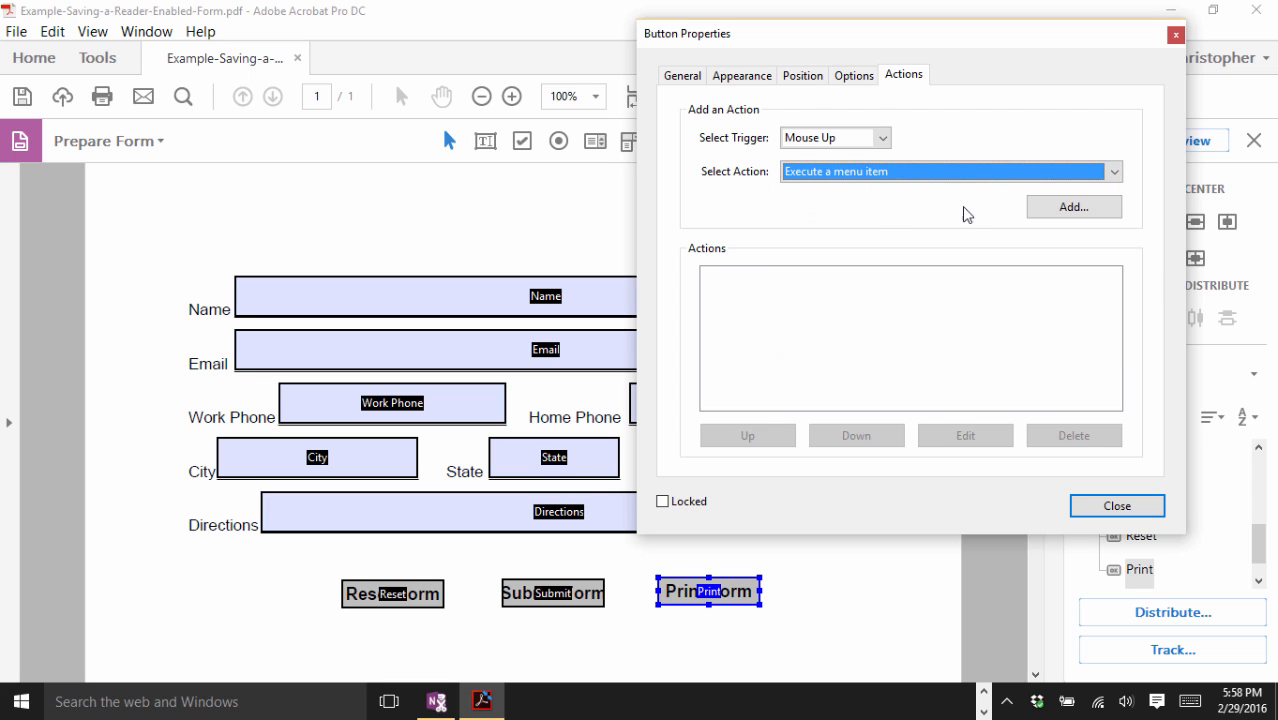
pyautogui.click(1073, 206)
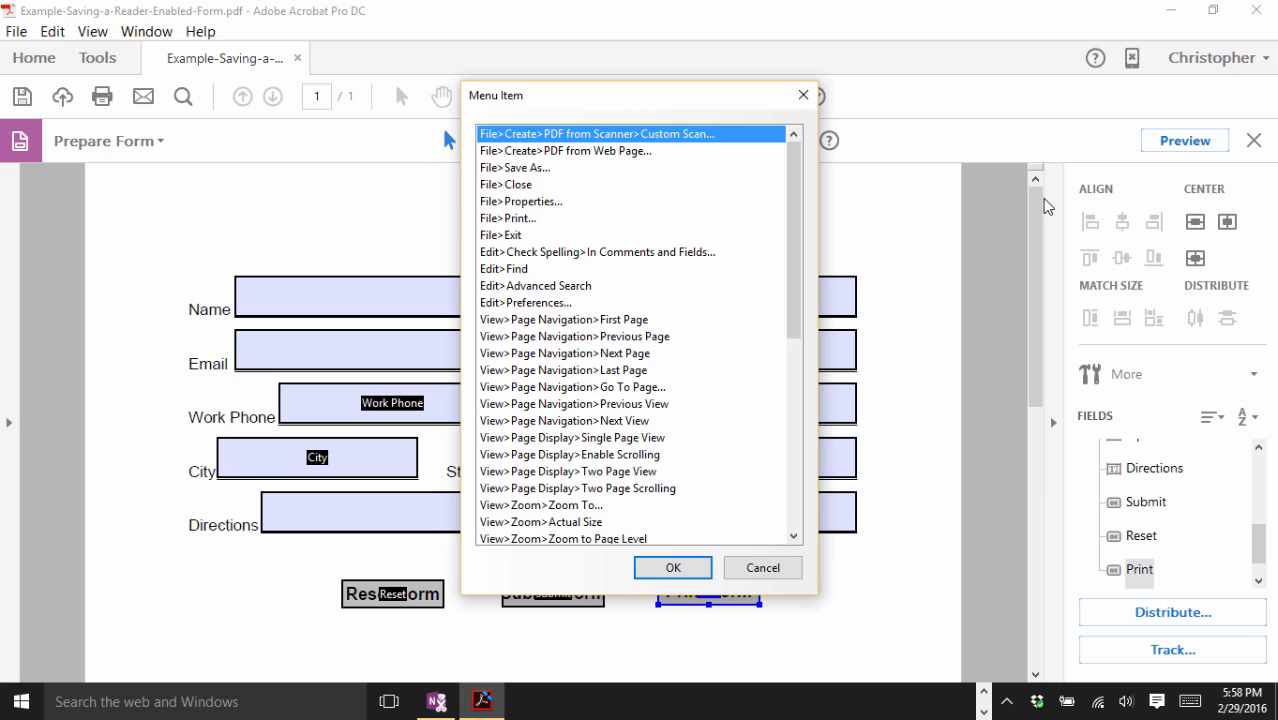
pyautogui.moveTo(608, 488)
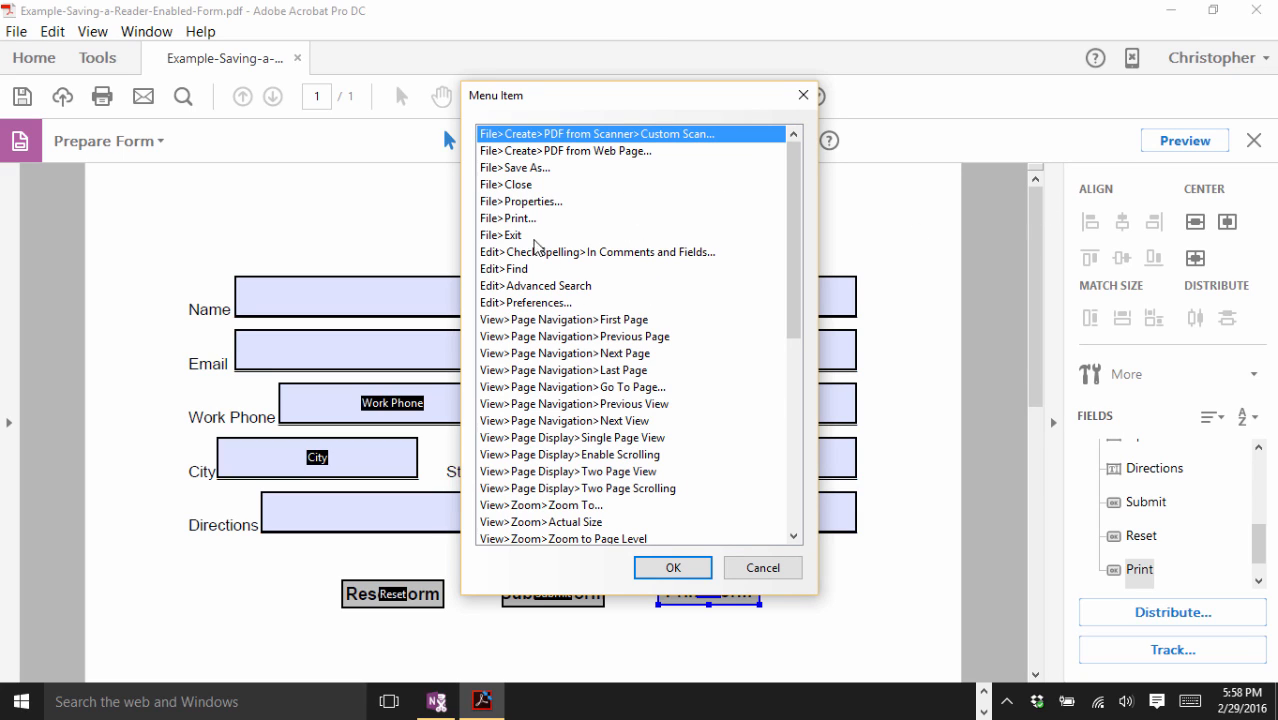
pyautogui.moveTo(522, 224)
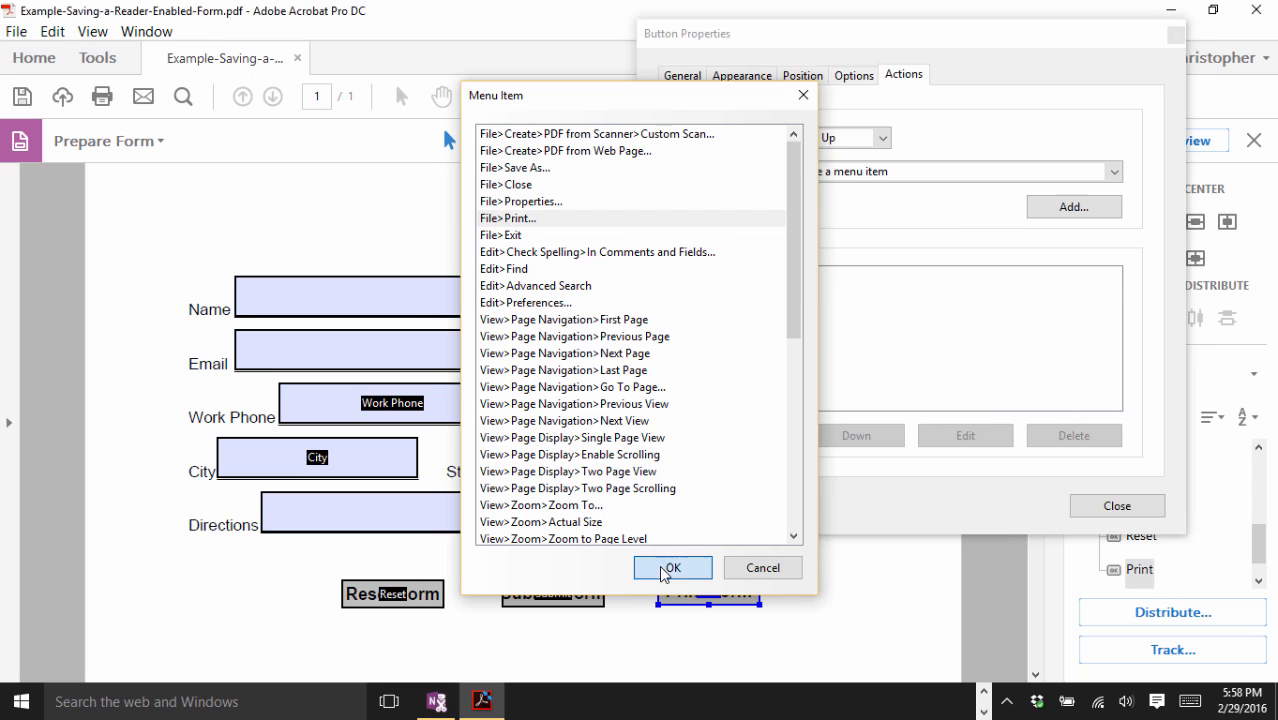
pyautogui.click(672, 567)
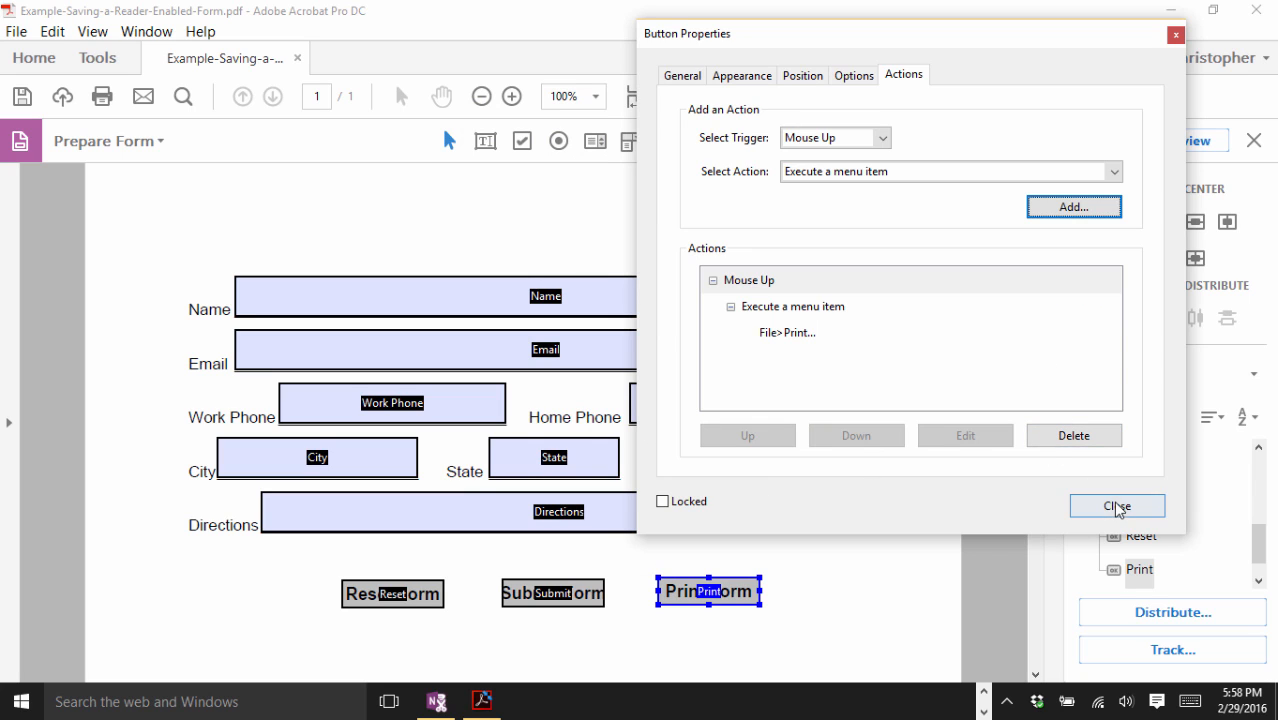
pyautogui.click(1116, 505)
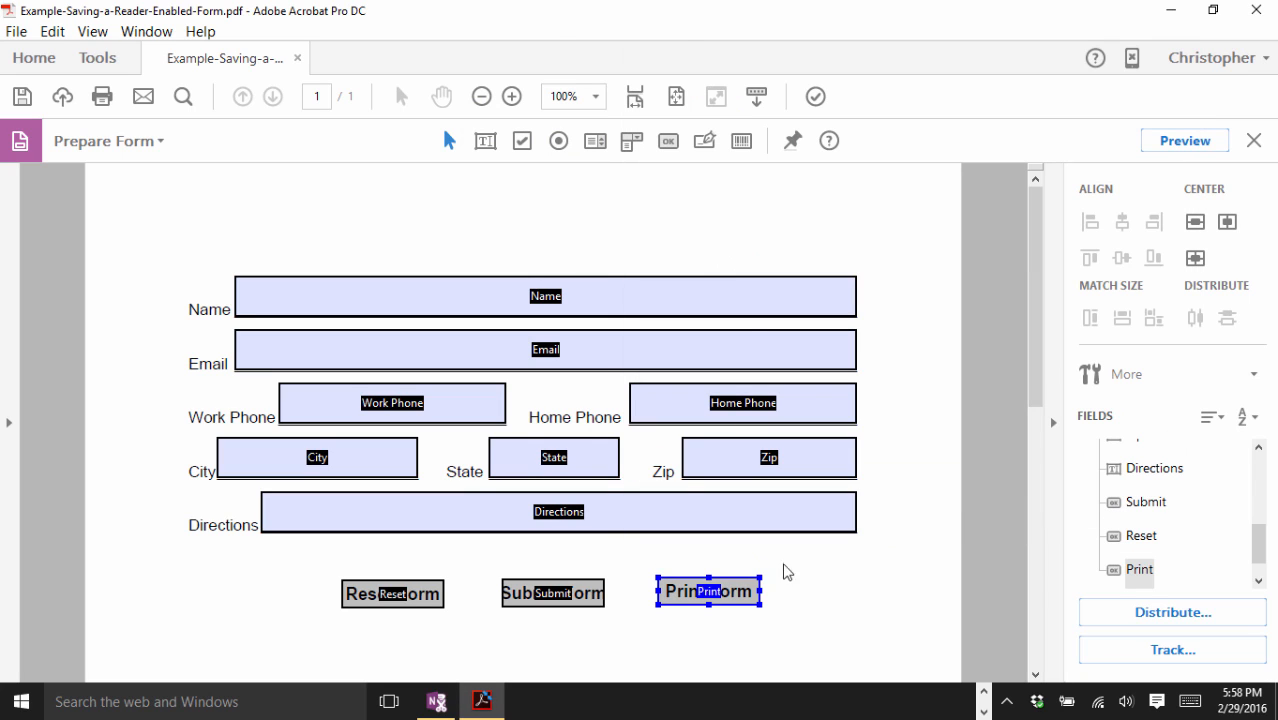
pyautogui.moveTo(763, 615)
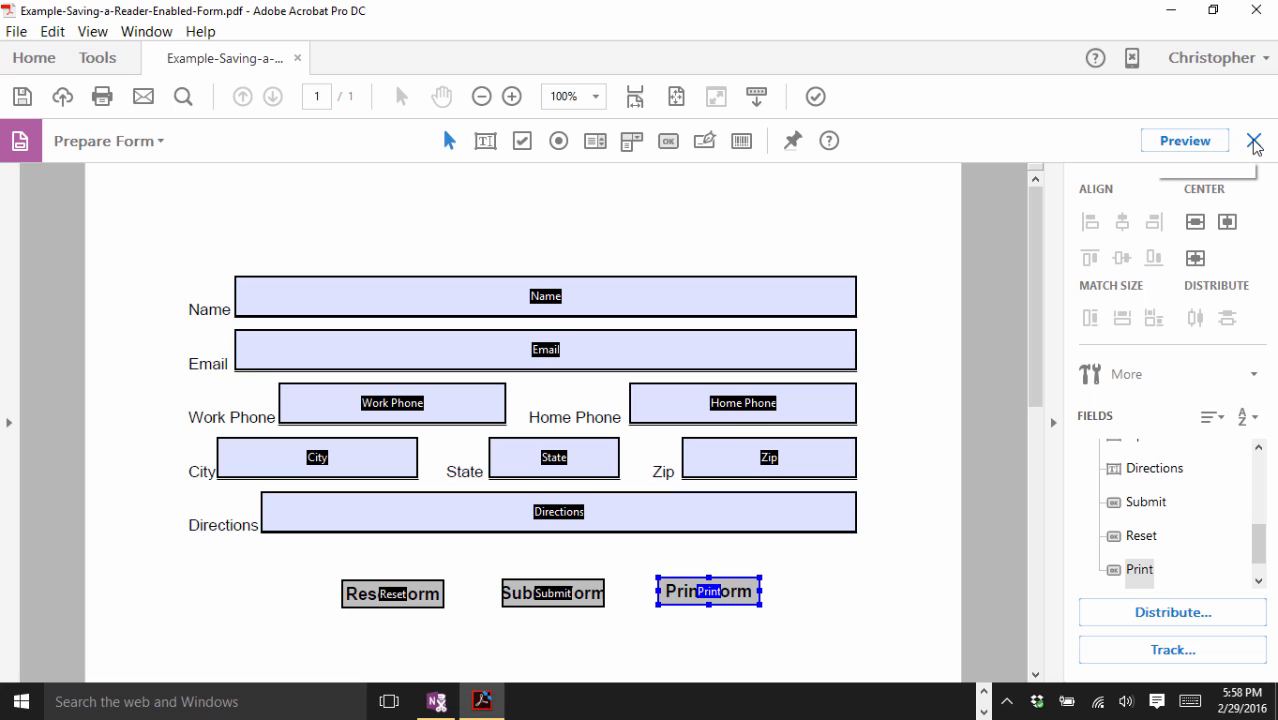
# Exit form editing, type 'Christoph' in Name, and confirm Reset Form clears it.
pyautogui.click(1256, 141)
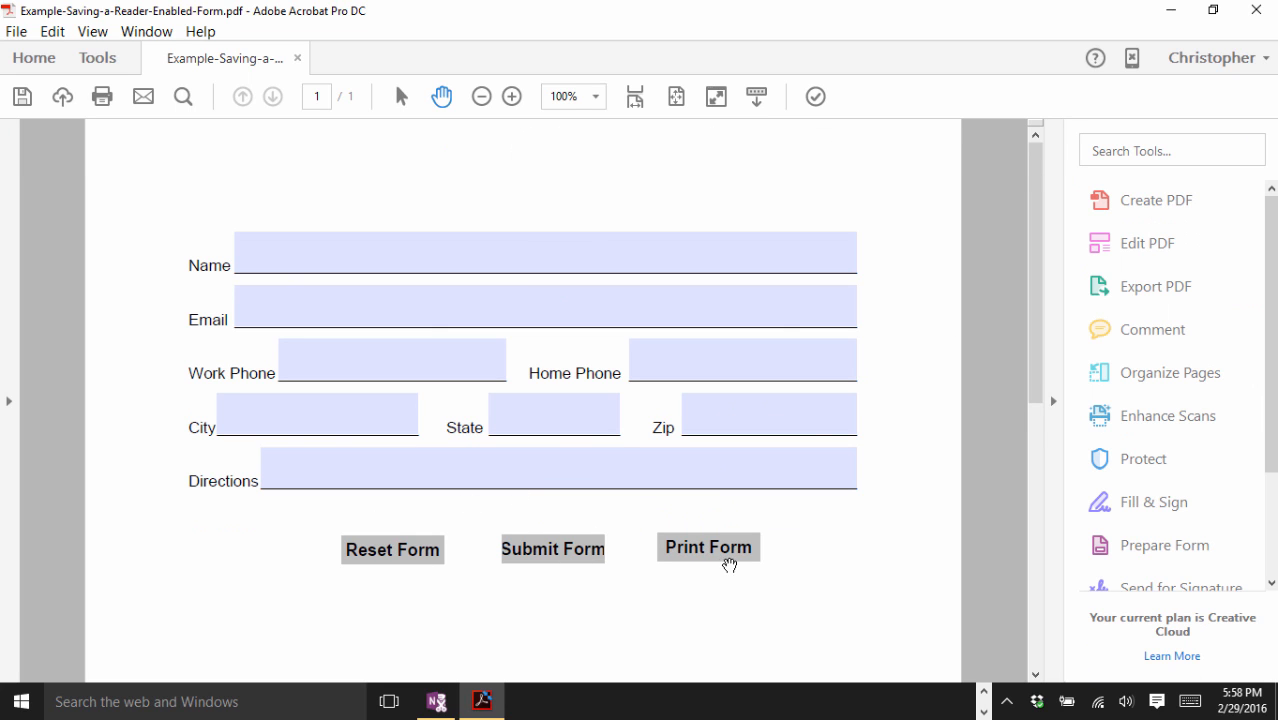
pyautogui.moveTo(422, 544)
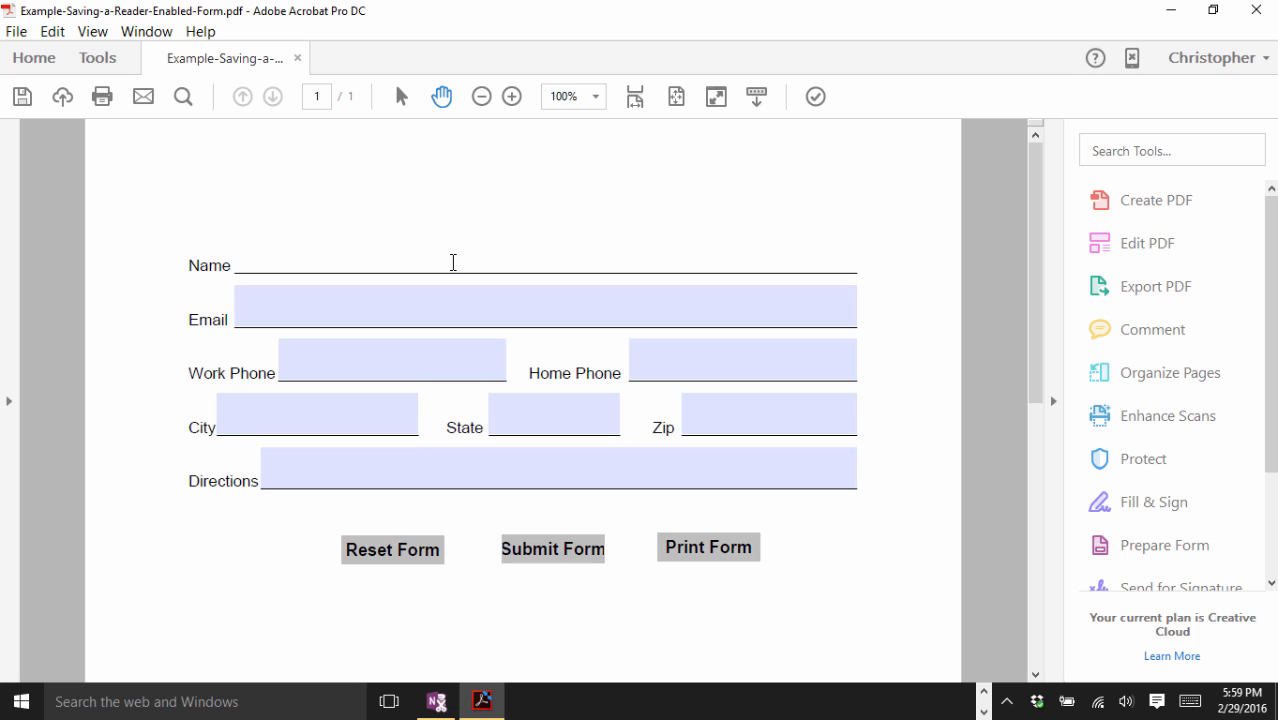
pyautogui.write('Christopher')
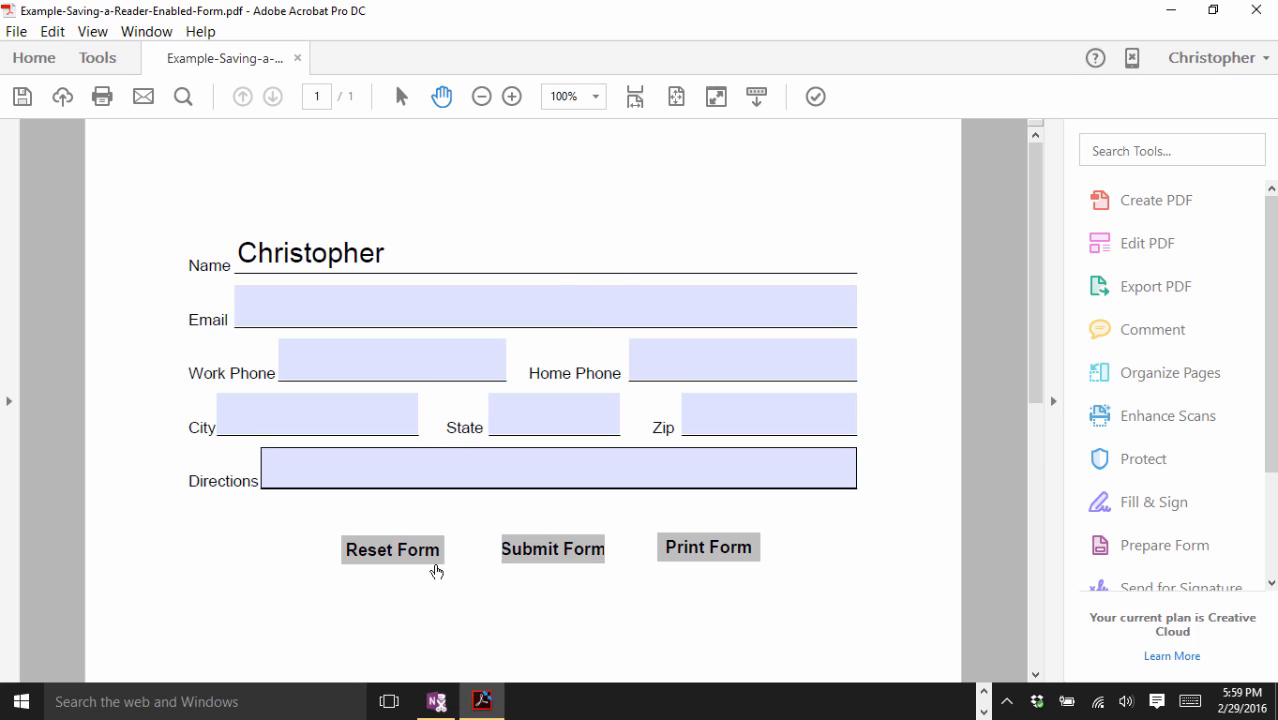
pyautogui.click(392, 550)
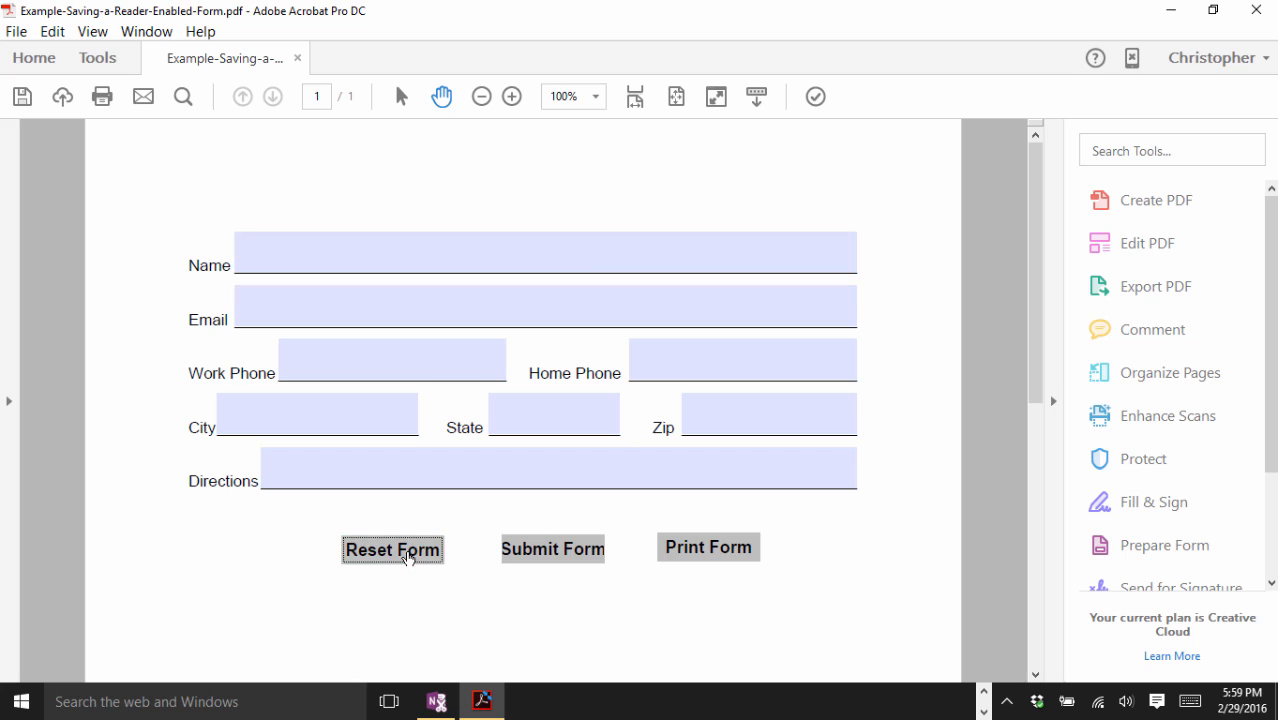
pyautogui.moveTo(418, 559)
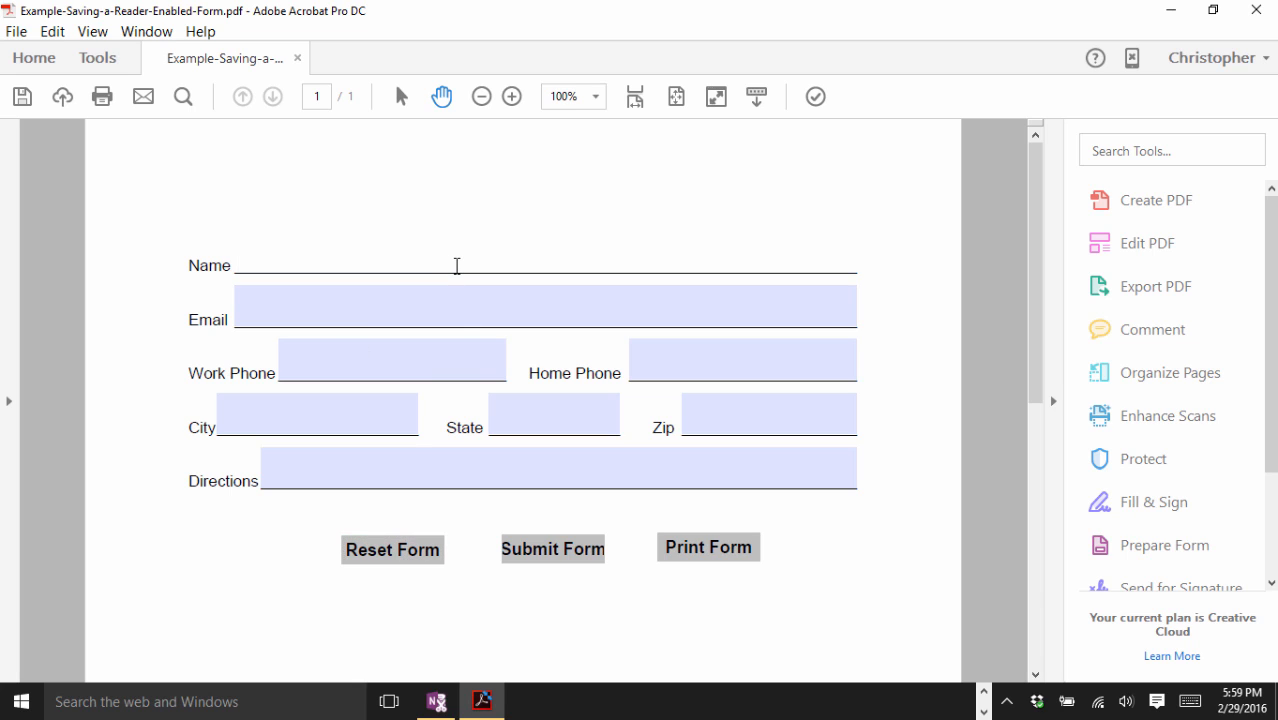
pyautogui.write('Joseph')
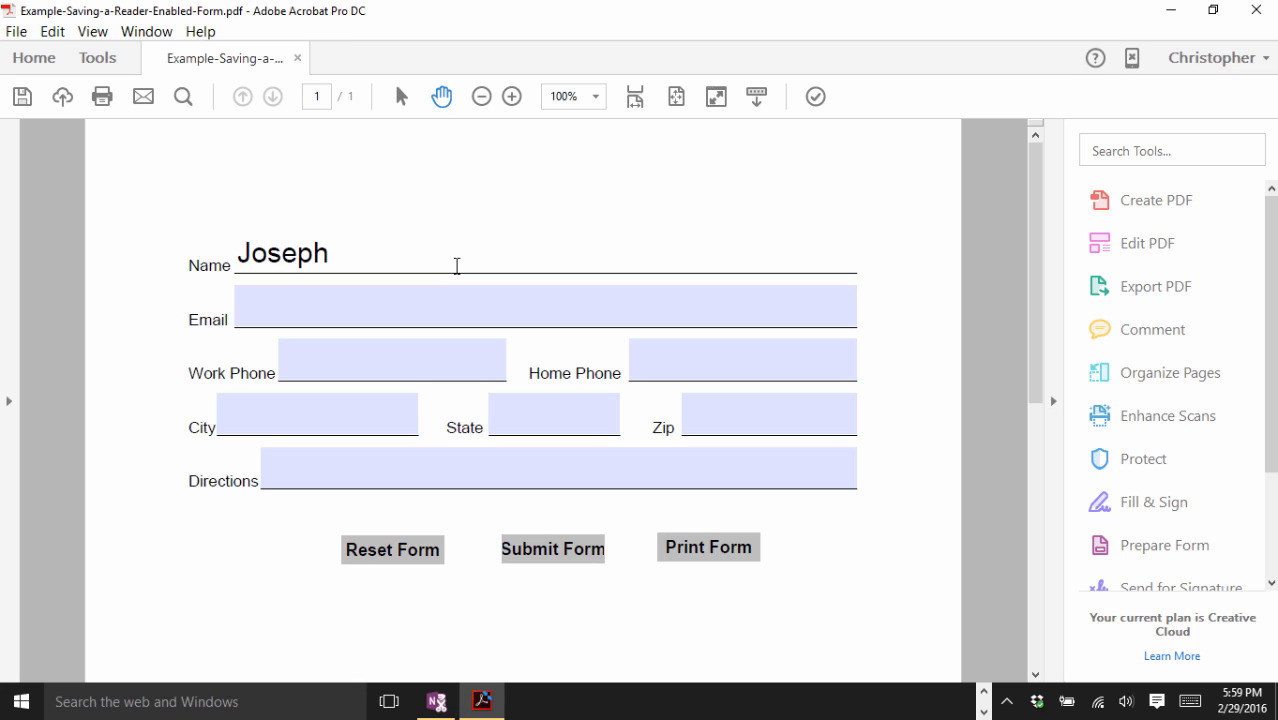
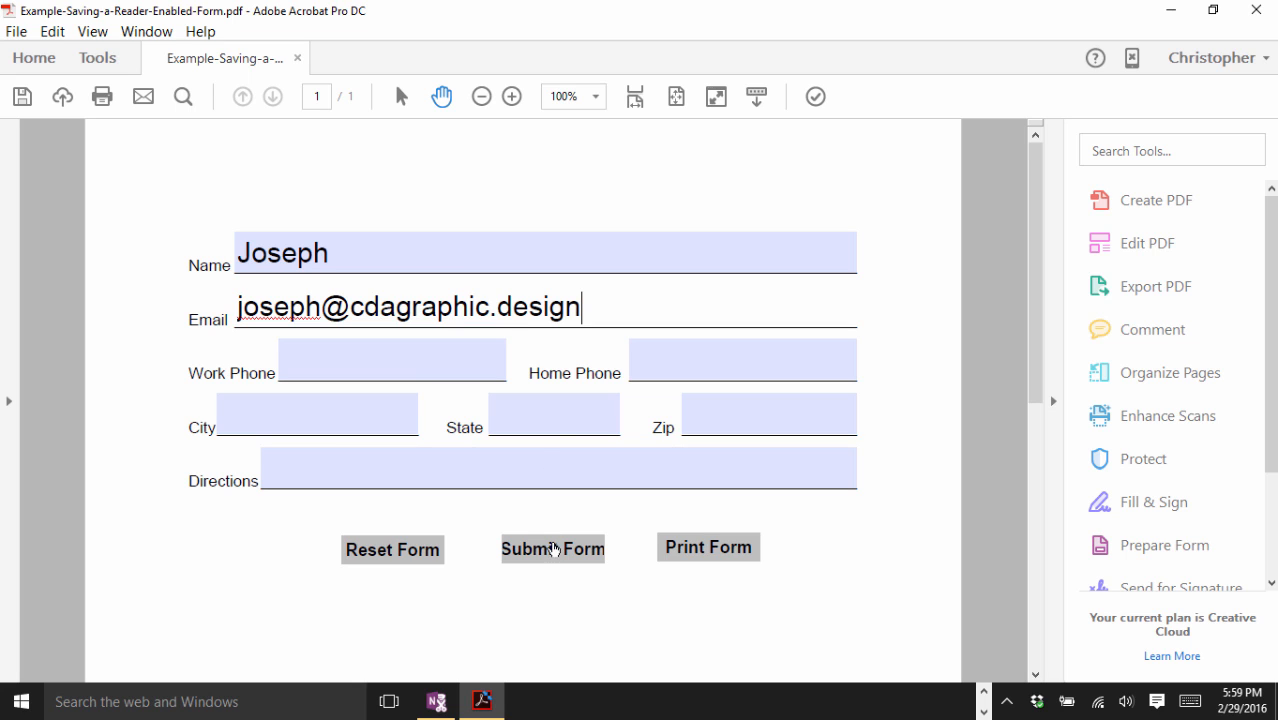
pyautogui.click(552, 549)
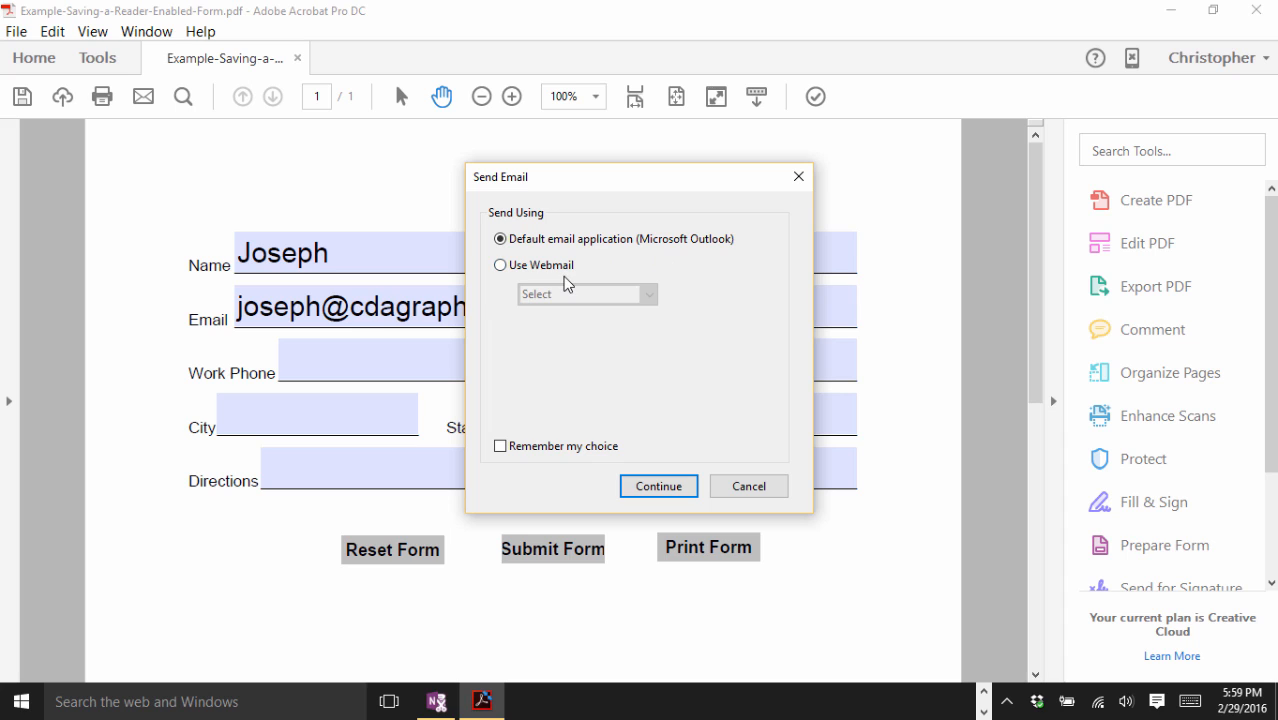
pyautogui.moveTo(657, 295)
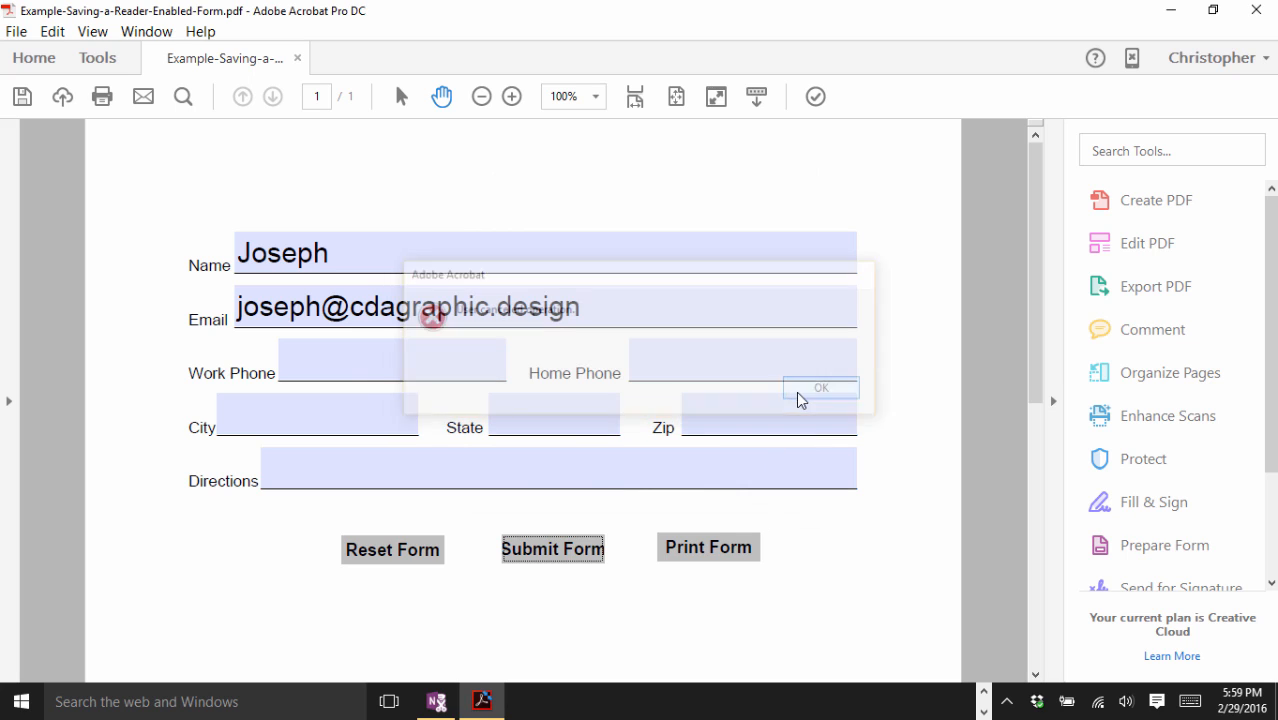
pyautogui.click(820, 387)
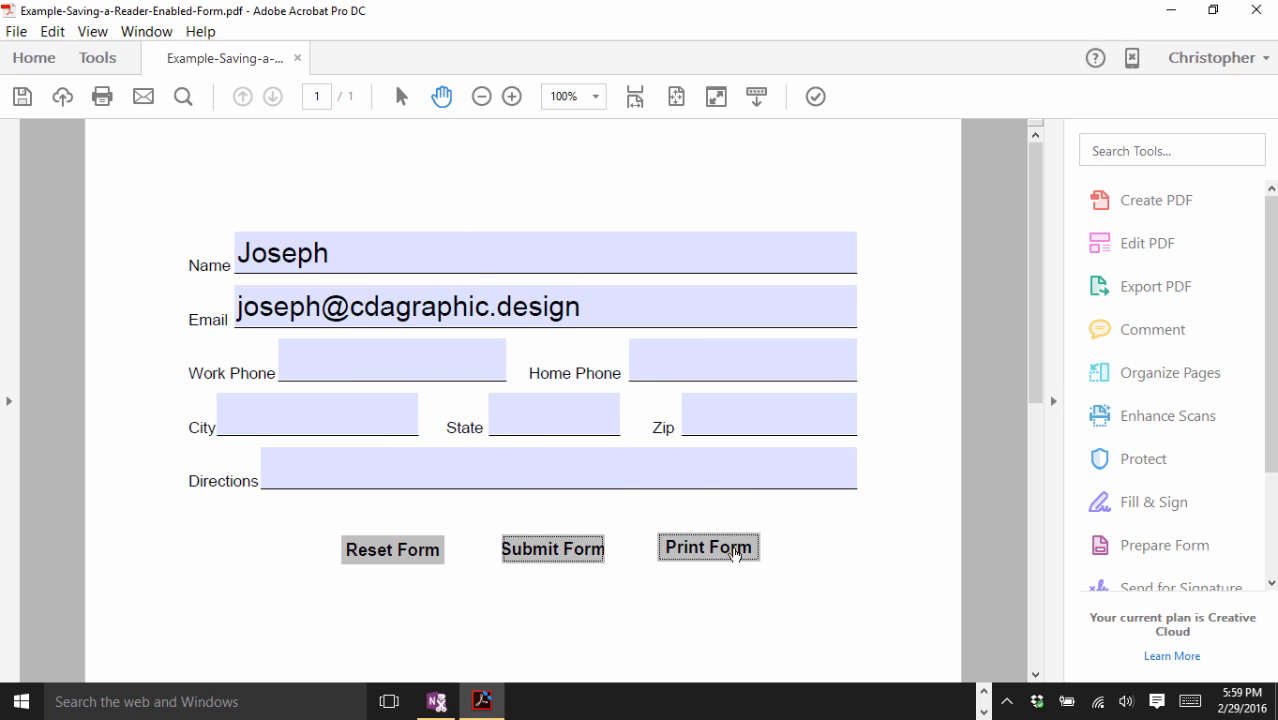
pyautogui.click(708, 547)
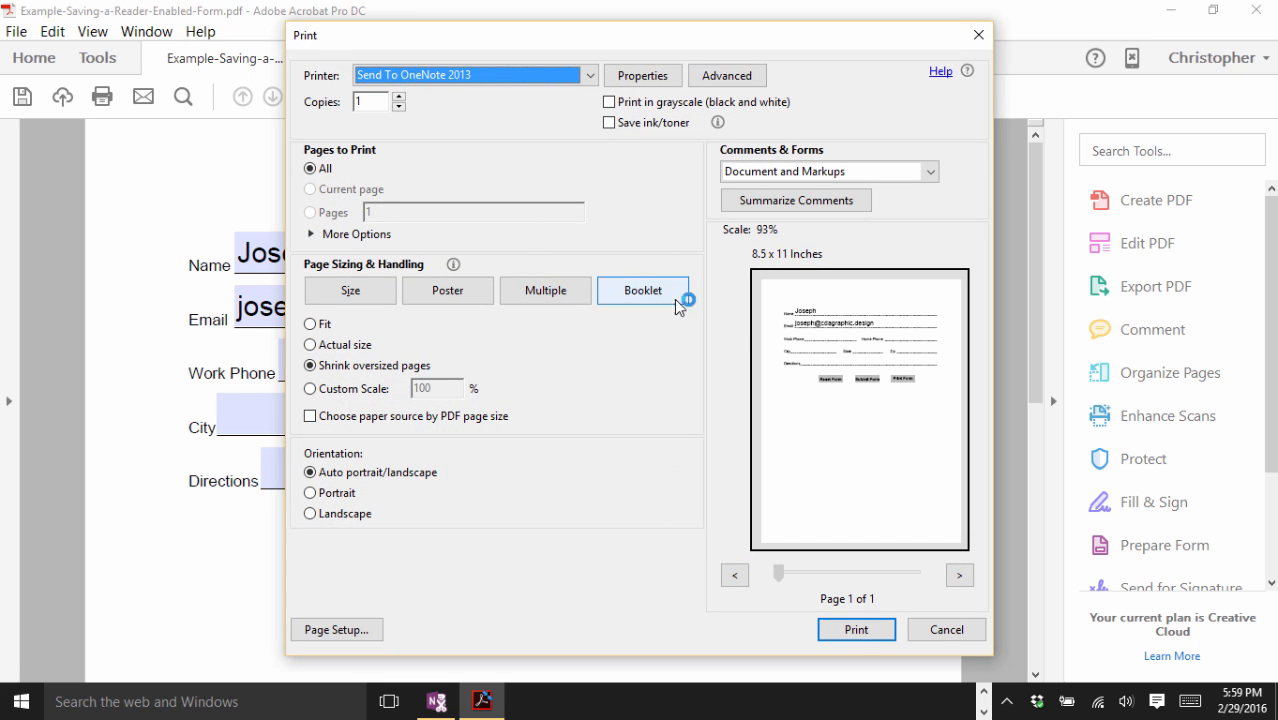
pyautogui.click(946, 629)
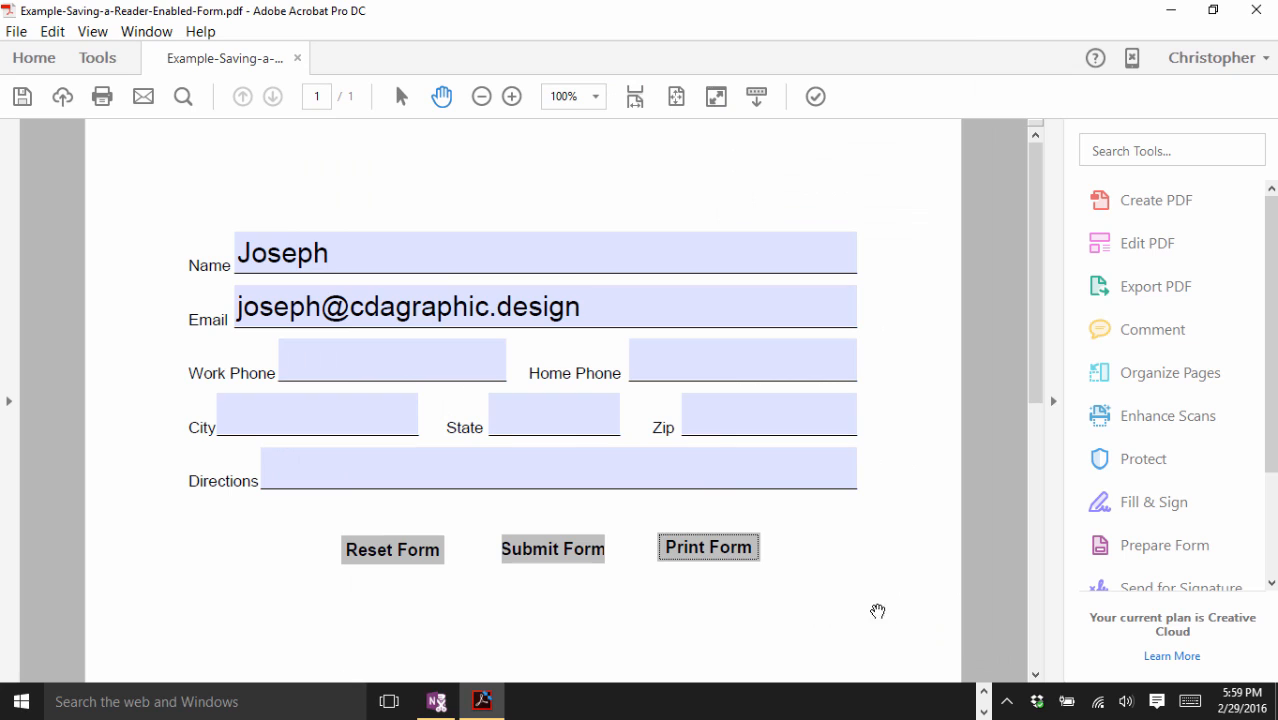